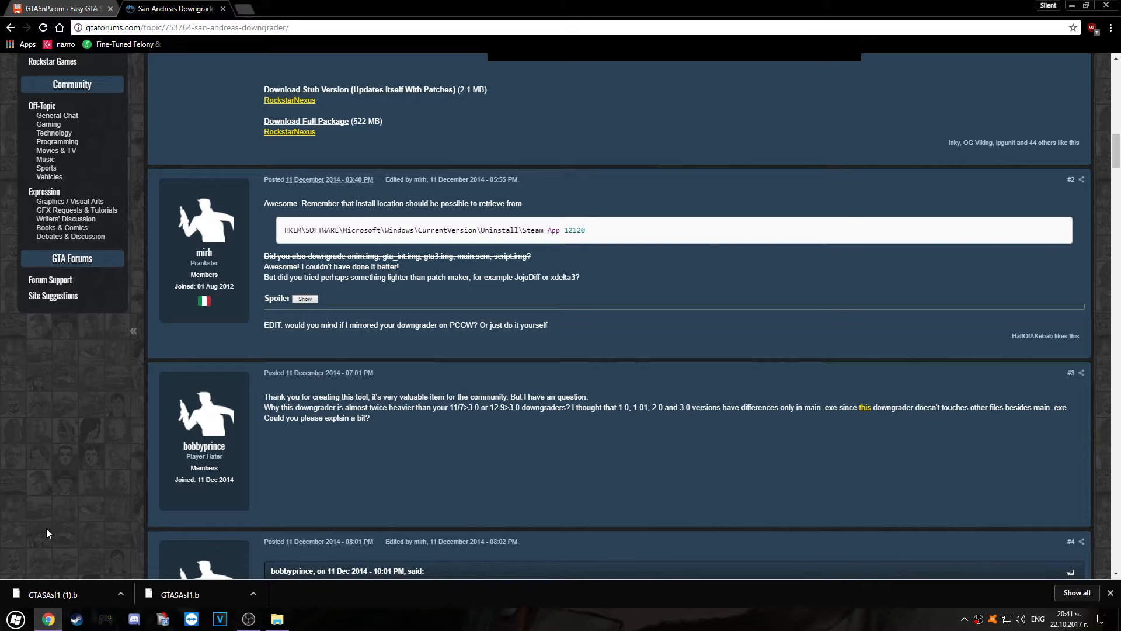
pyautogui.moveTo(184, 520)
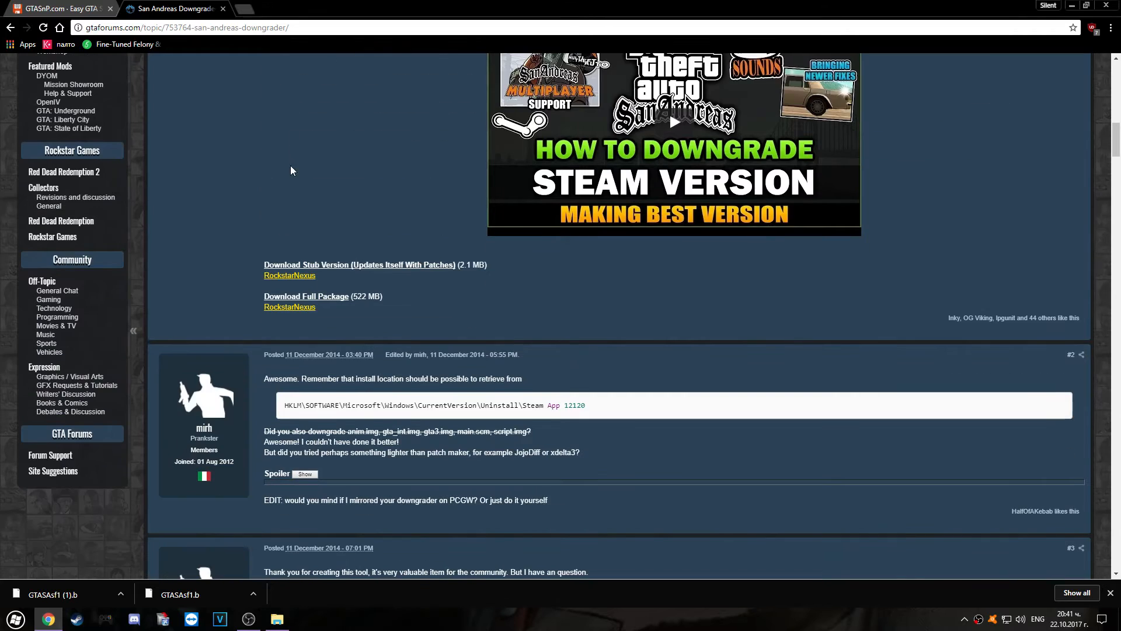
# Step: Download the stub downgrader from the RockstarNexus link, run latest (1).exe and dismiss the path warning
pyautogui.scroll(-3)
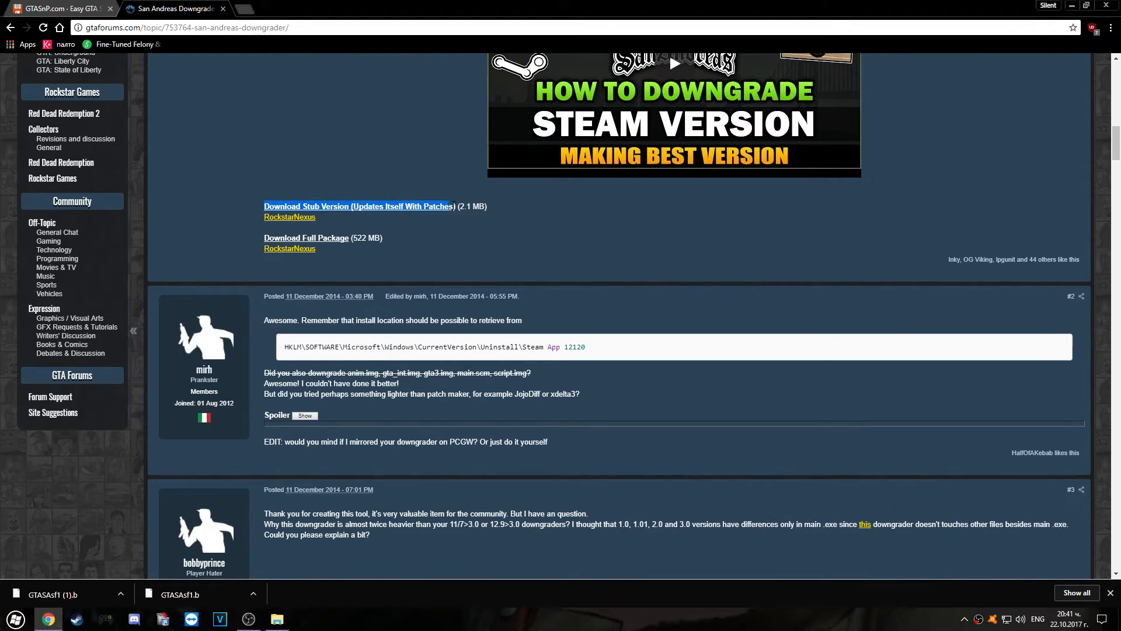
pyautogui.moveTo(289, 218)
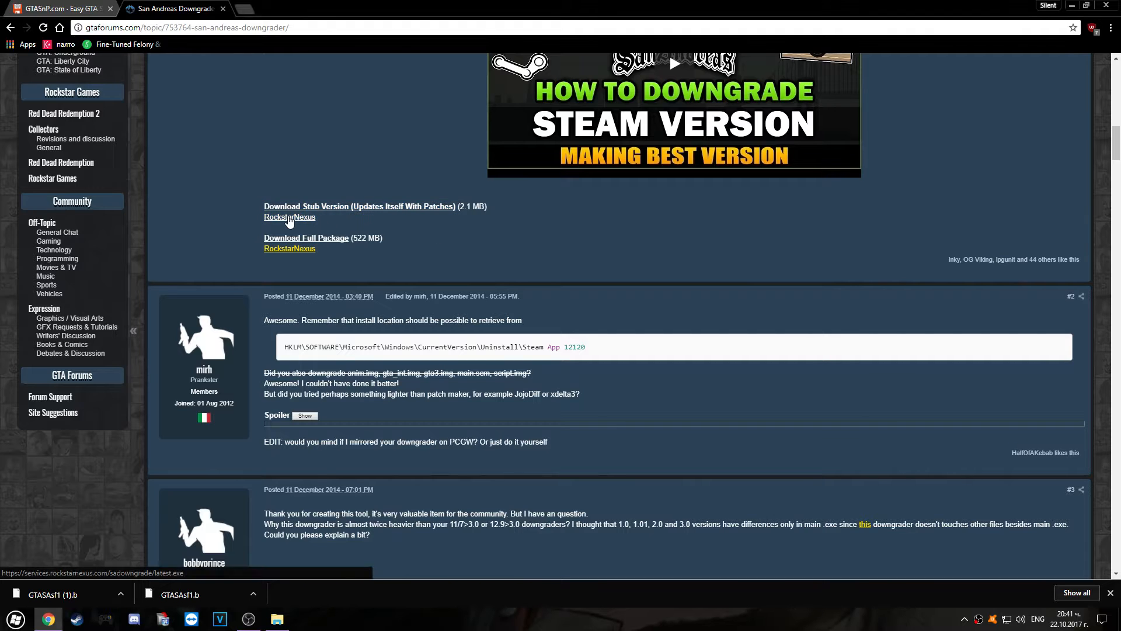
pyautogui.click(288, 217)
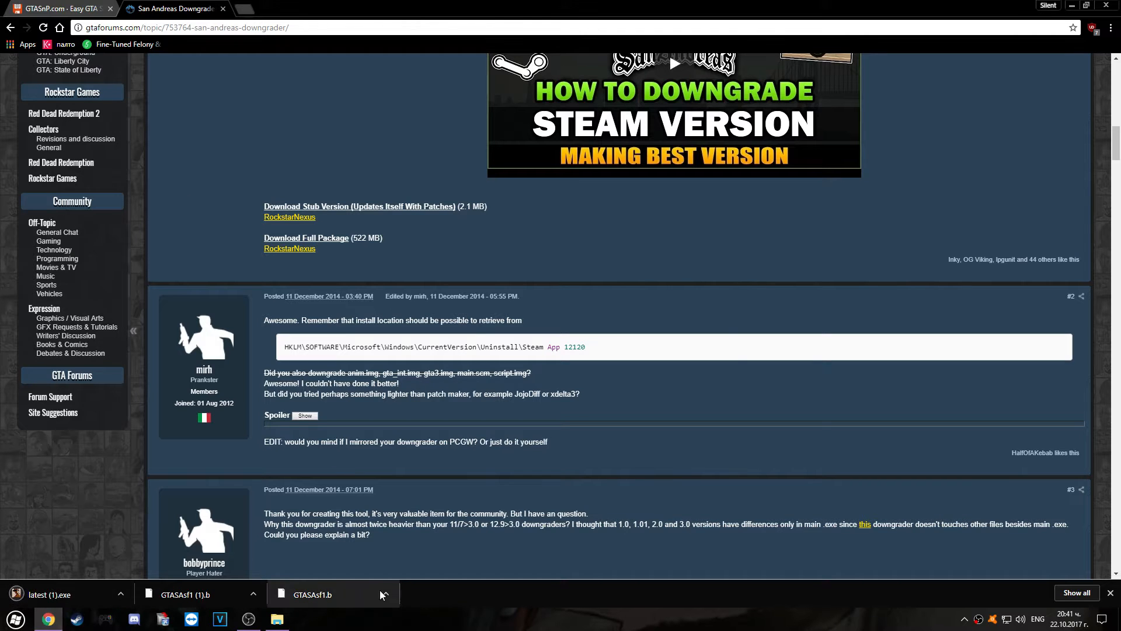
pyautogui.click(49, 595)
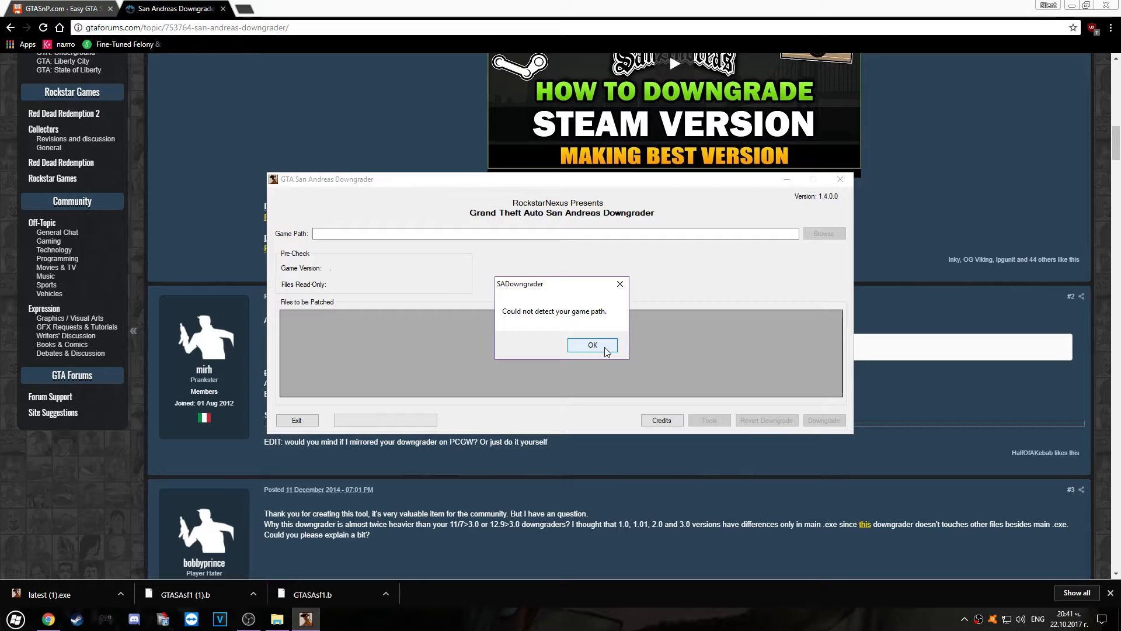
pyautogui.click(592, 345)
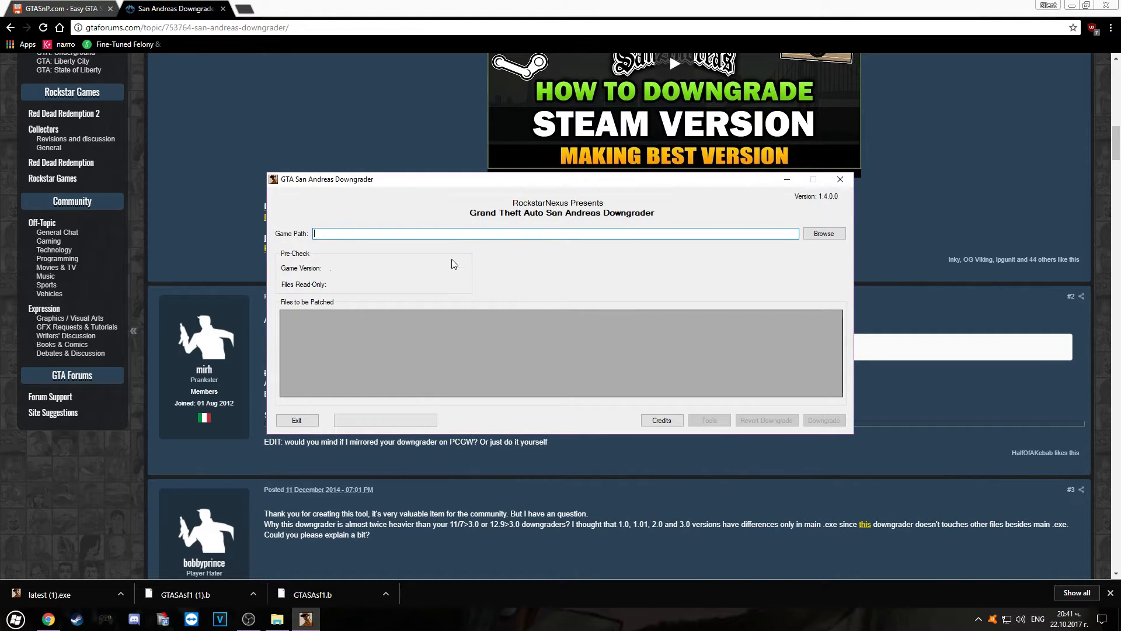
pyautogui.moveTo(505, 310)
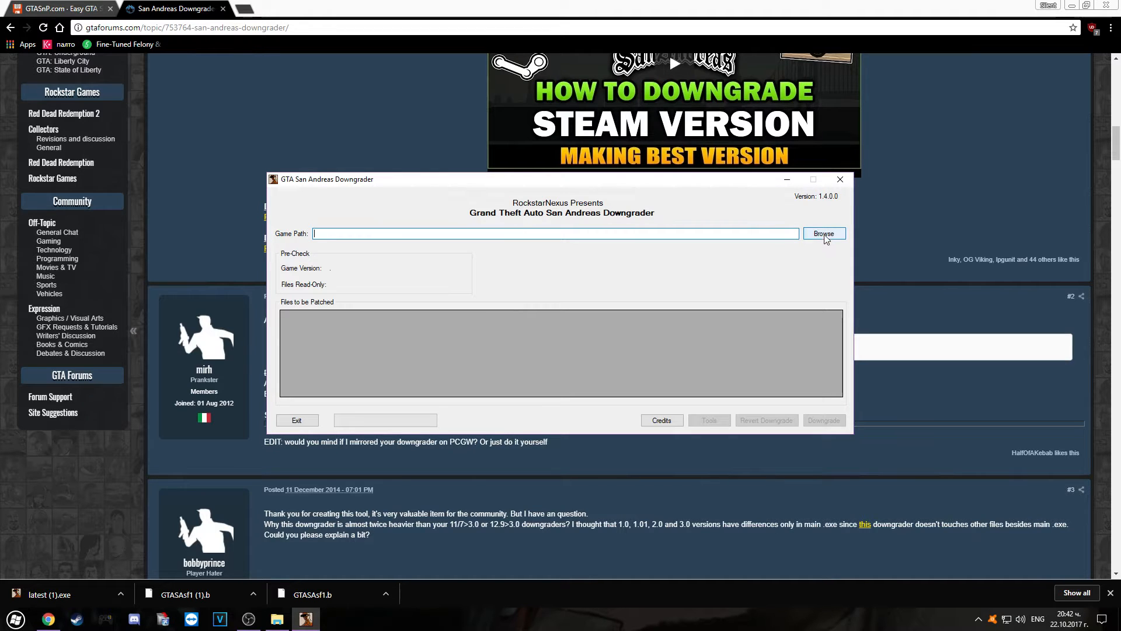
# Step: Browse to F:\SteamLibrary\steamapps\common\Grand Theft Auto San Andreas and choose gta-sa as the game executable
pyautogui.click(823, 234)
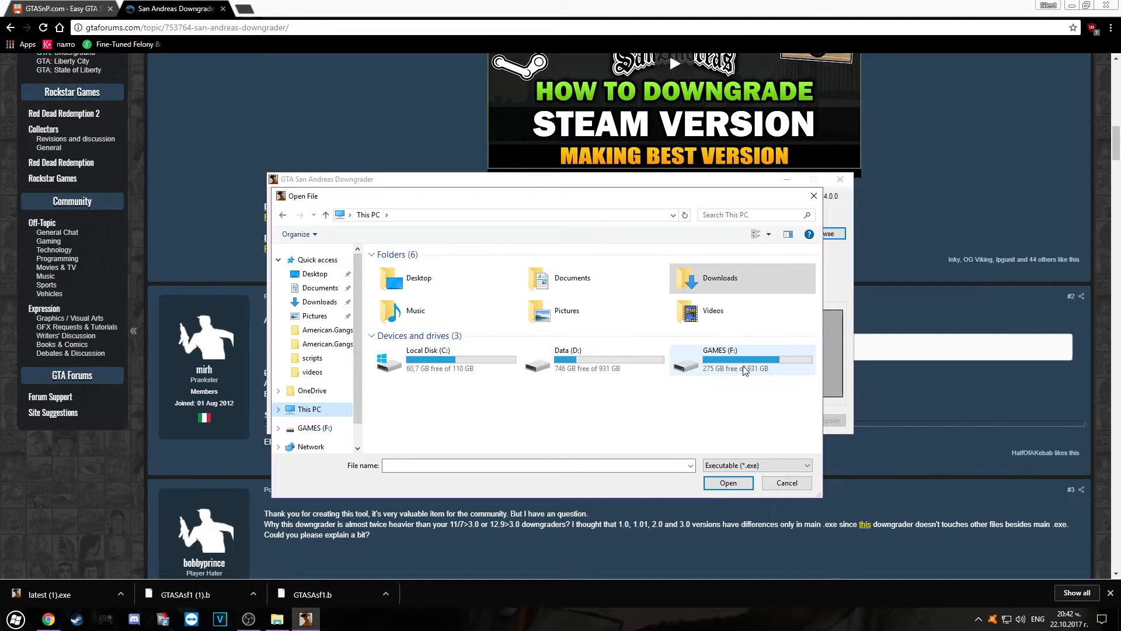
pyautogui.doubleClick(719, 349)
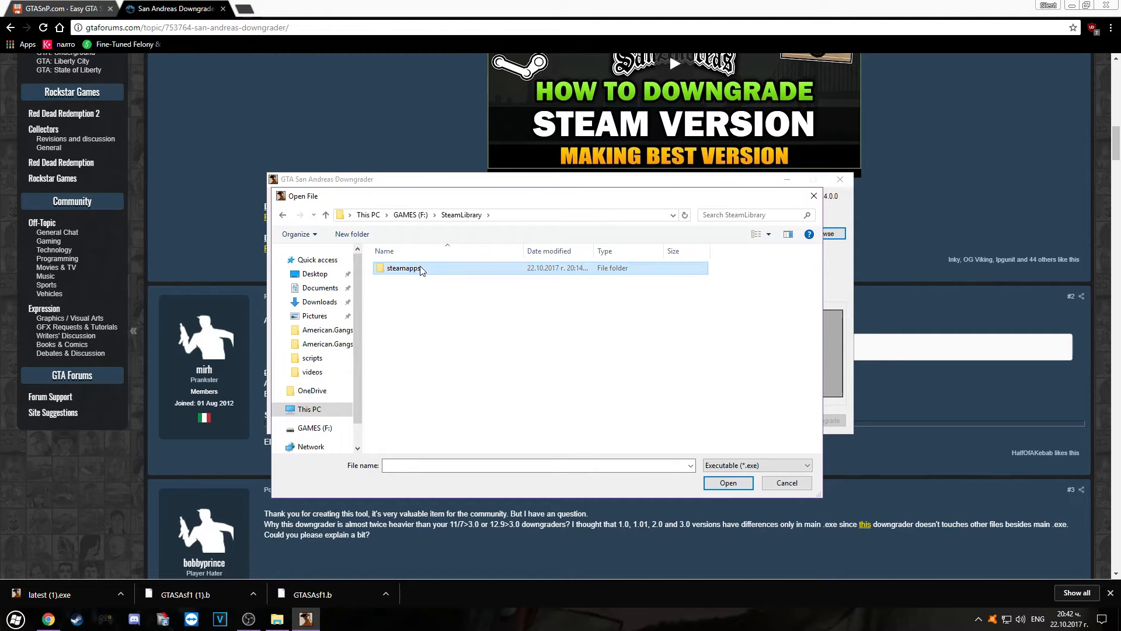
pyautogui.doubleClick(403, 268)
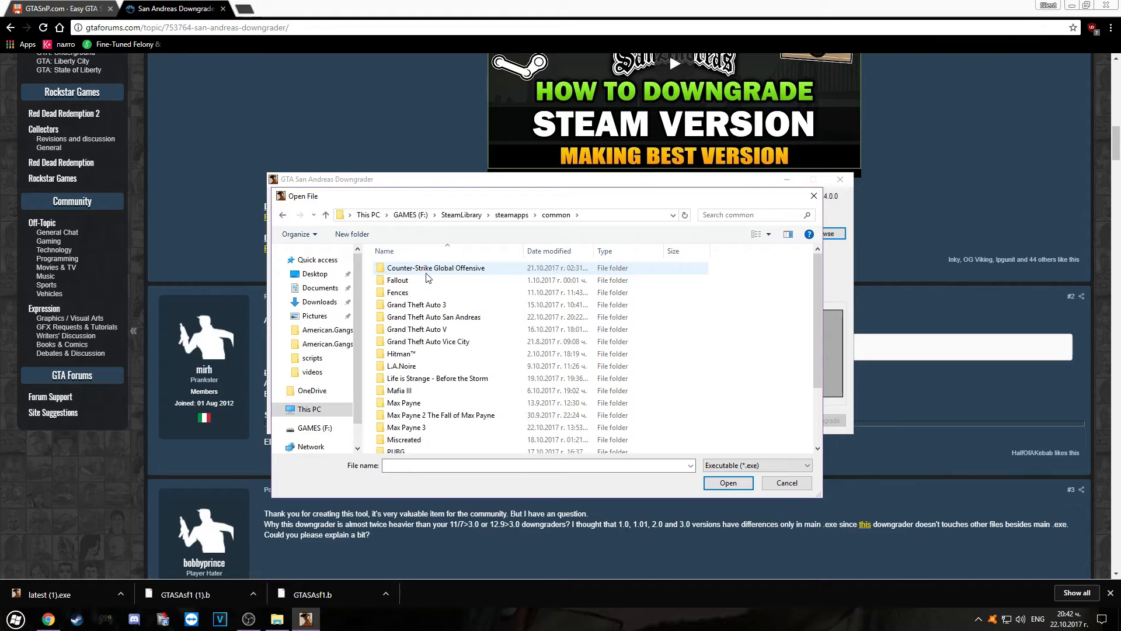
pyautogui.click(432, 317)
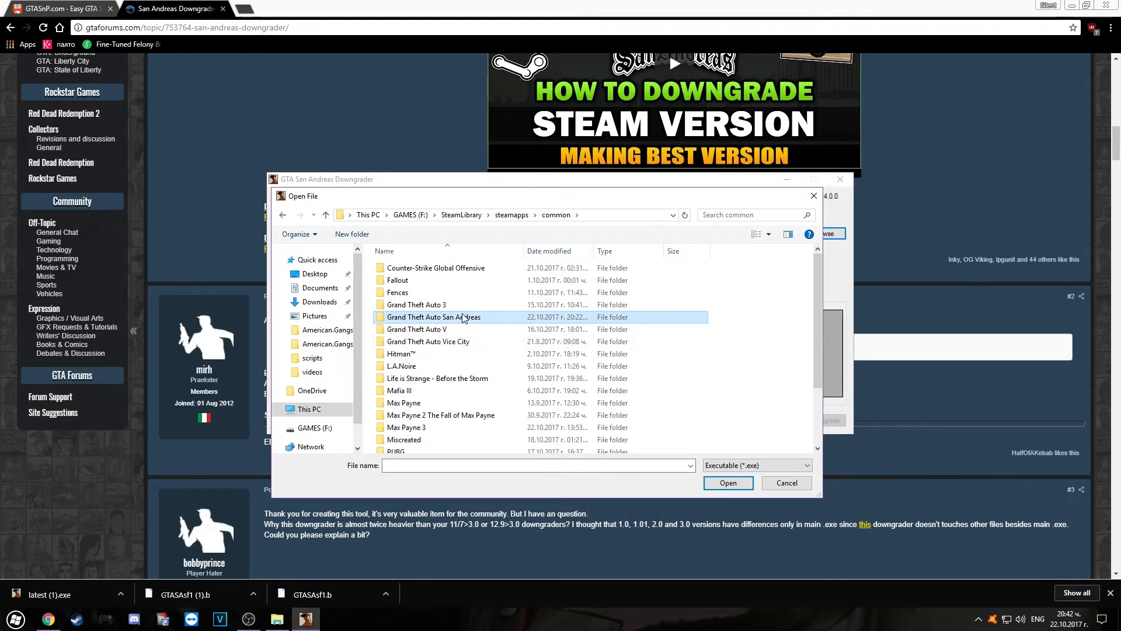
pyautogui.doubleClick(433, 317)
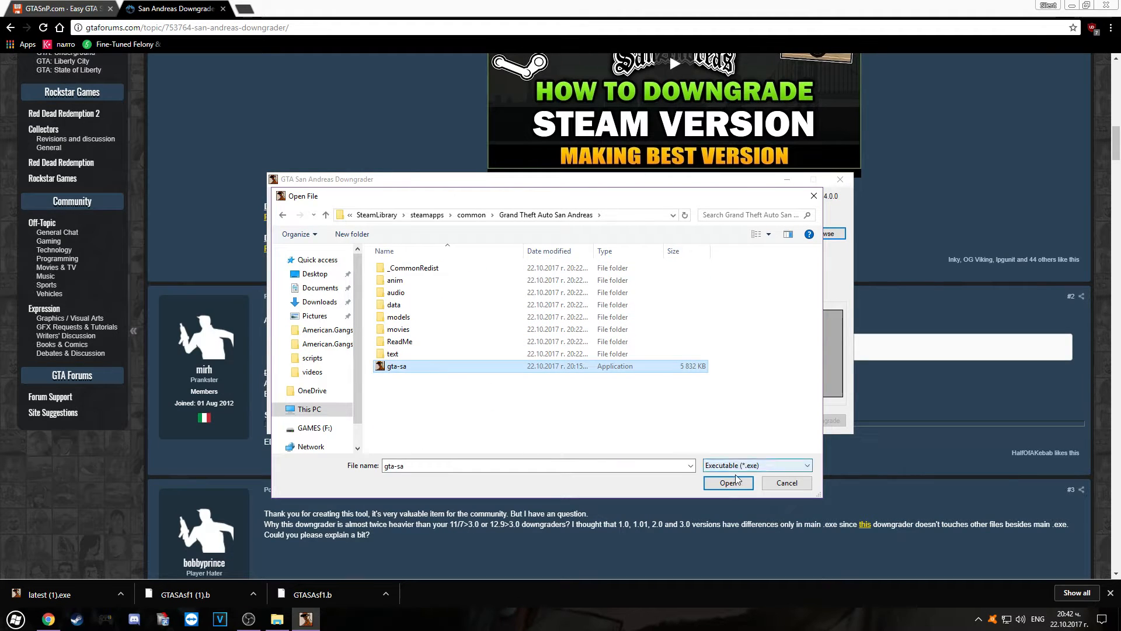
pyautogui.moveTo(543, 416)
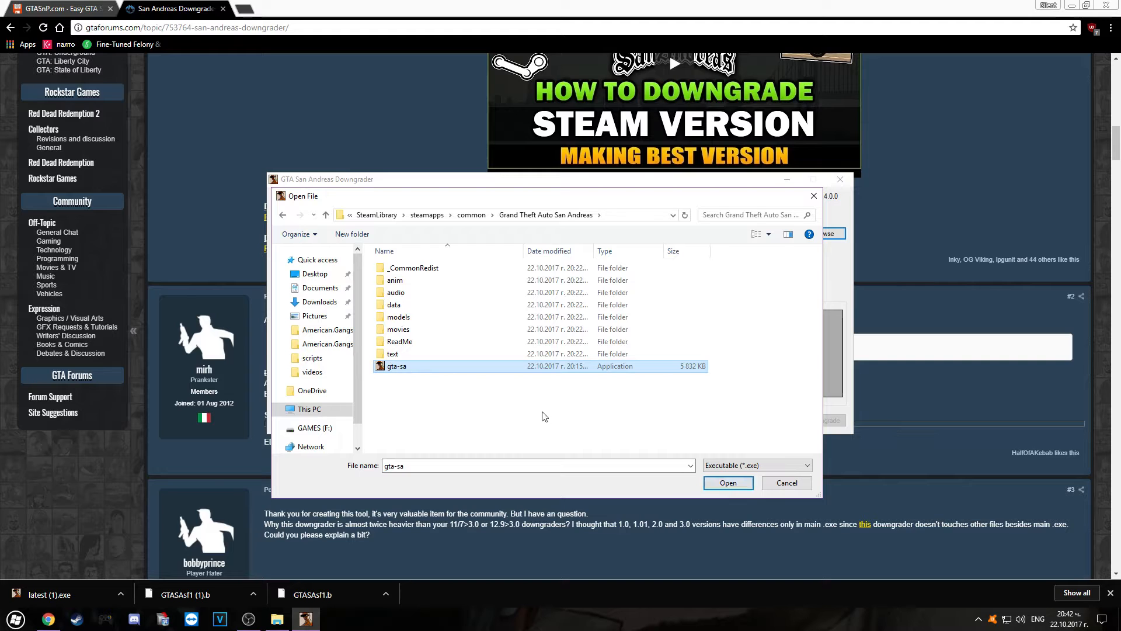
pyautogui.click(727, 482)
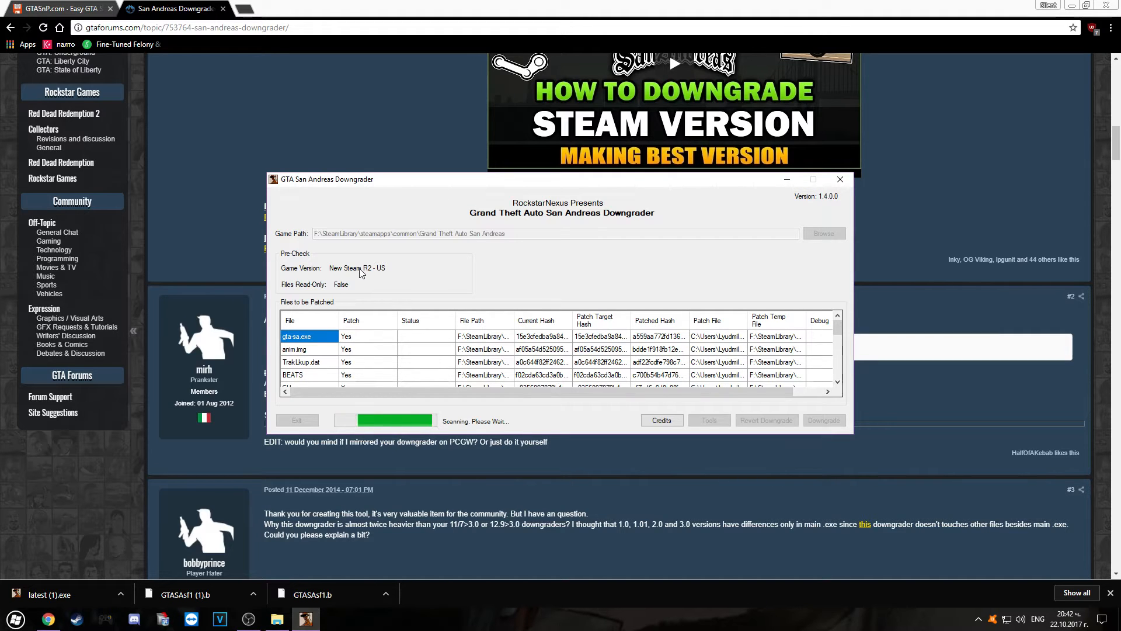
pyautogui.moveTo(388, 274)
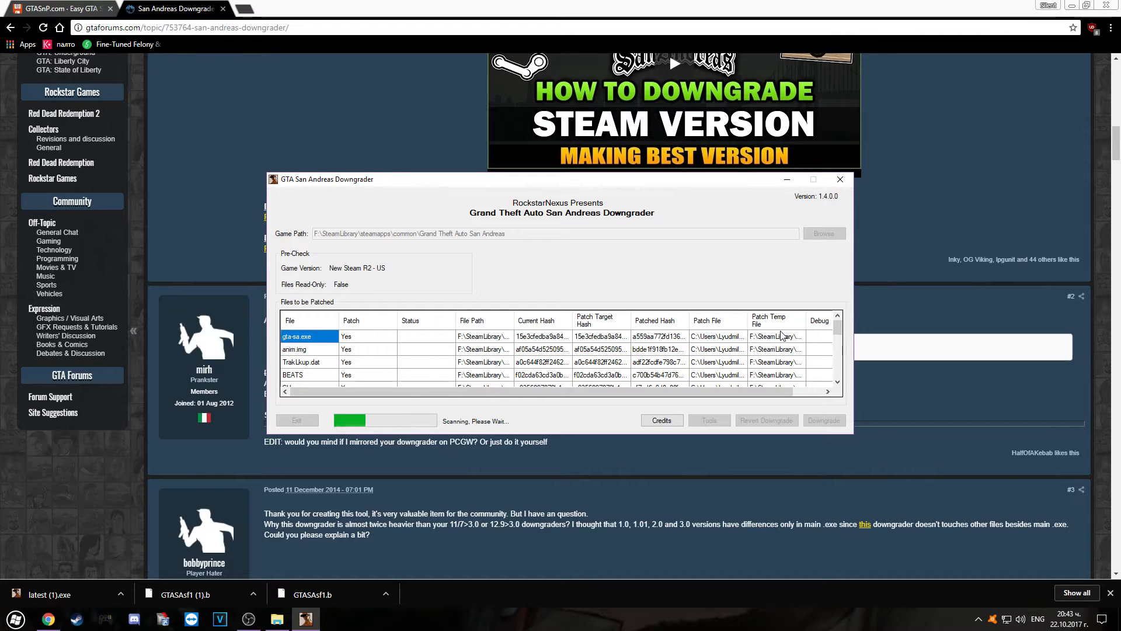
# Step: Wait while the downgrader scans the game files and lists files to patch
pyautogui.scroll(-3)
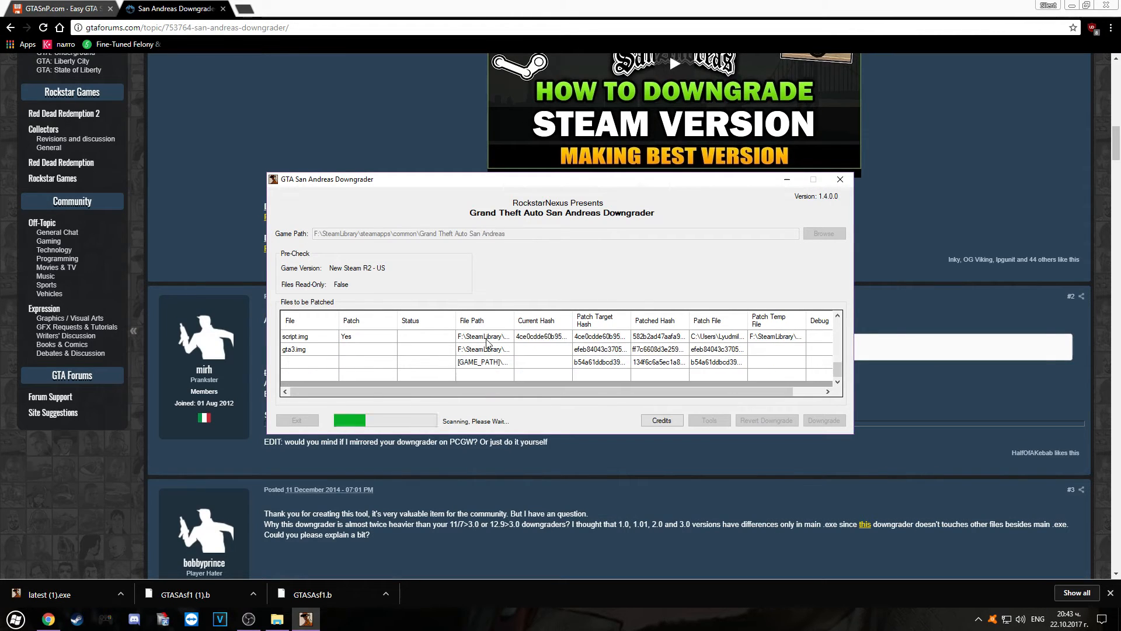
pyautogui.moveTo(610, 223)
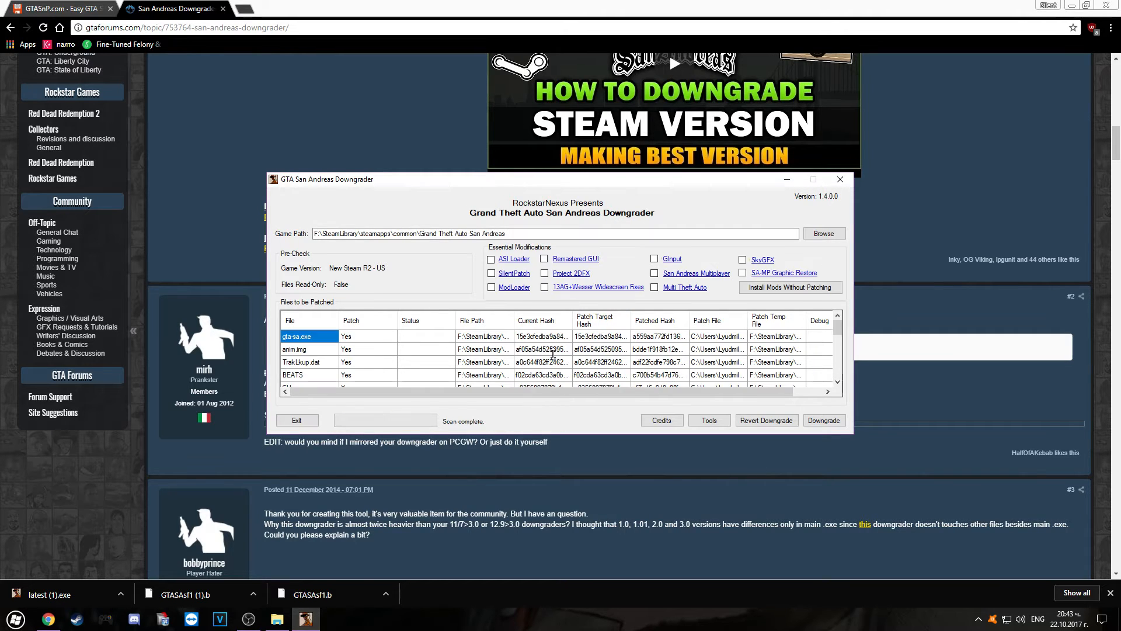
pyautogui.moveTo(453, 209)
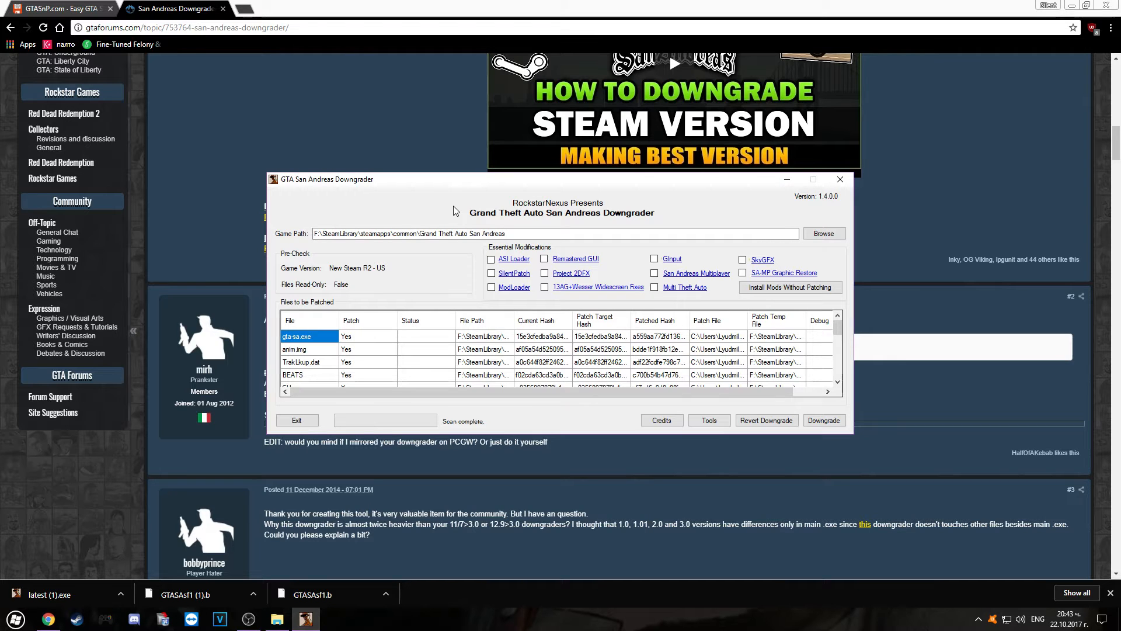
pyautogui.moveTo(539, 304)
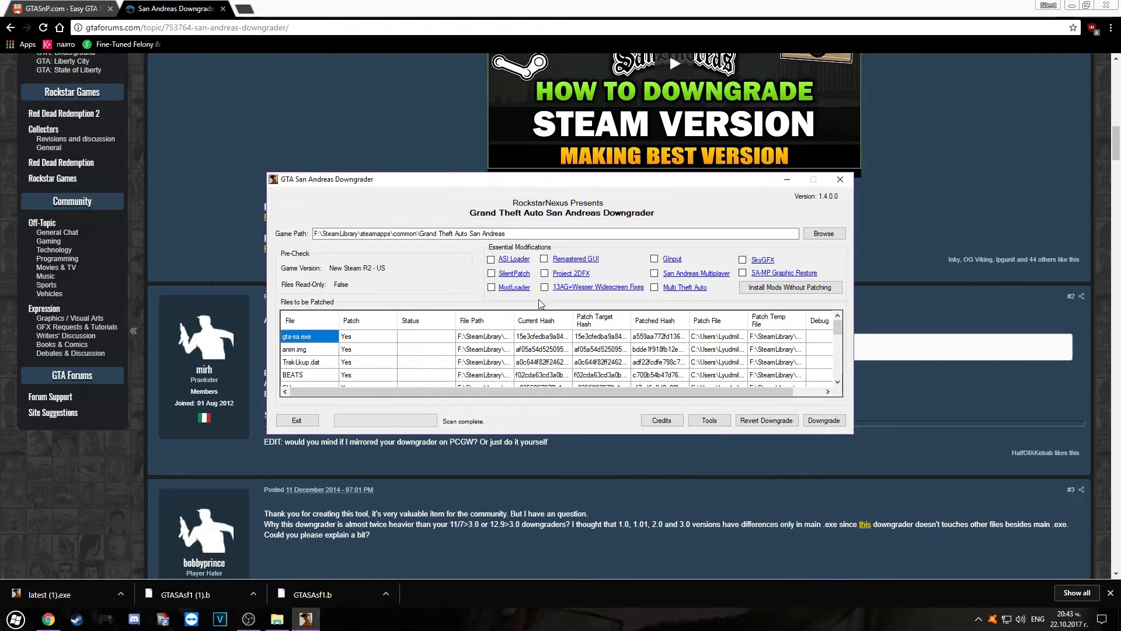
# Step: Tick ASI Loader, SilentPatch and ModLoader, then follow the Remastered GUI link to its GTAForums topic
pyautogui.click(491, 258)
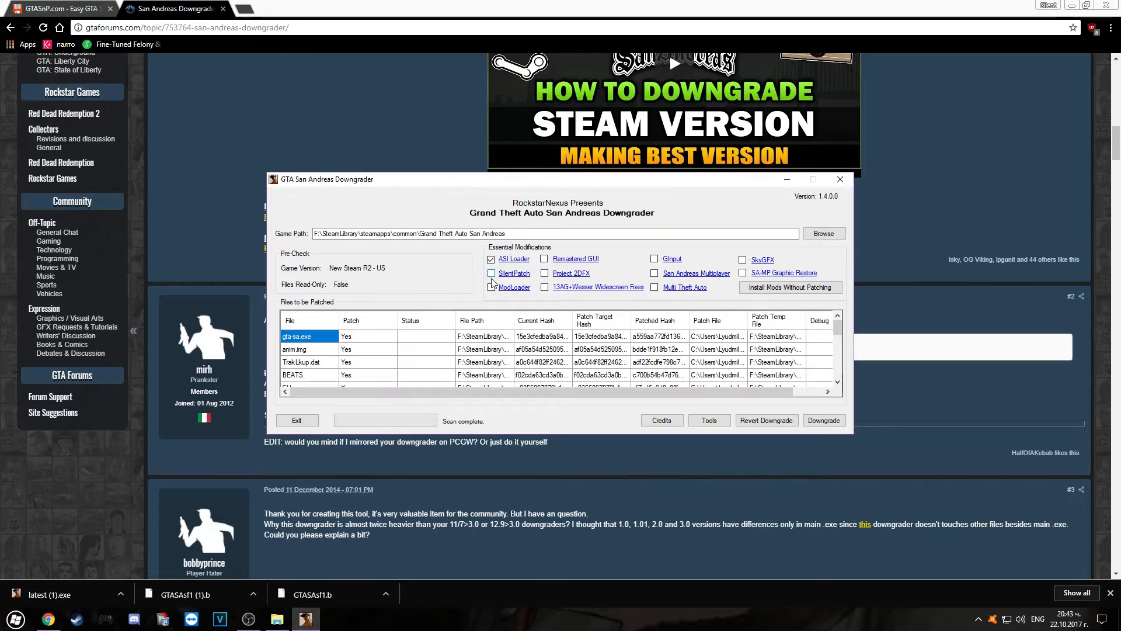
pyautogui.click(491, 274)
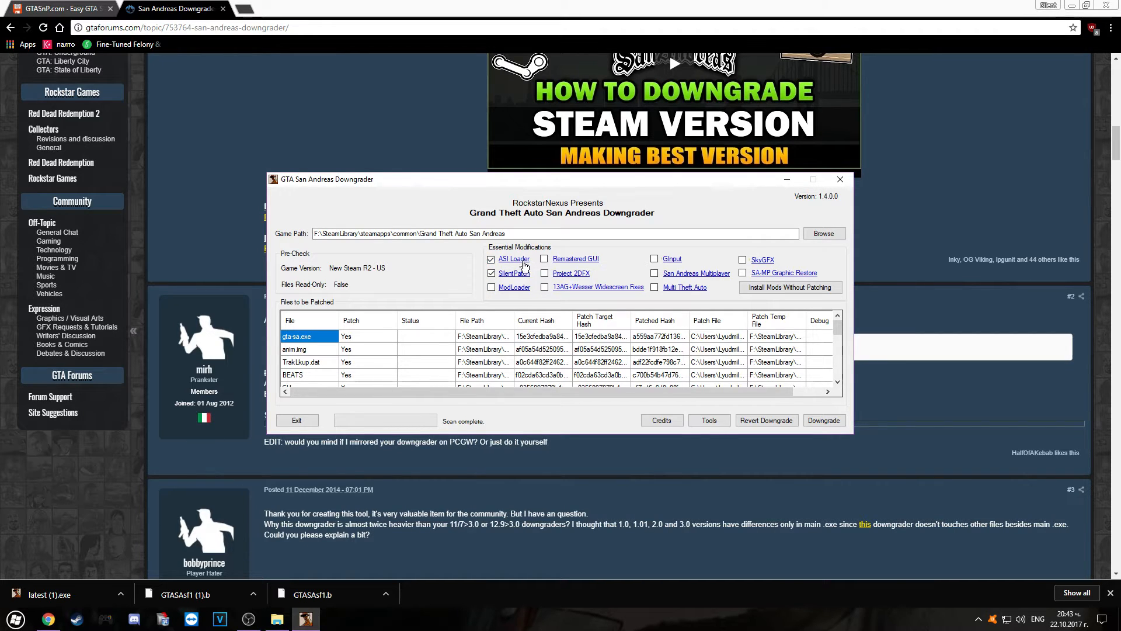
pyautogui.moveTo(511, 258)
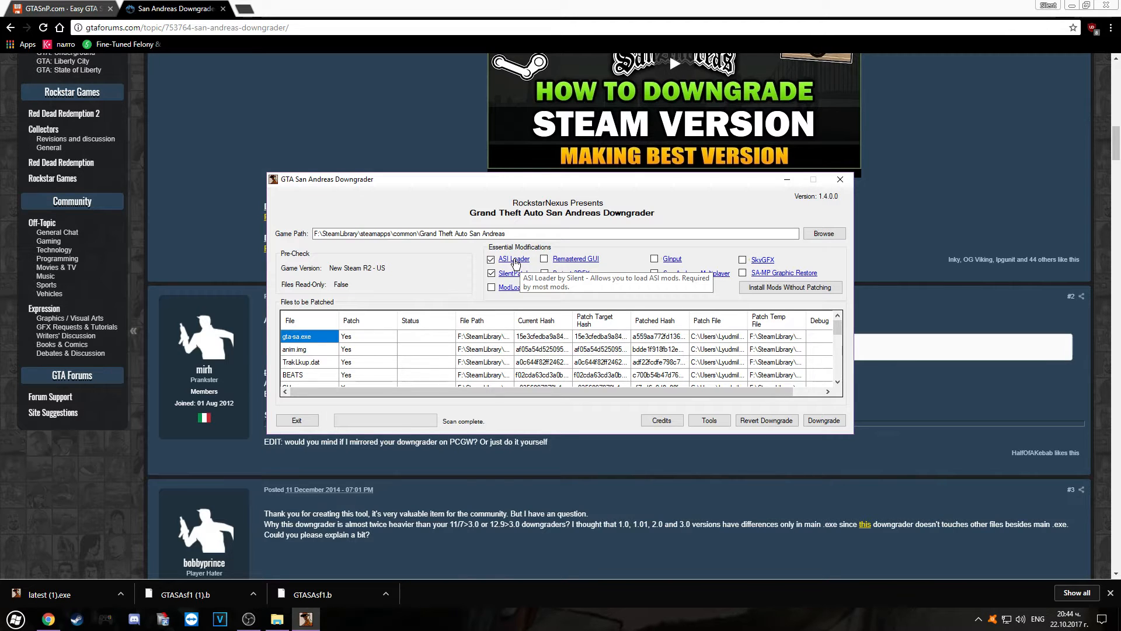
pyautogui.moveTo(532, 355)
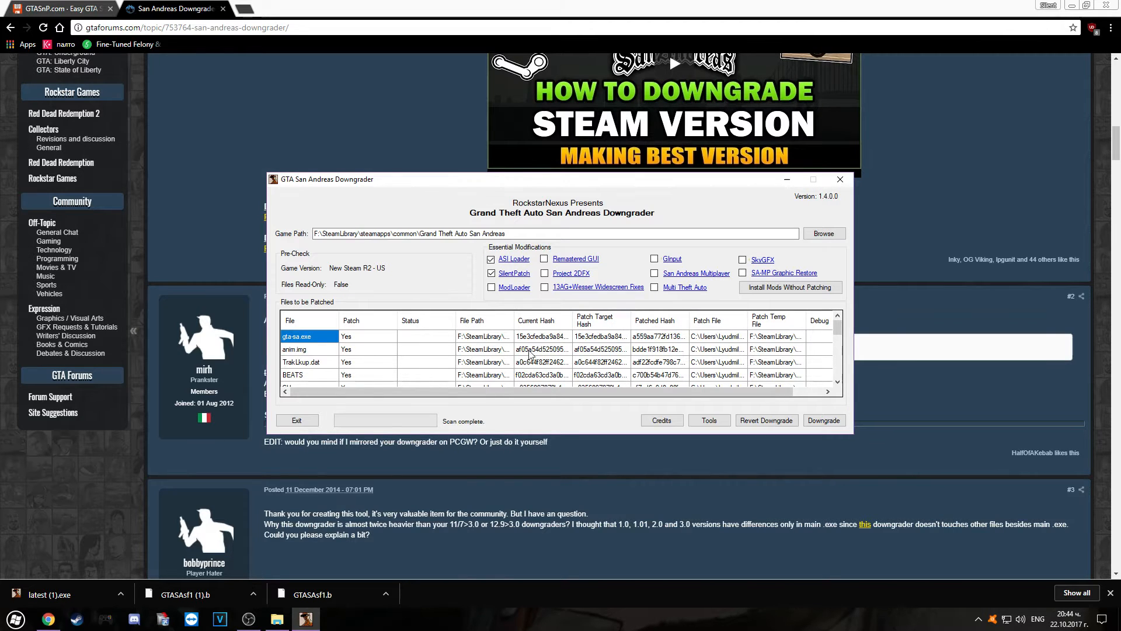
pyautogui.moveTo(503, 330)
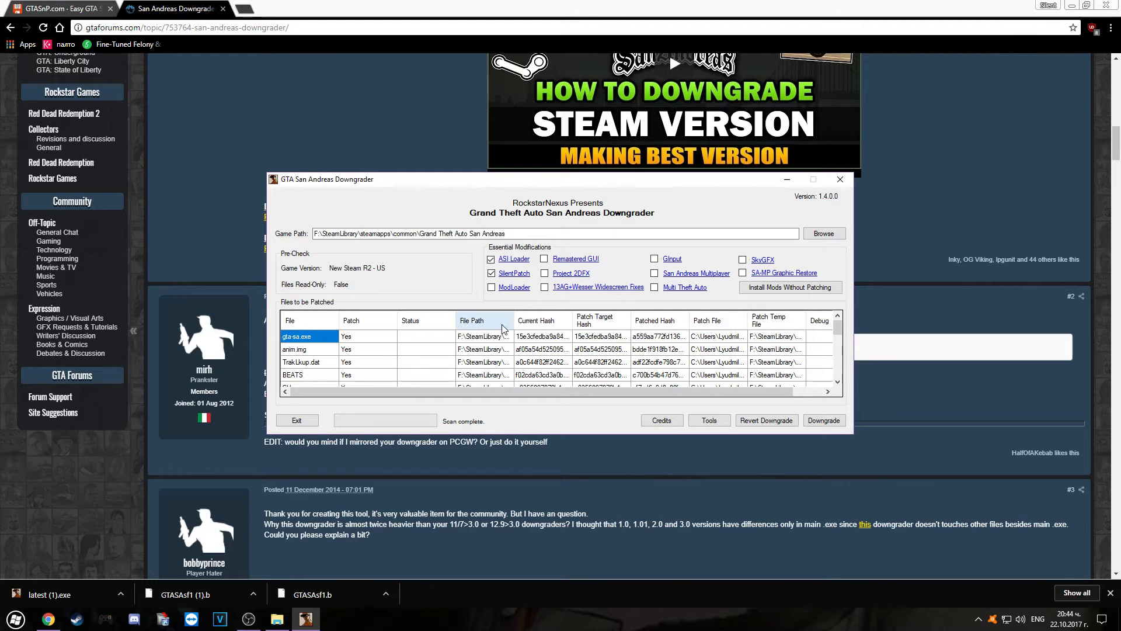
pyautogui.moveTo(486, 349)
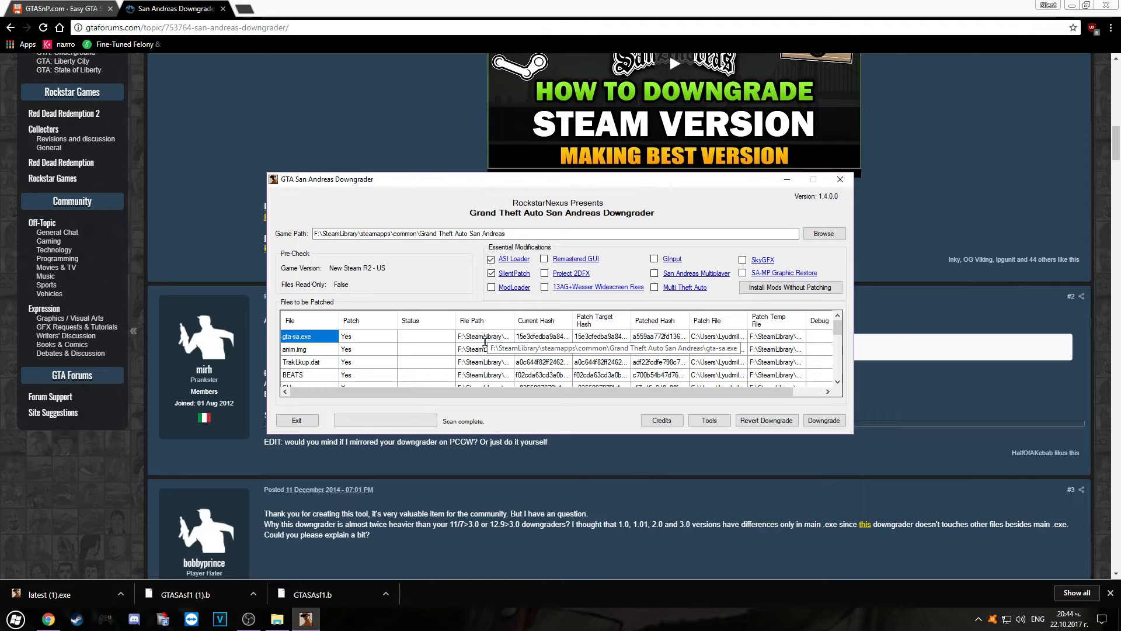
pyautogui.click(490, 287)
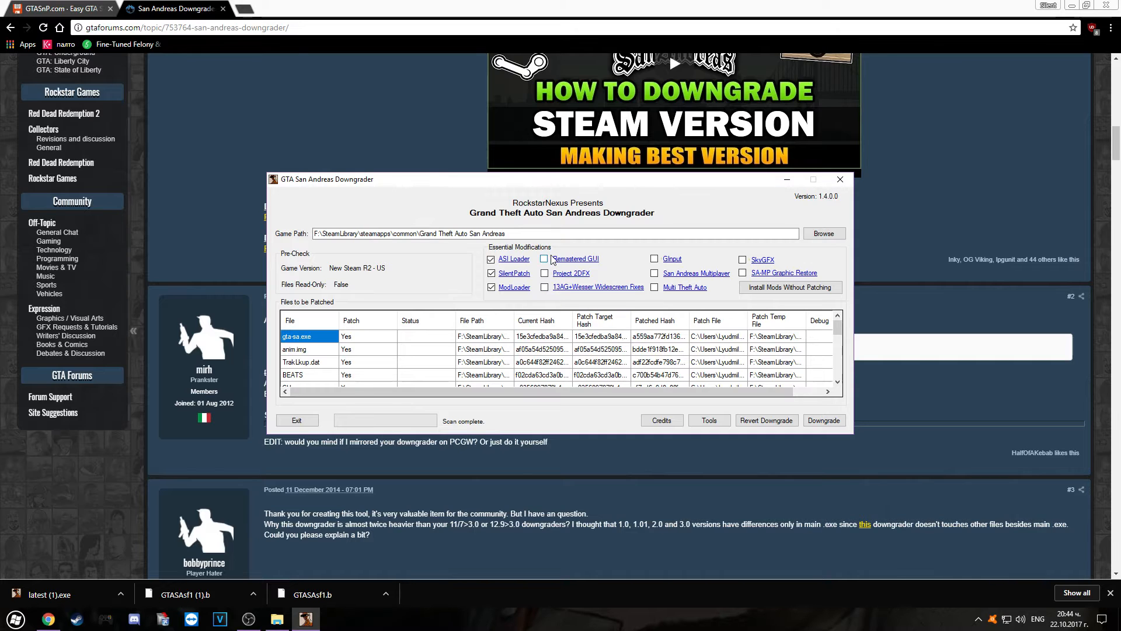
pyautogui.click(575, 259)
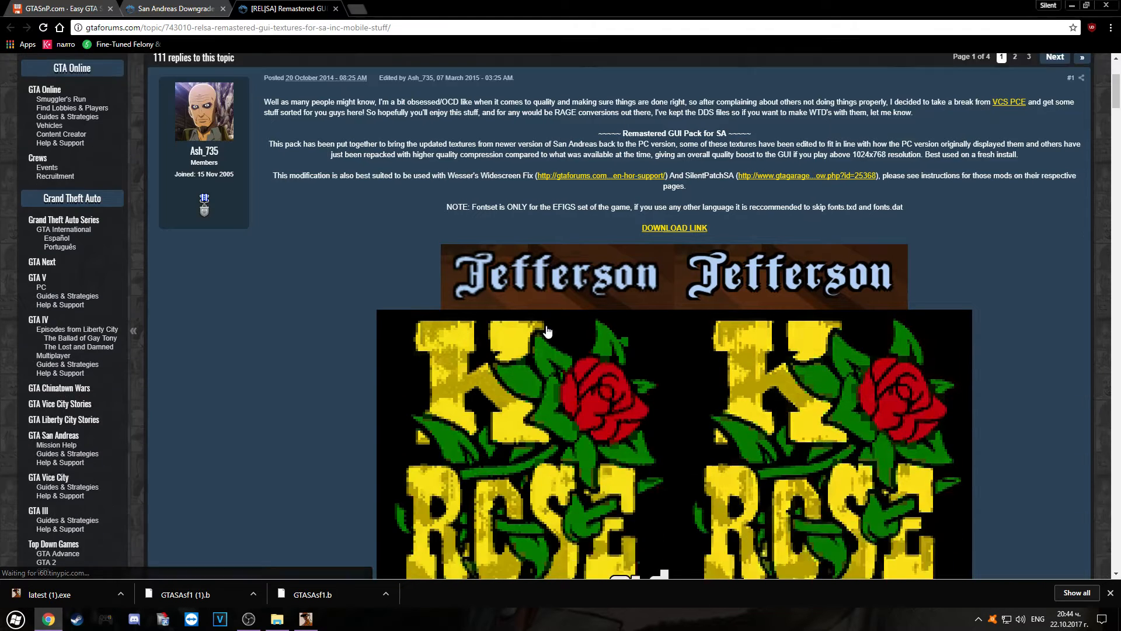
pyautogui.scroll(-3)
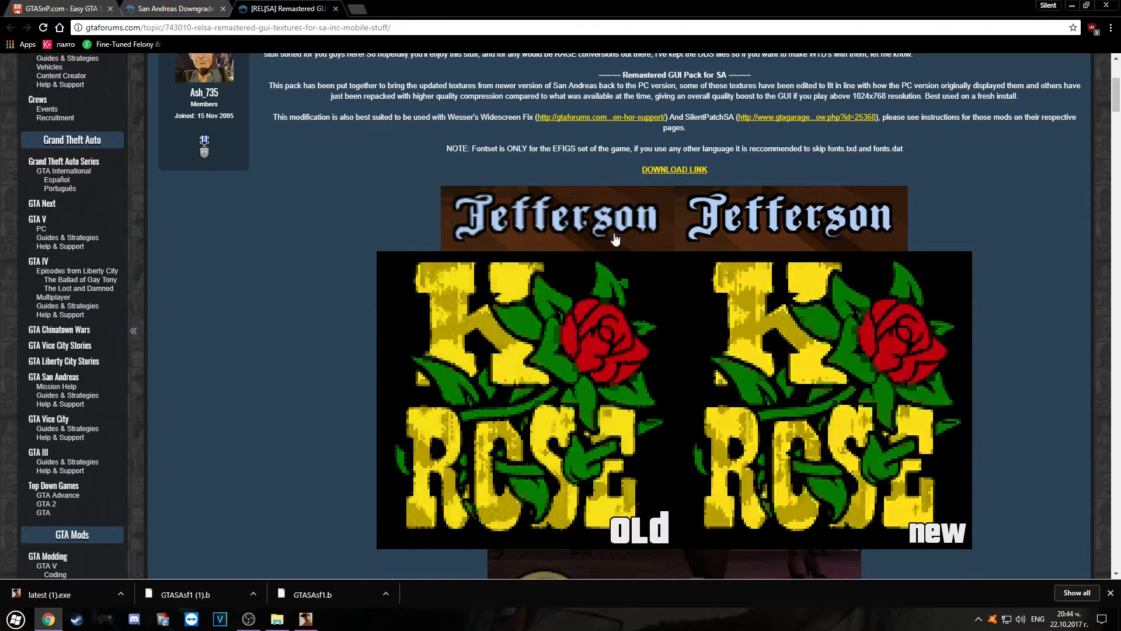
pyautogui.moveTo(518, 226)
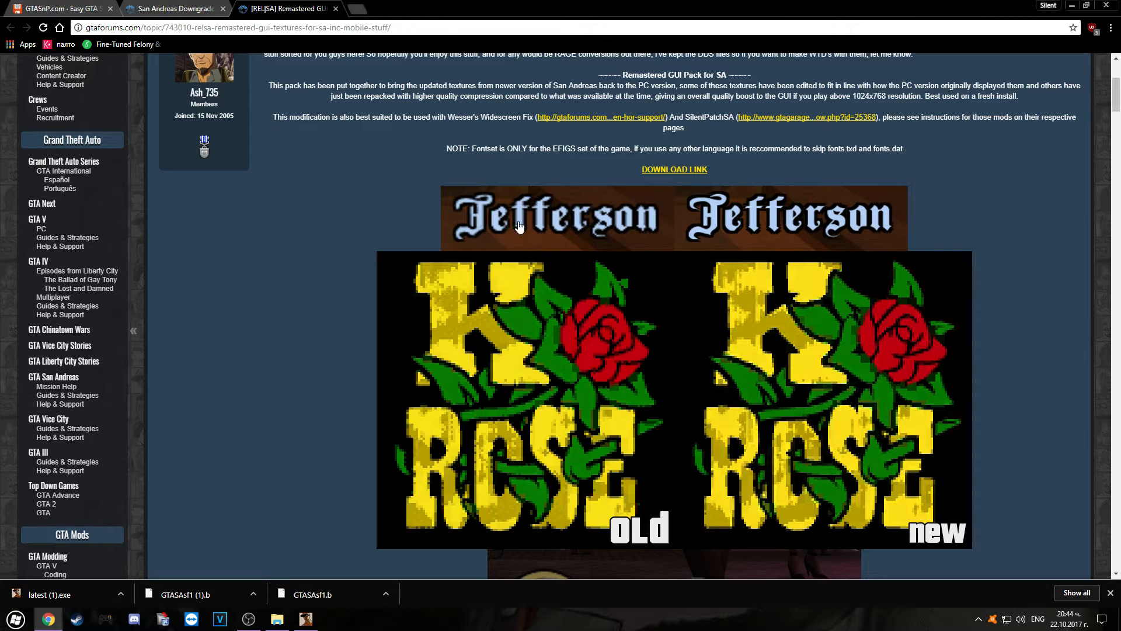
pyautogui.click(248, 619)
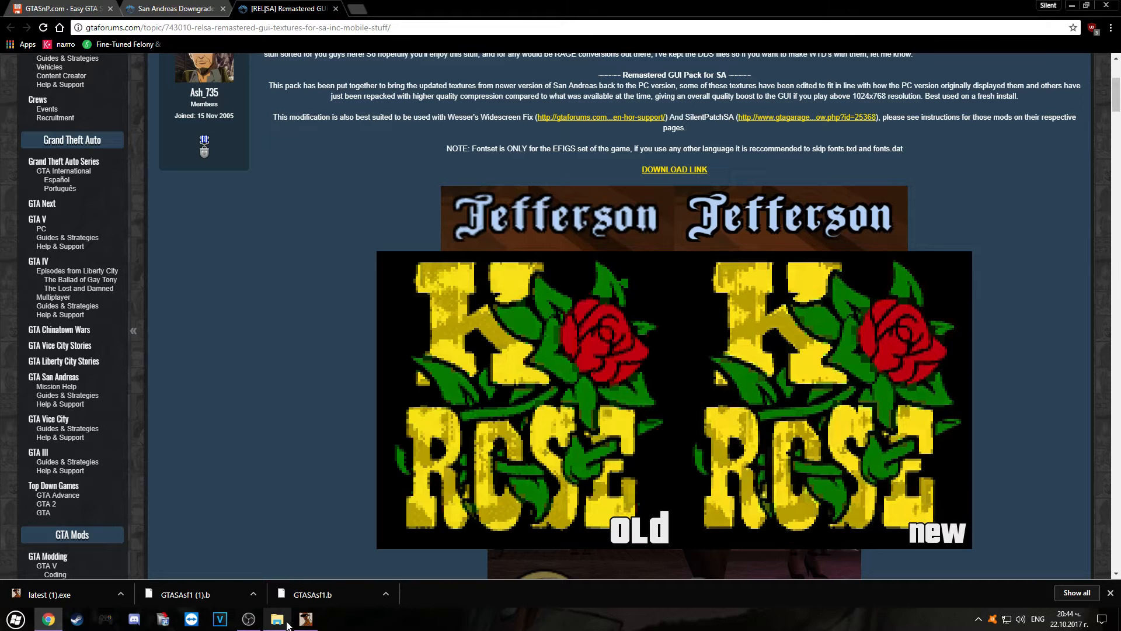
# Step: Tick Project 2DFX, widescreen fixes, GInput and SkyGFX, then start the downgrade
pyautogui.click(305, 619)
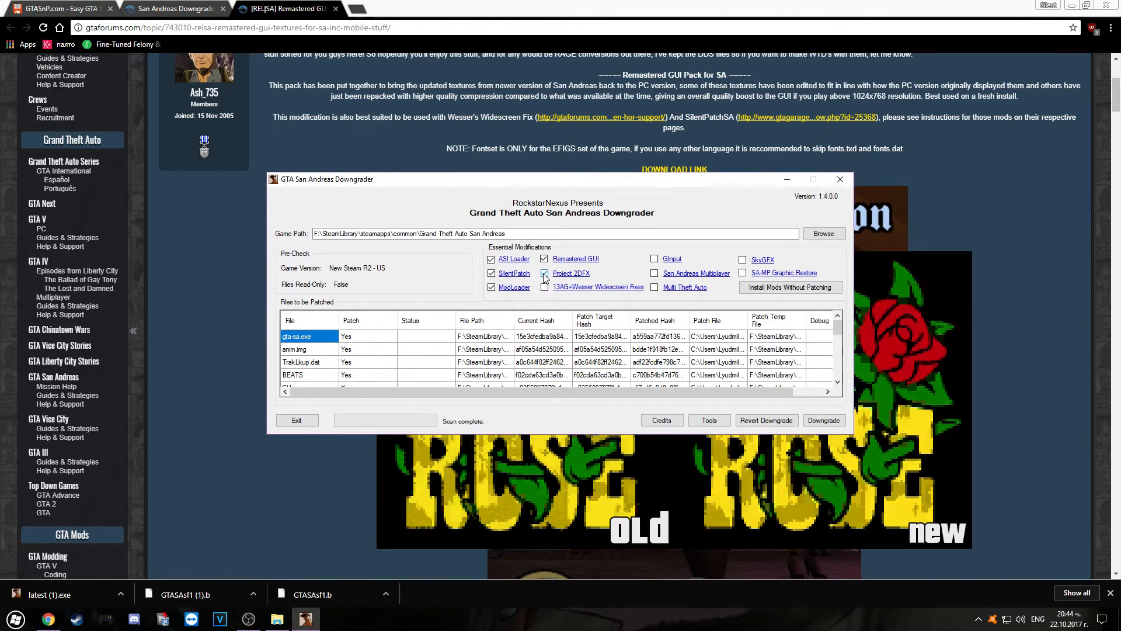
pyautogui.click(543, 273)
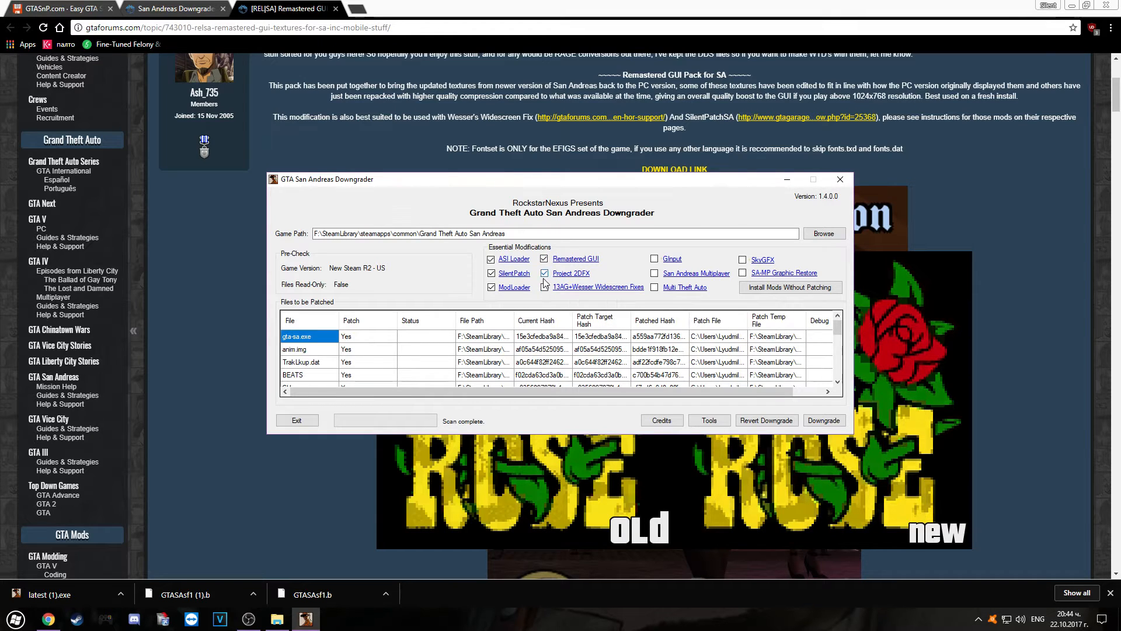
pyautogui.moveTo(556, 273)
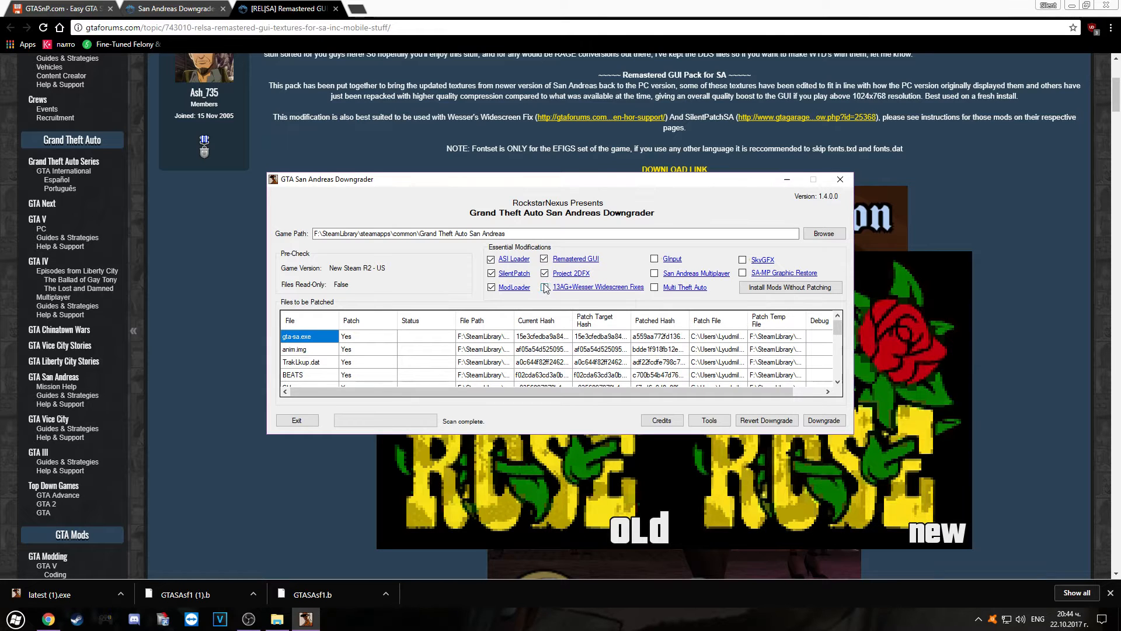
pyautogui.click(545, 287)
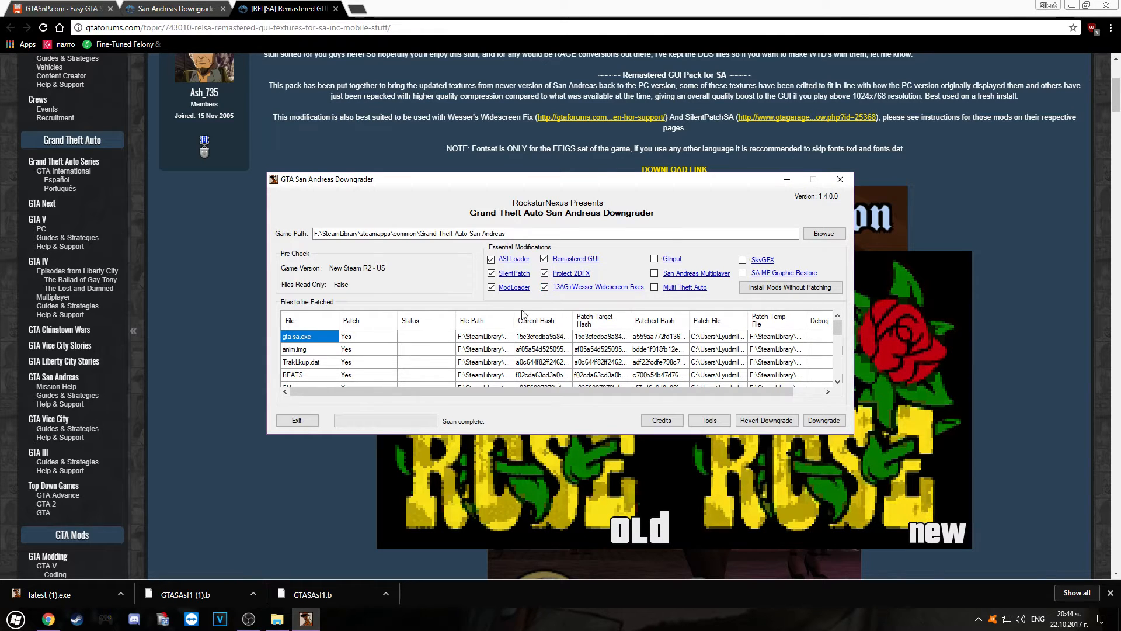
pyautogui.moveTo(514, 311)
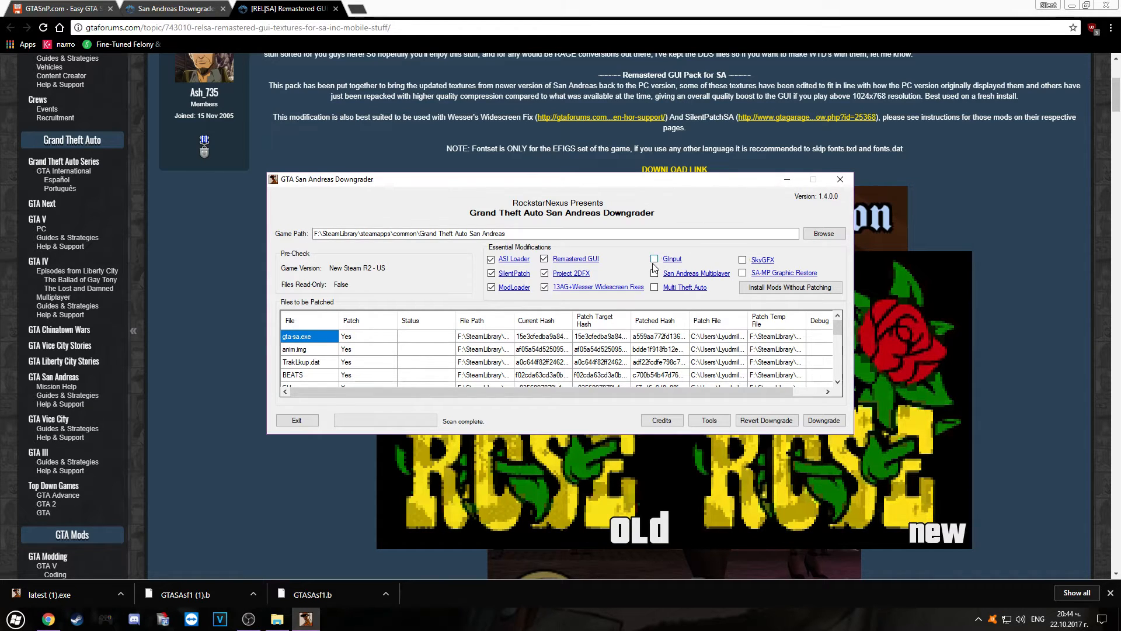
pyautogui.moveTo(654, 260)
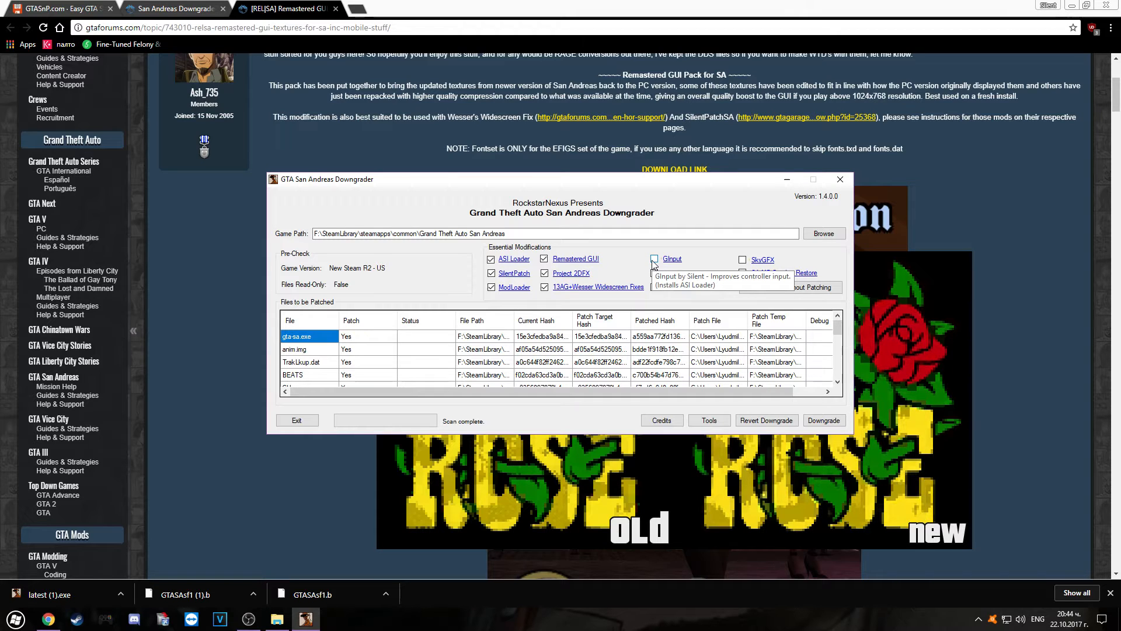
pyautogui.click(654, 259)
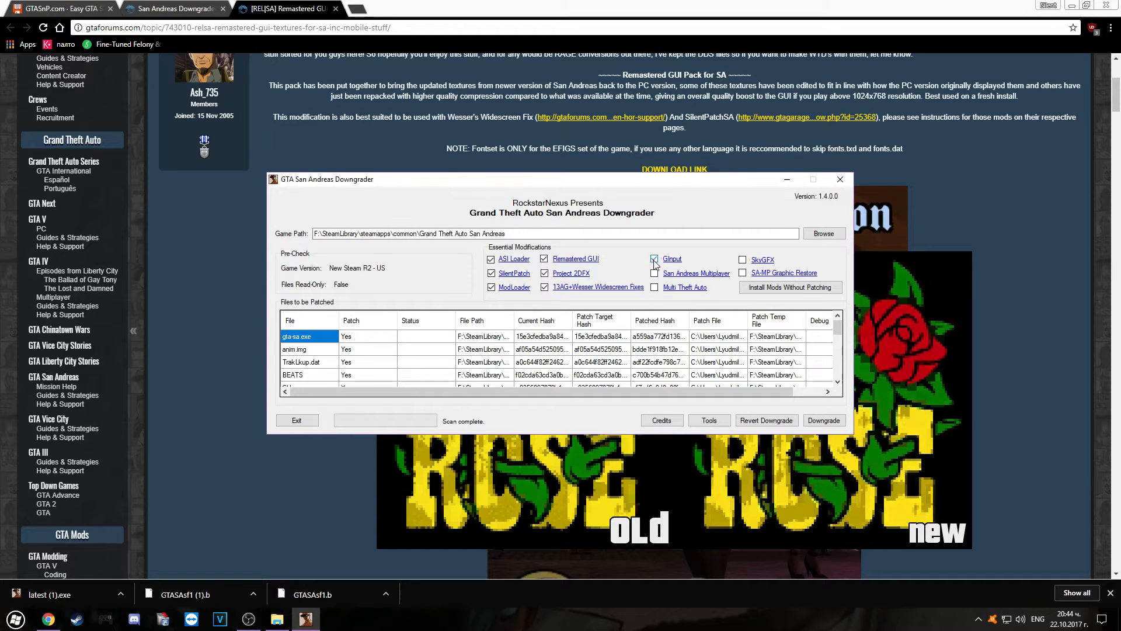
pyautogui.click(653, 259)
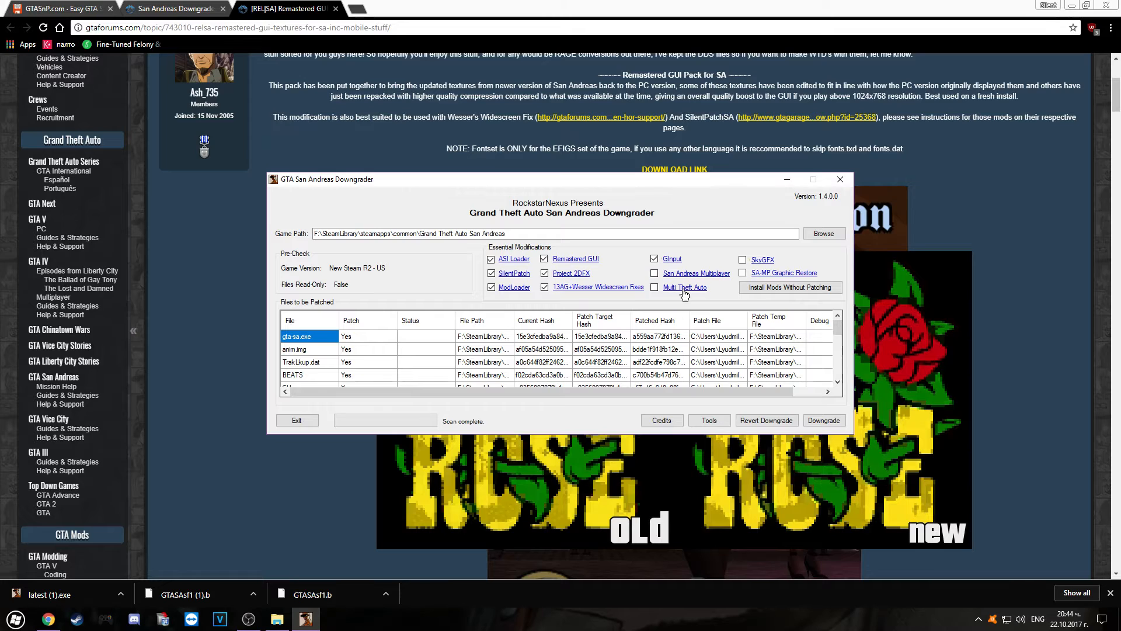
pyautogui.moveTo(712, 296)
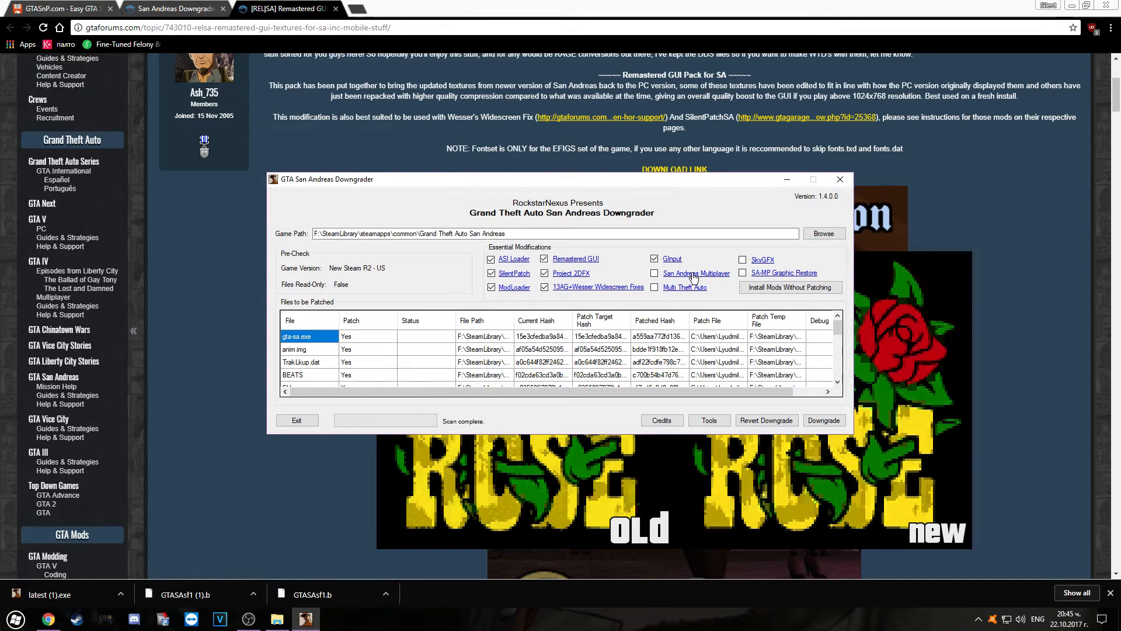
pyautogui.moveTo(677, 298)
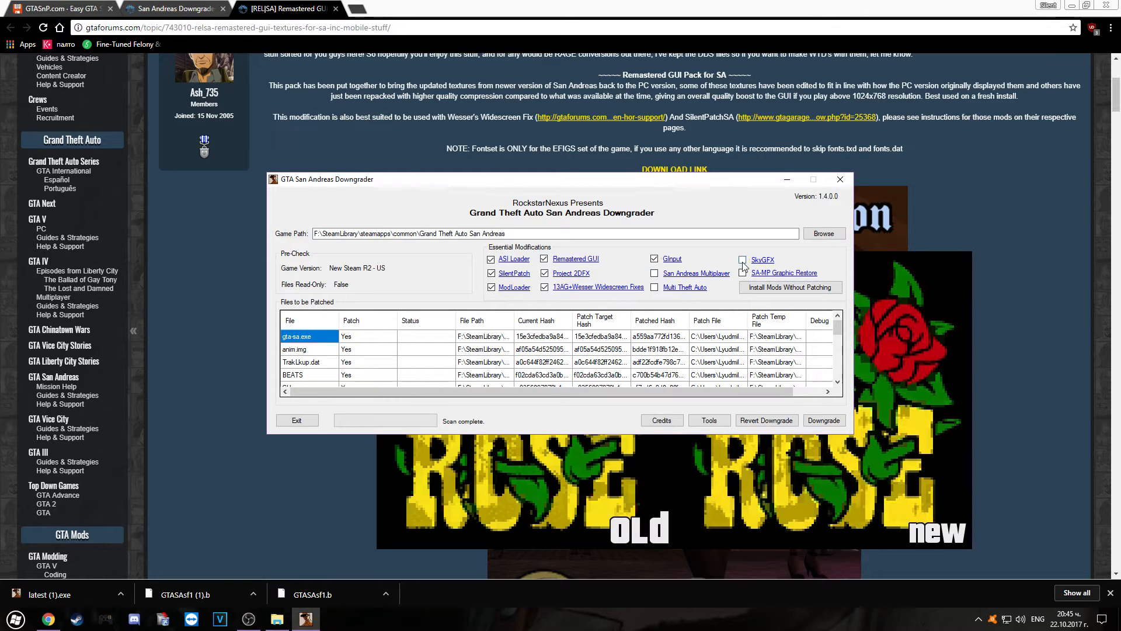
pyautogui.click(742, 259)
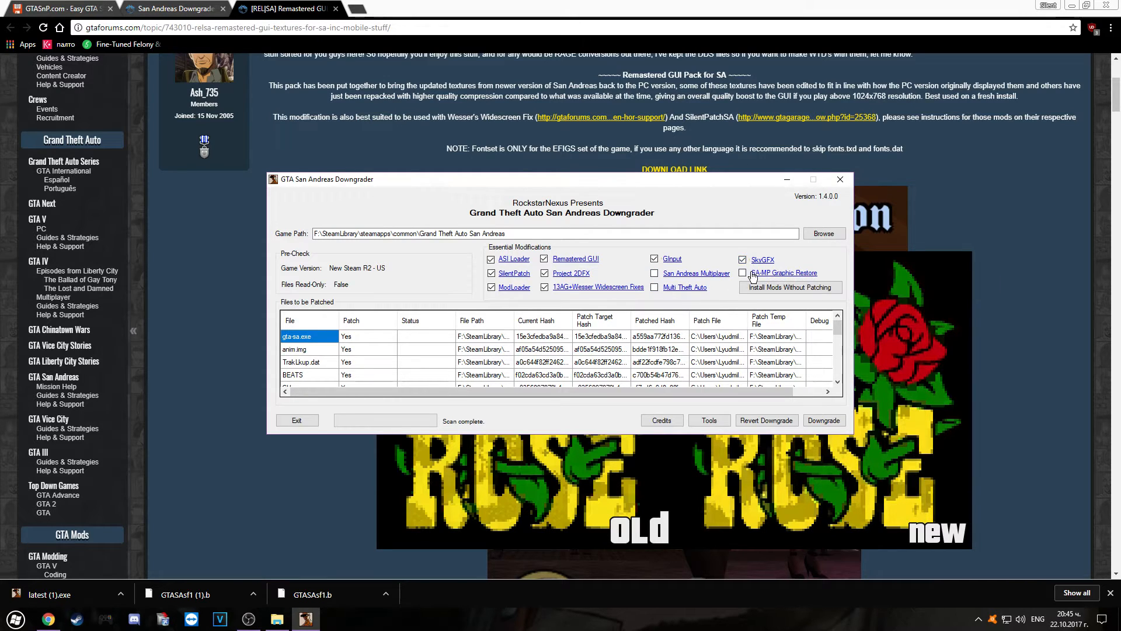
pyautogui.moveTo(763, 259)
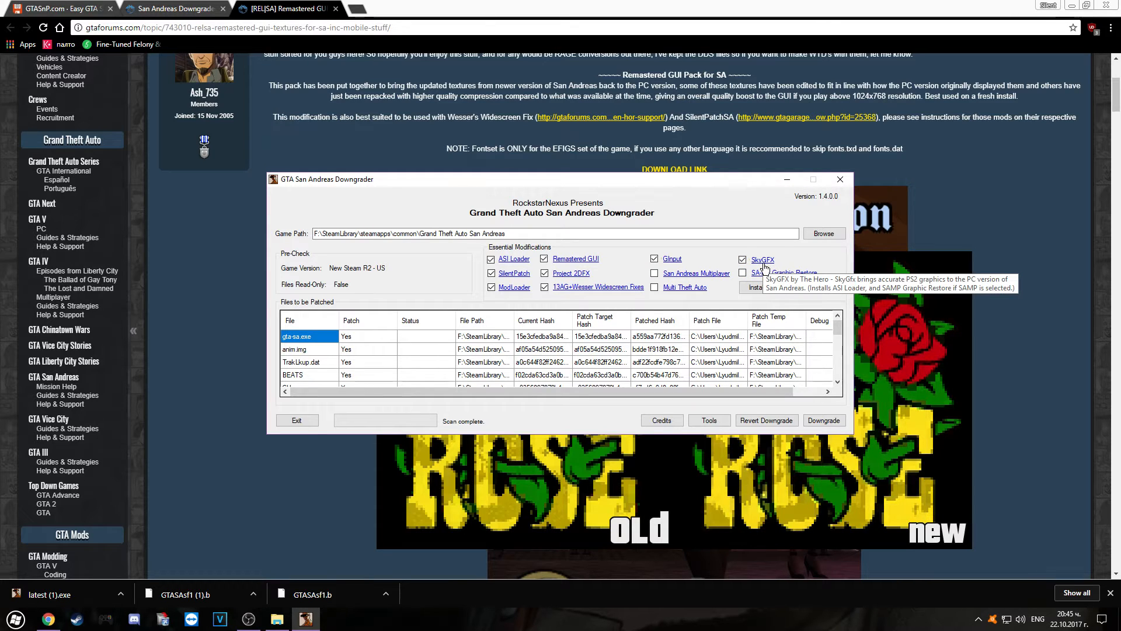
pyautogui.moveTo(744, 273)
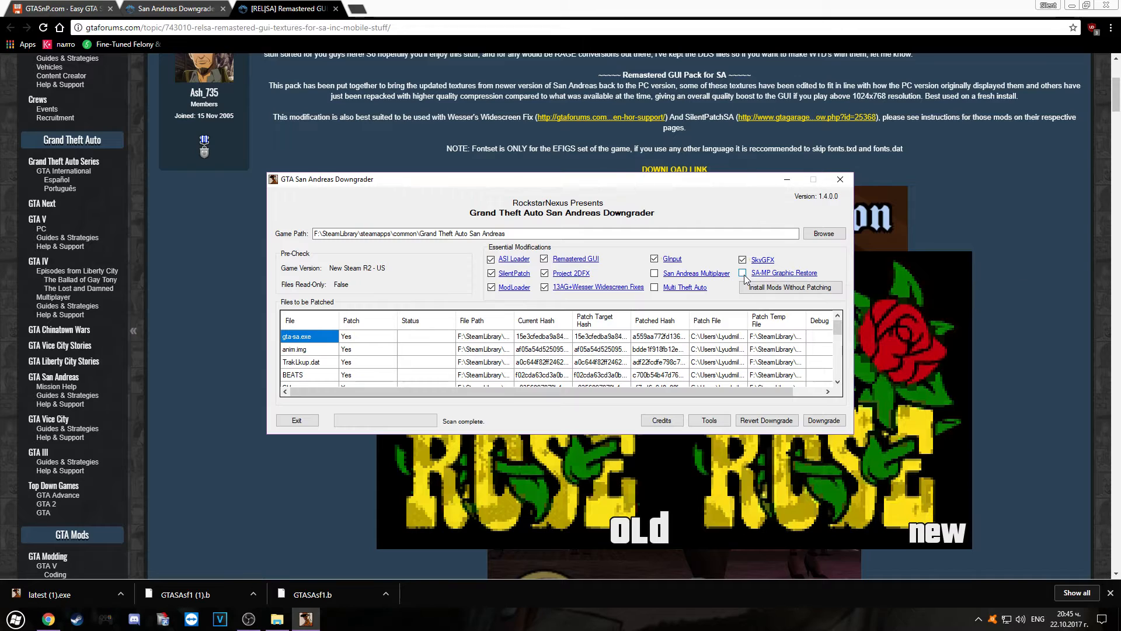
pyautogui.moveTo(743, 274)
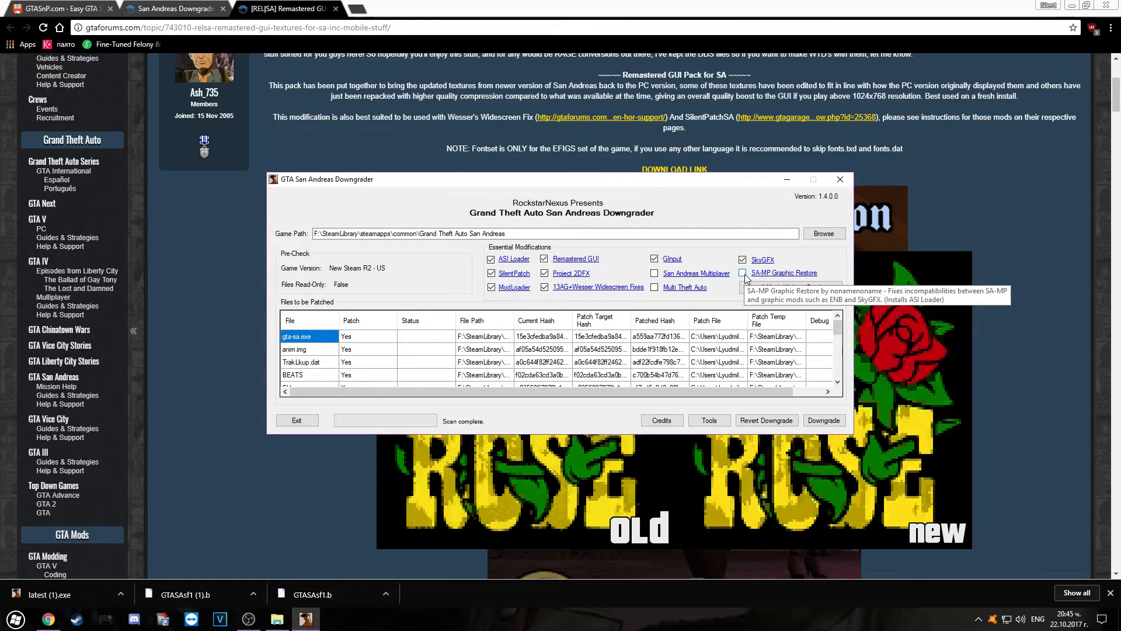
pyautogui.moveTo(744, 279)
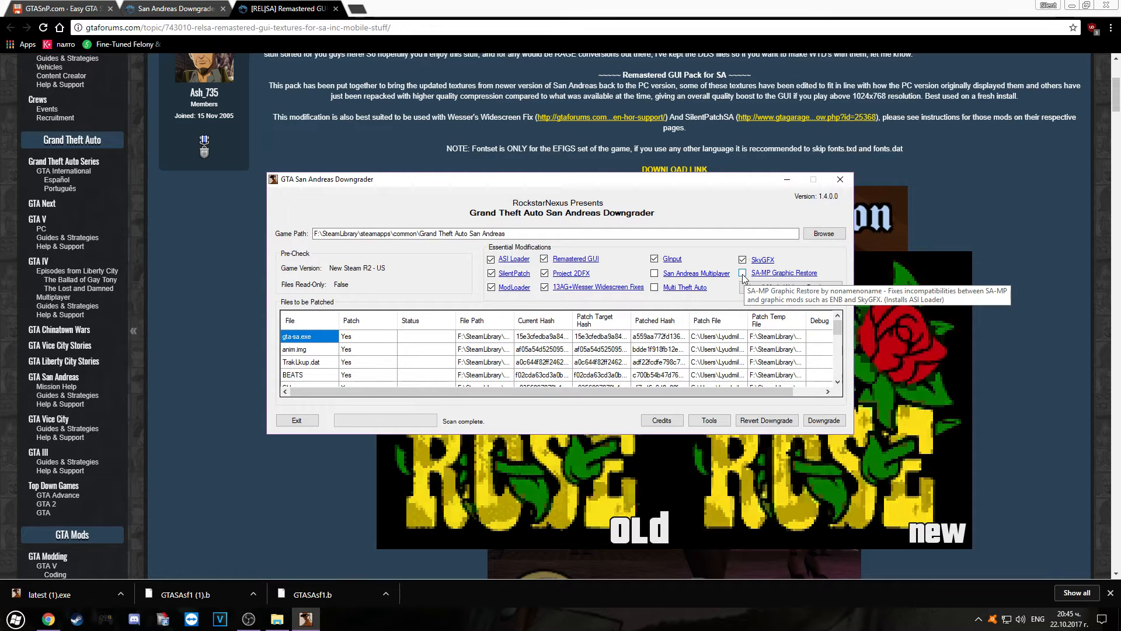
pyautogui.moveTo(685, 290)
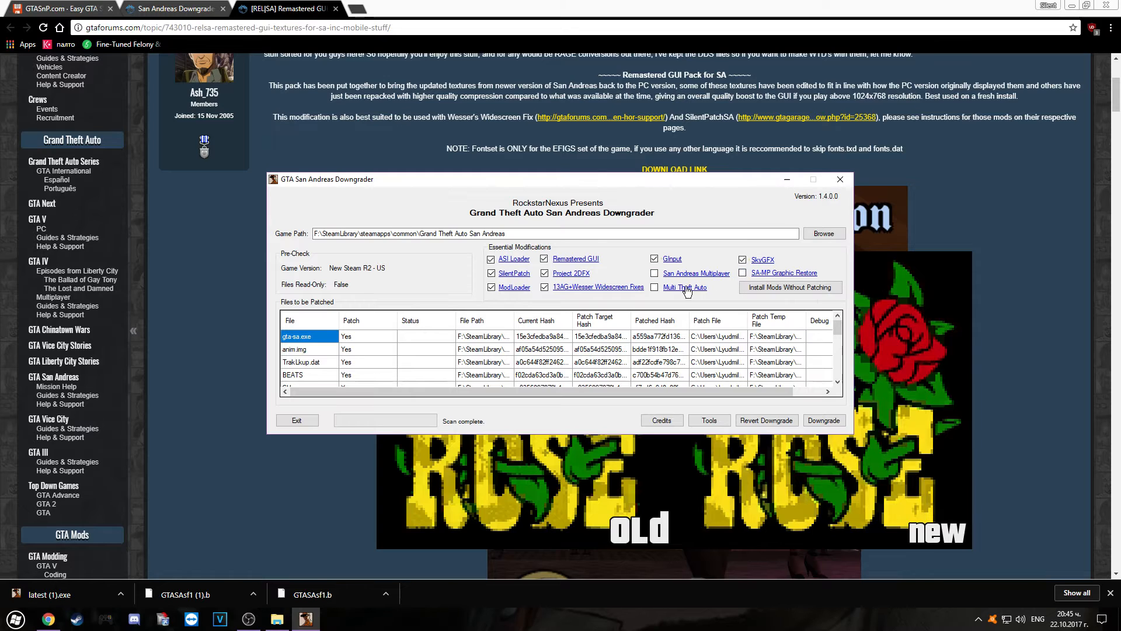
pyautogui.click(744, 259)
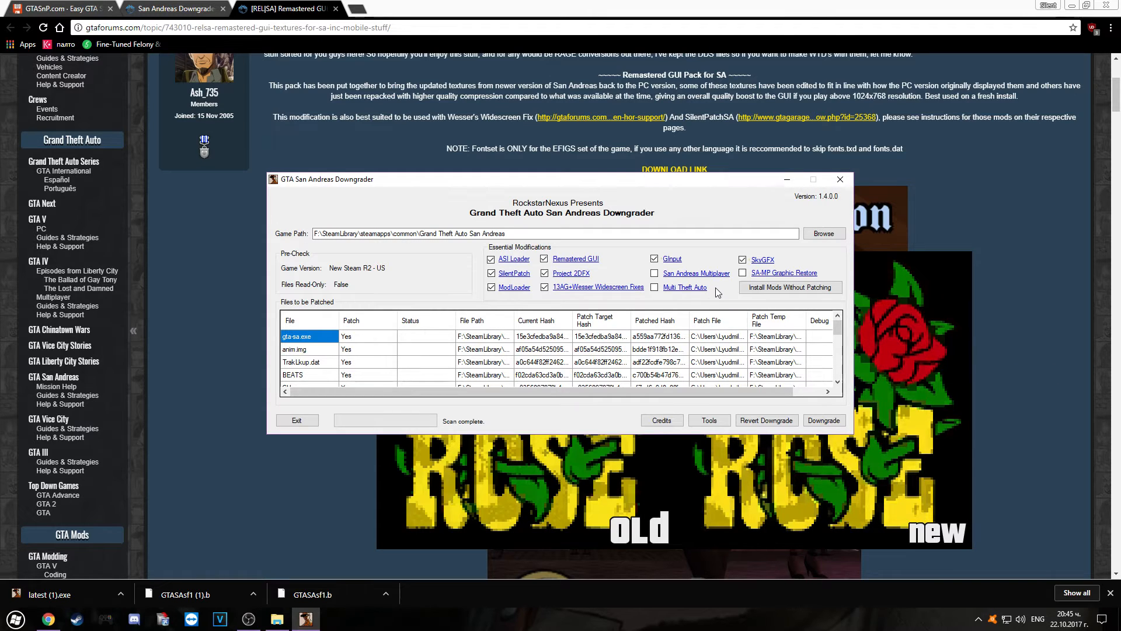
pyautogui.moveTo(711, 299)
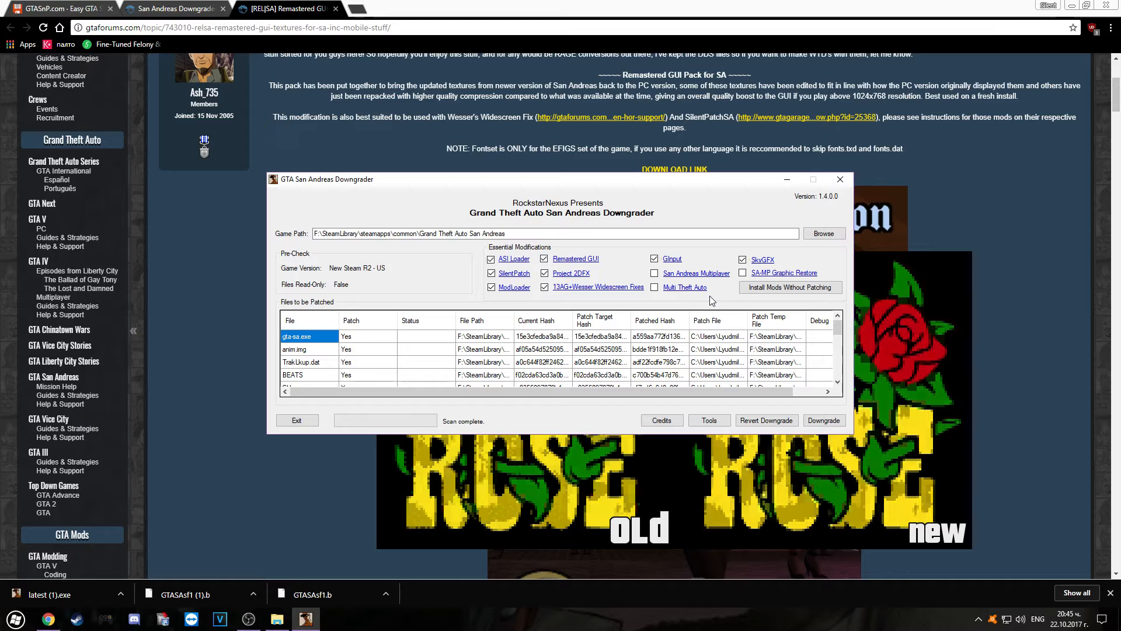
pyautogui.moveTo(760, 355)
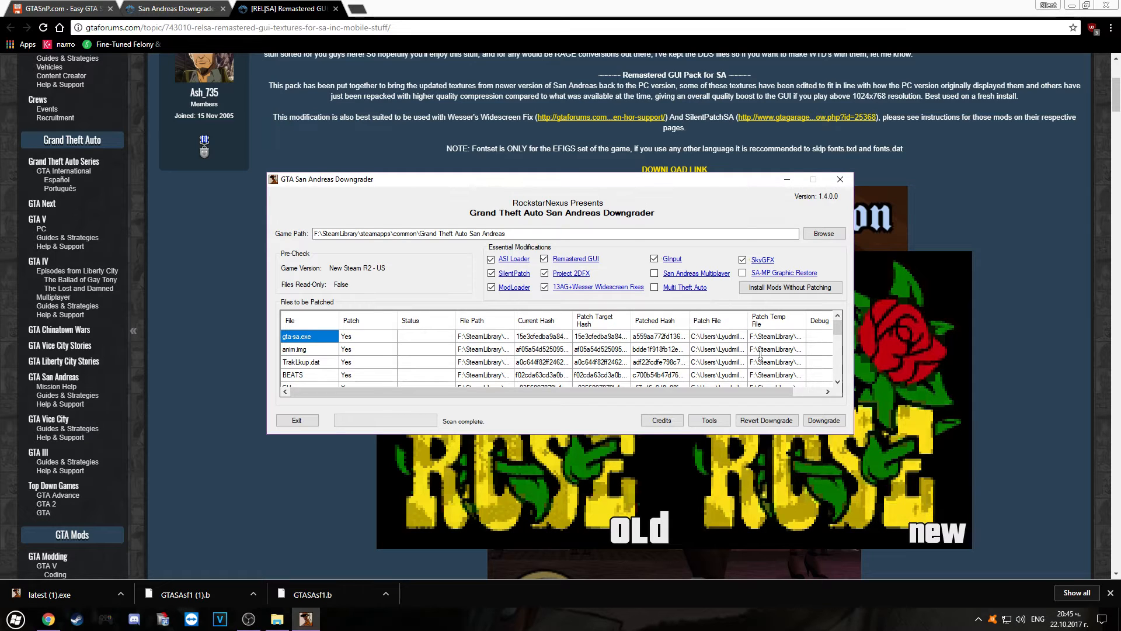
pyautogui.moveTo(550, 272)
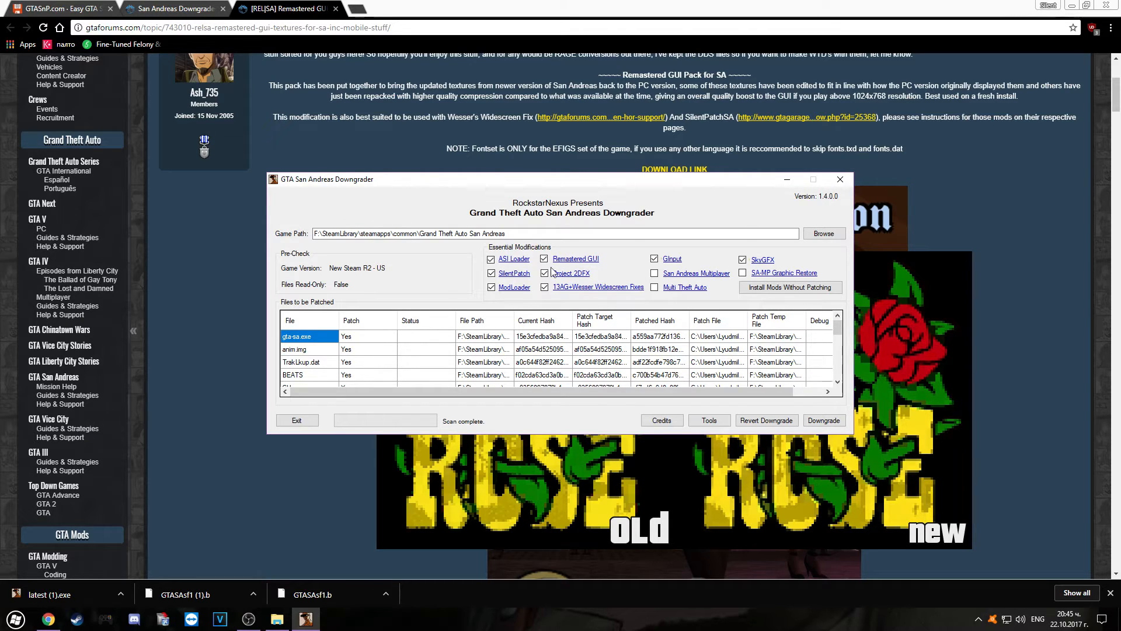
pyautogui.click(823, 419)
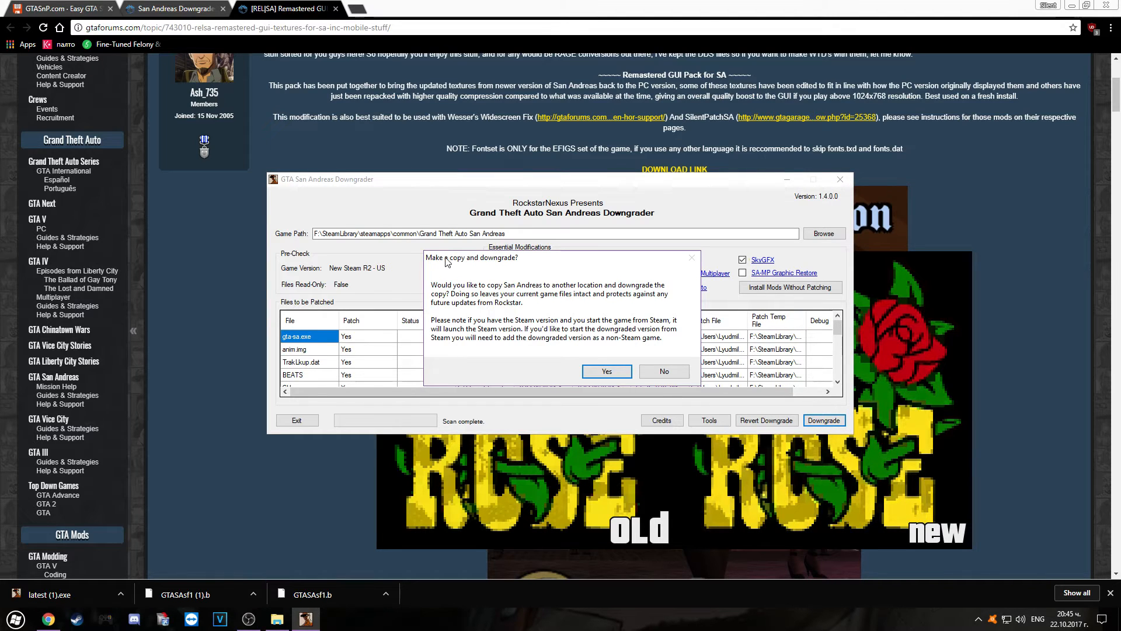
# Step: Agree to downgrade a copy and choose D:\GTA San Andreas 1.0 as its destination folder
pyautogui.click(606, 372)
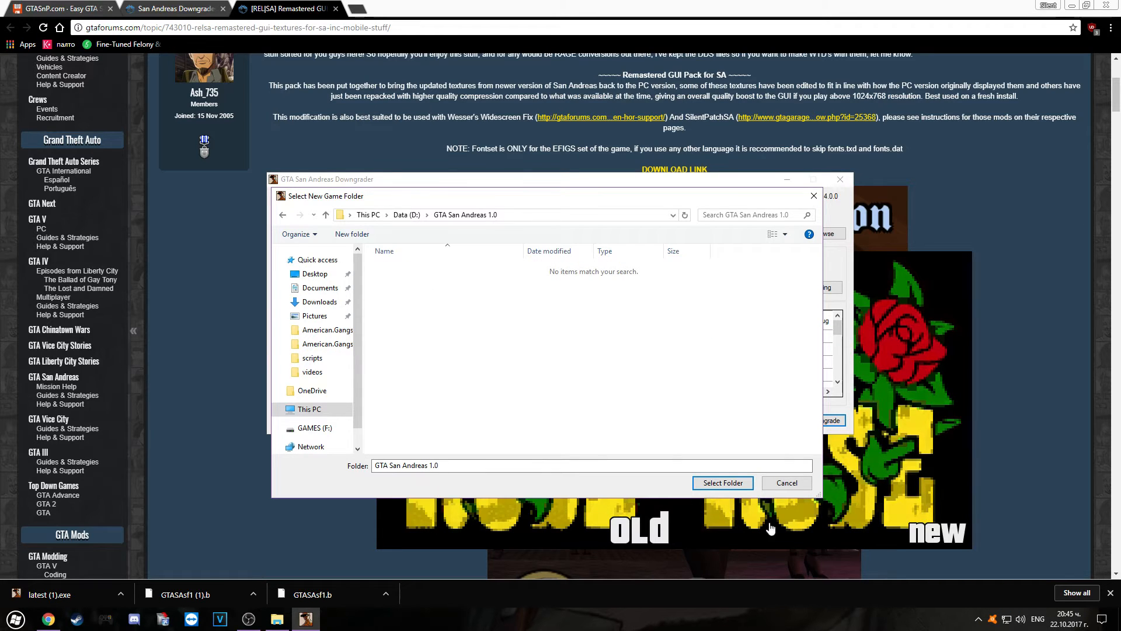
pyautogui.click(721, 482)
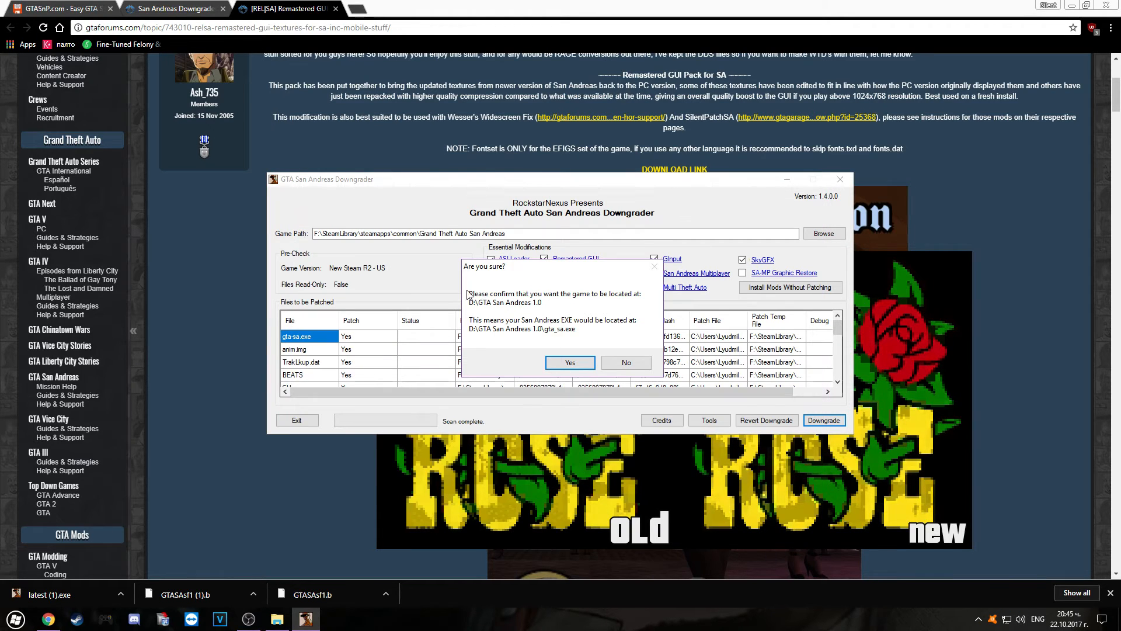
pyautogui.moveTo(623, 293)
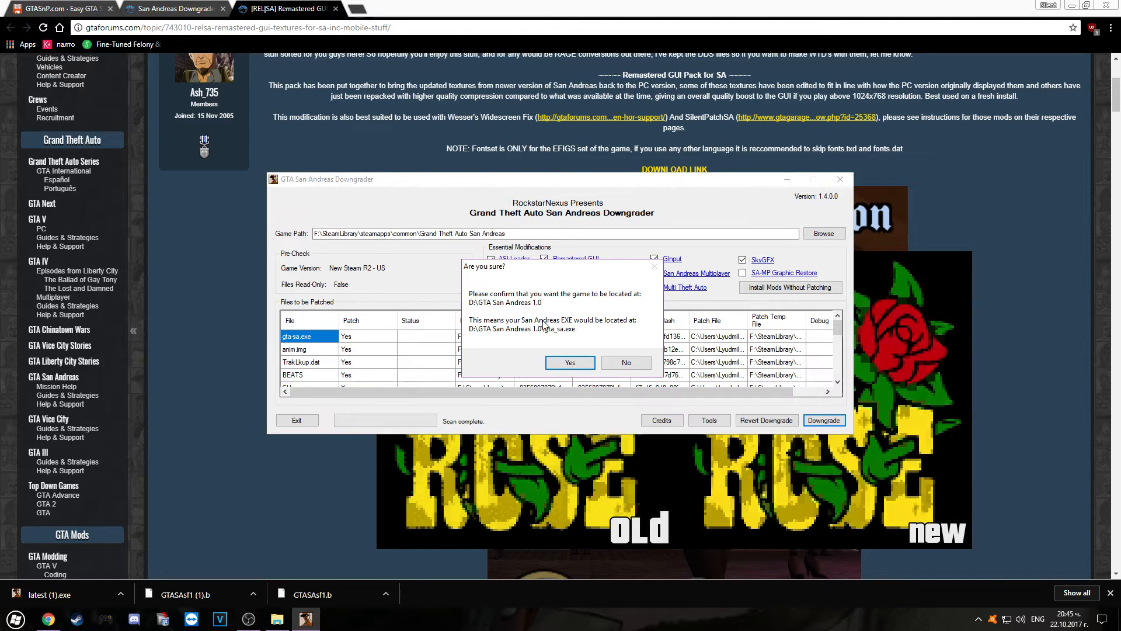
# Step: Confirm D:\GTA San Andreas 1.0 as the new game location
pyautogui.click(570, 362)
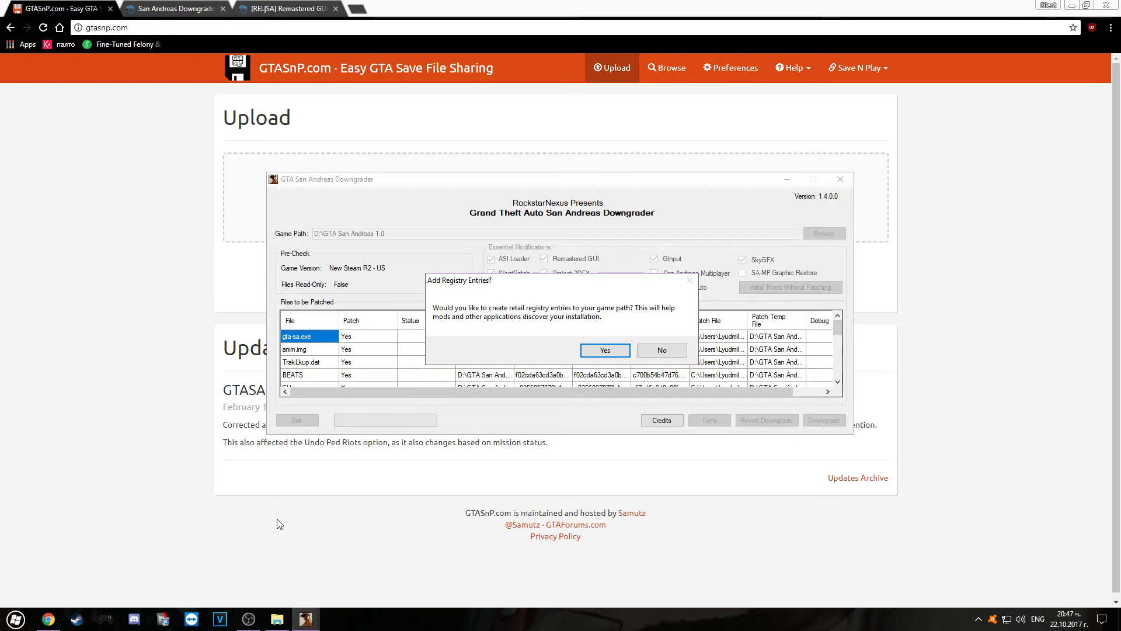
pyautogui.moveTo(535, 315)
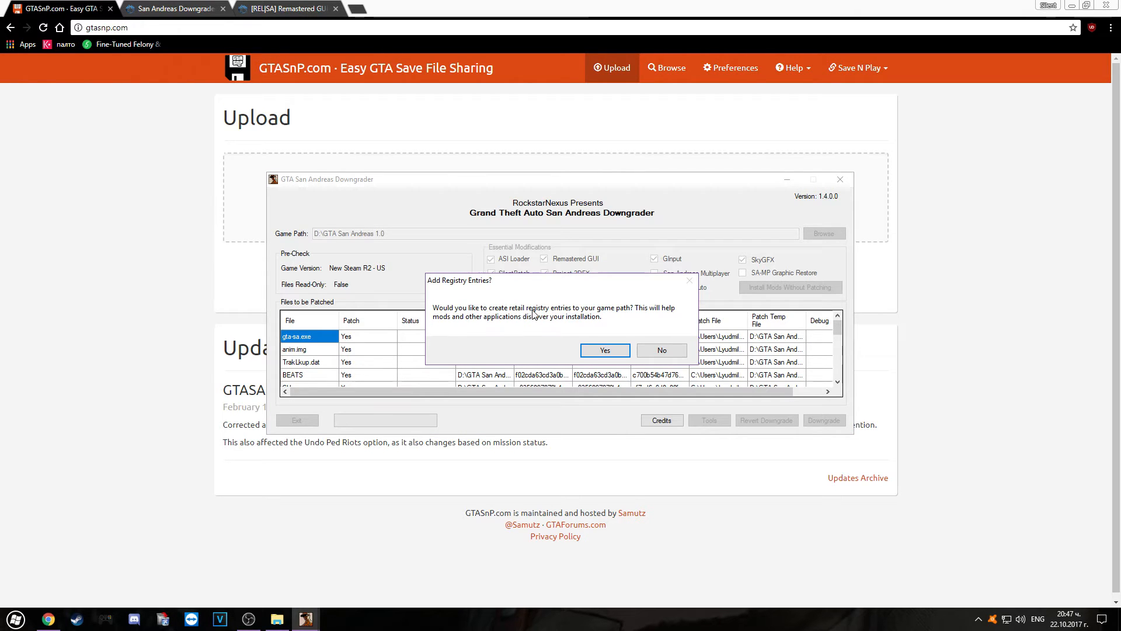
pyautogui.moveTo(628, 322)
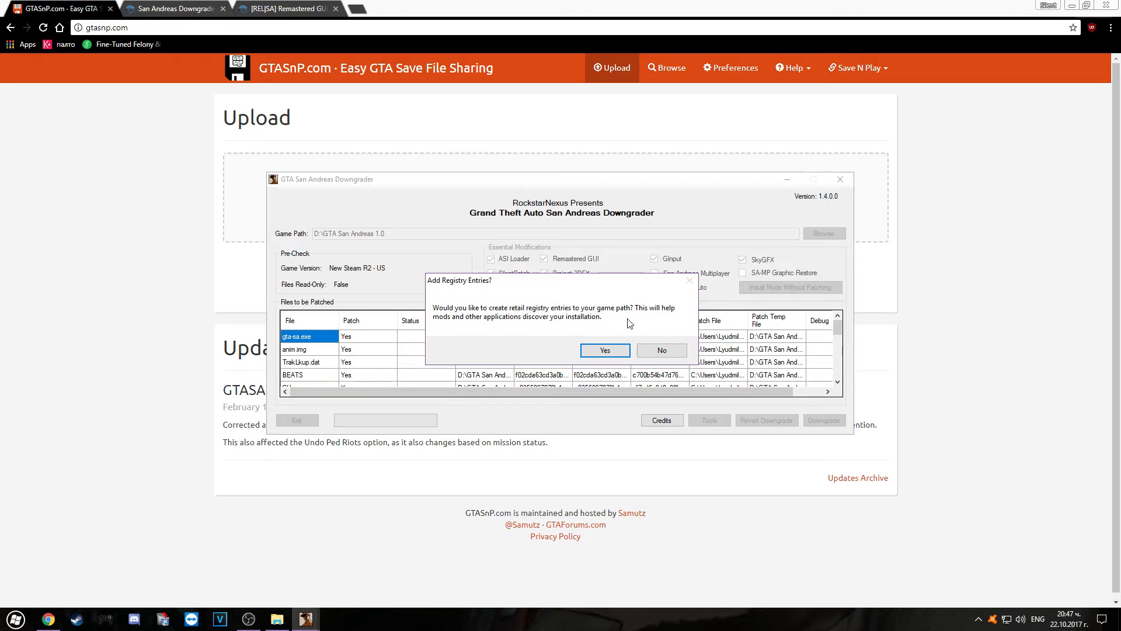
# Step: Answer the Add Registry Entries prompt so file patching proceeds
pyautogui.click(604, 349)
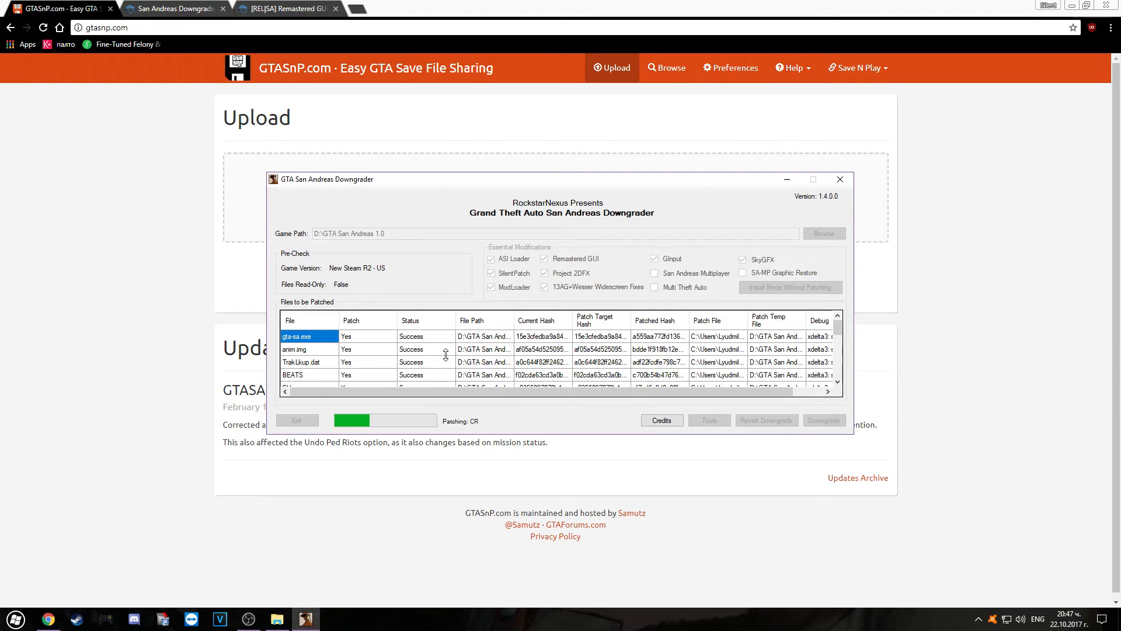
pyautogui.scroll(-3)
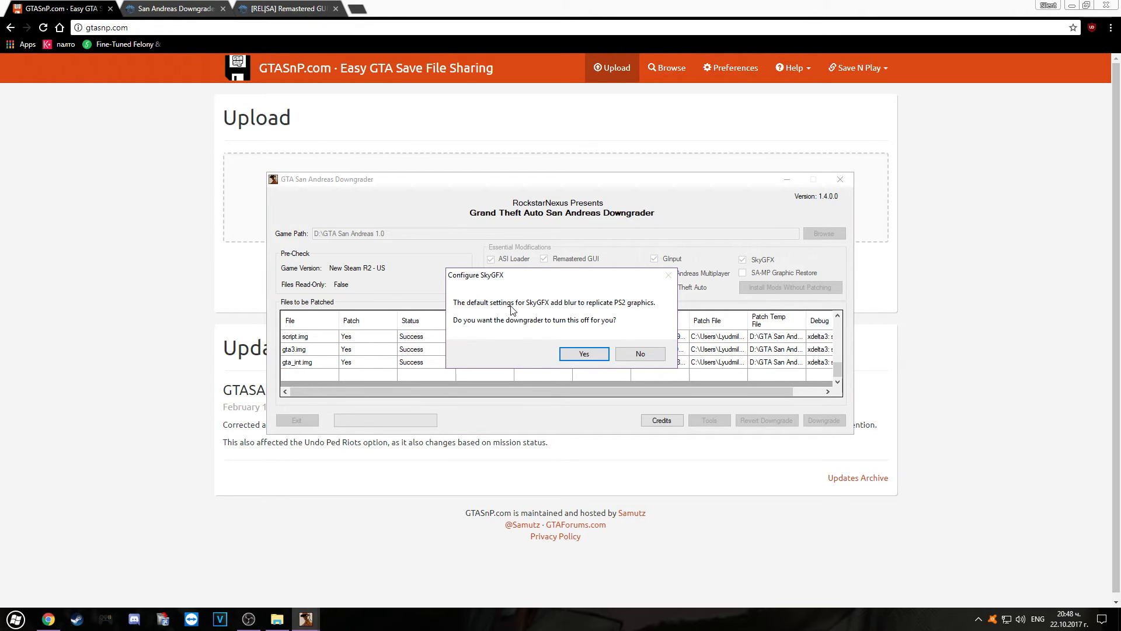
pyautogui.moveTo(573, 313)
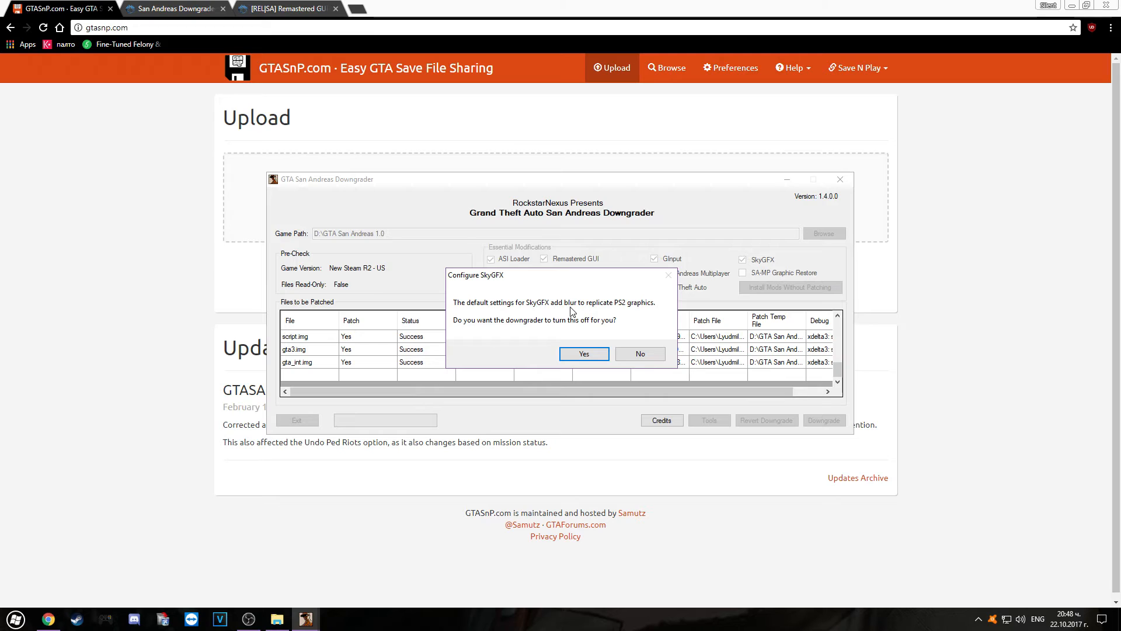
pyautogui.moveTo(525, 330)
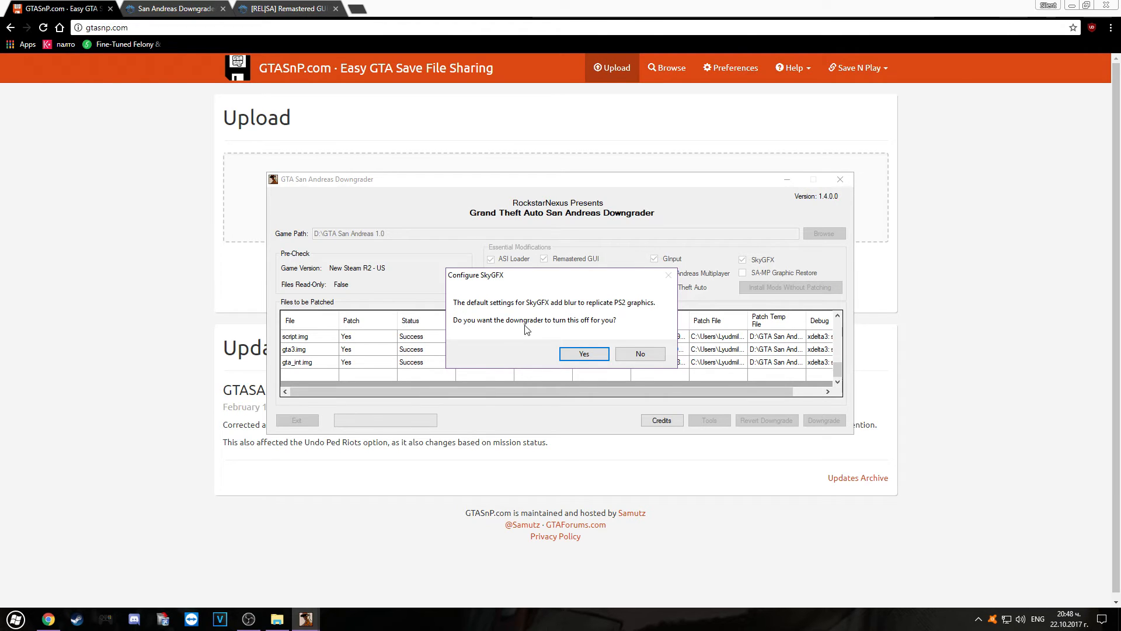
pyautogui.moveTo(520, 315)
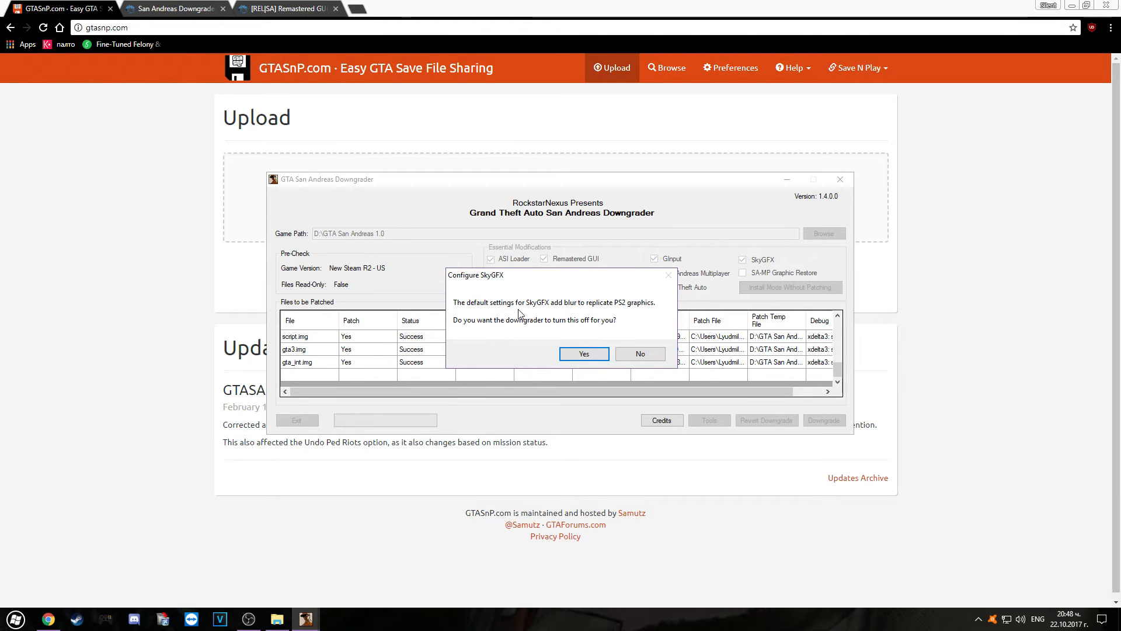
pyautogui.moveTo(508, 319)
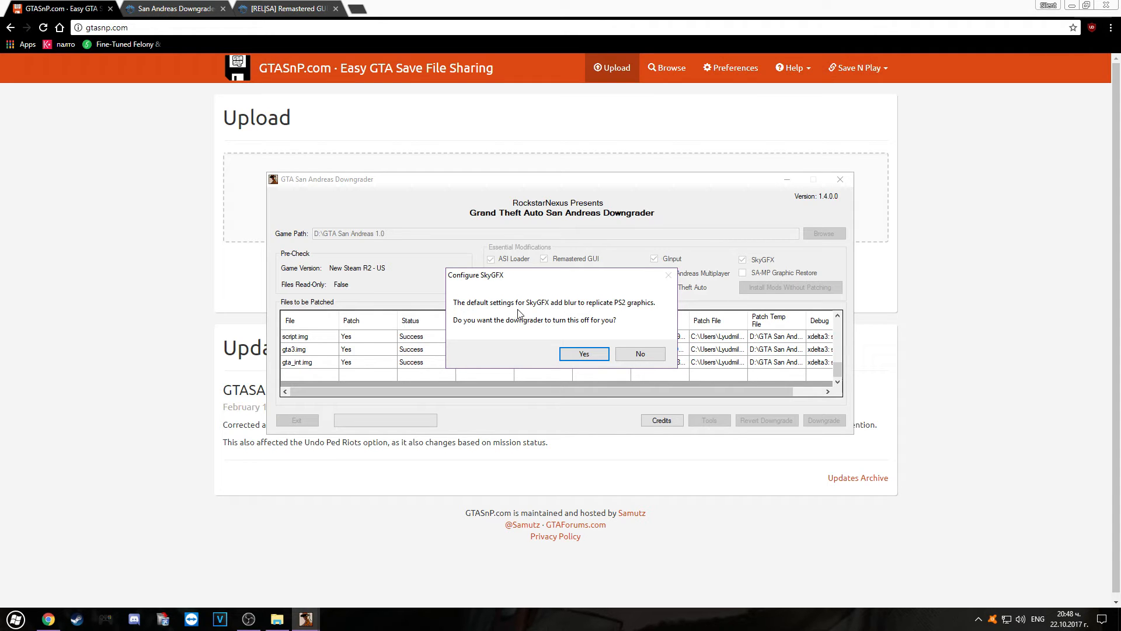
pyautogui.moveTo(535, 313)
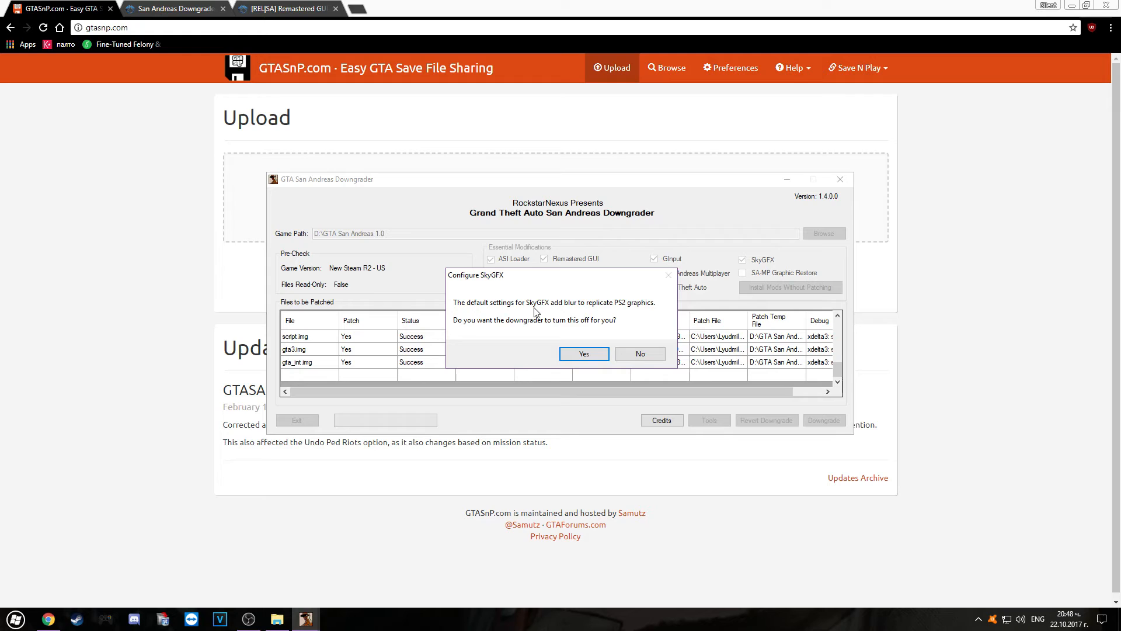
pyautogui.moveTo(504, 323)
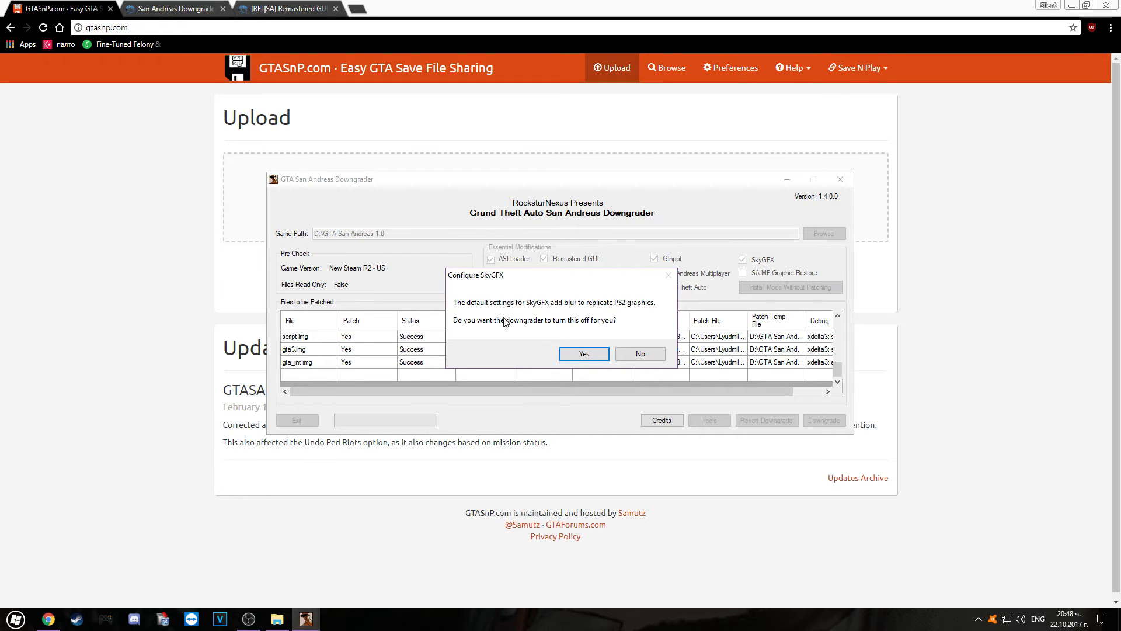
pyautogui.moveTo(611, 327)
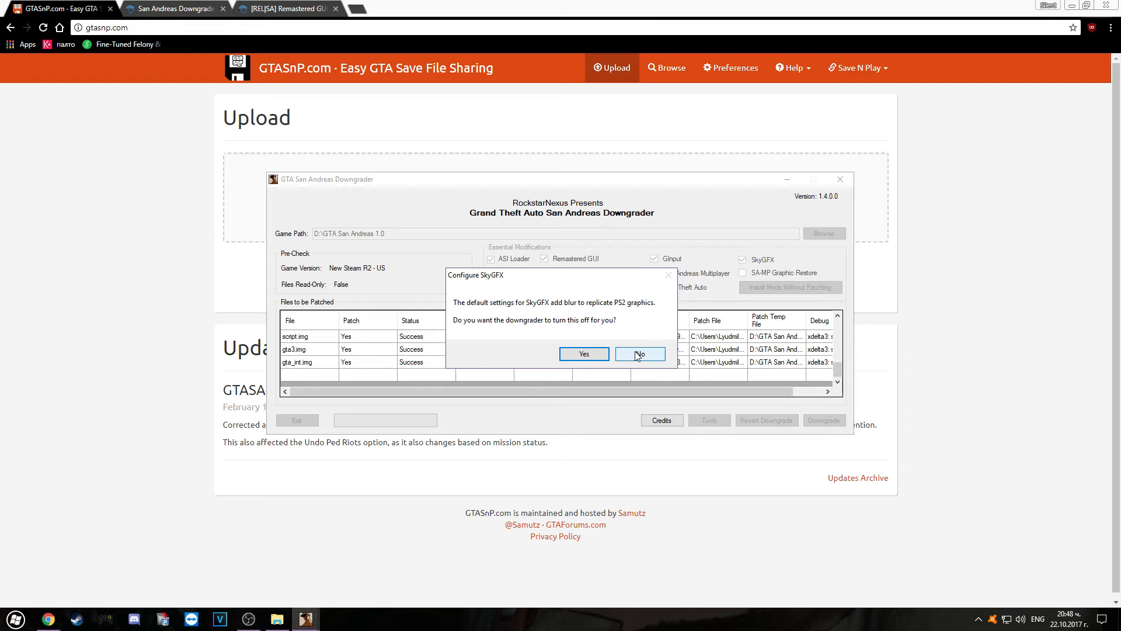
# Step: Keep SkyGFX's default PS2-style blur, skip its settings files and acknowledge the settings-file notice
pyautogui.click(639, 354)
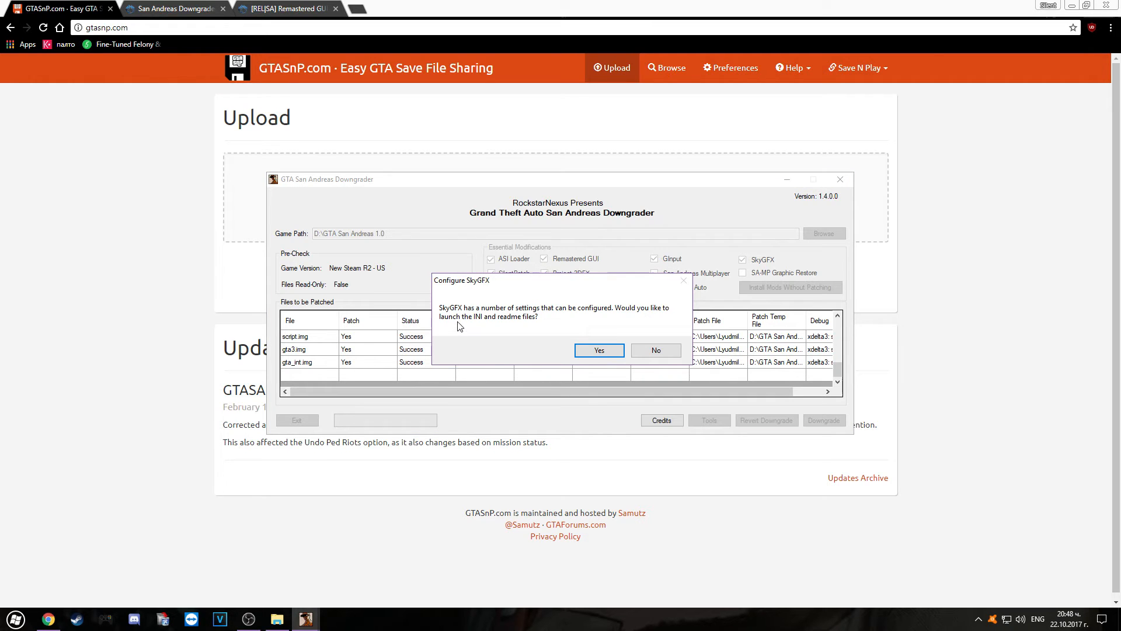
pyautogui.moveTo(515, 317)
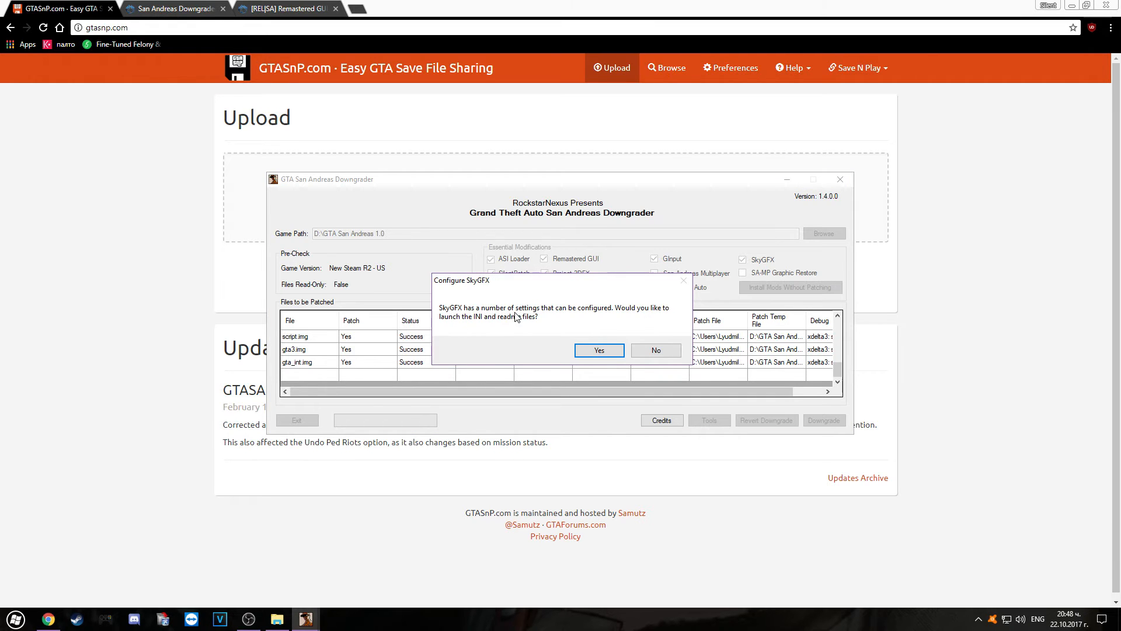
pyautogui.moveTo(640, 317)
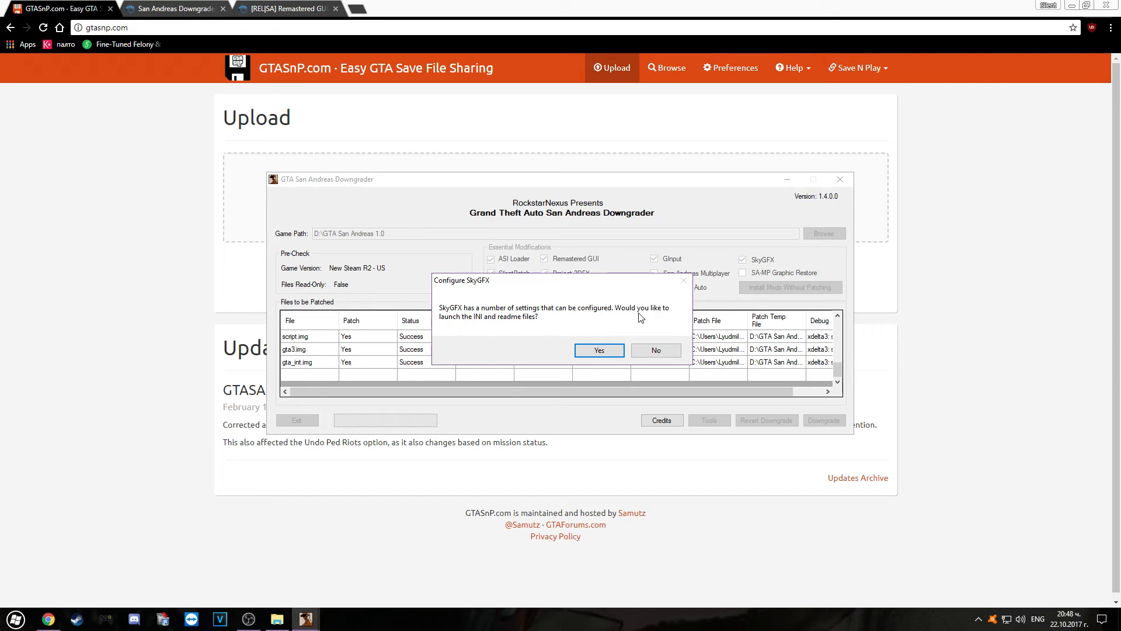
pyautogui.click(654, 350)
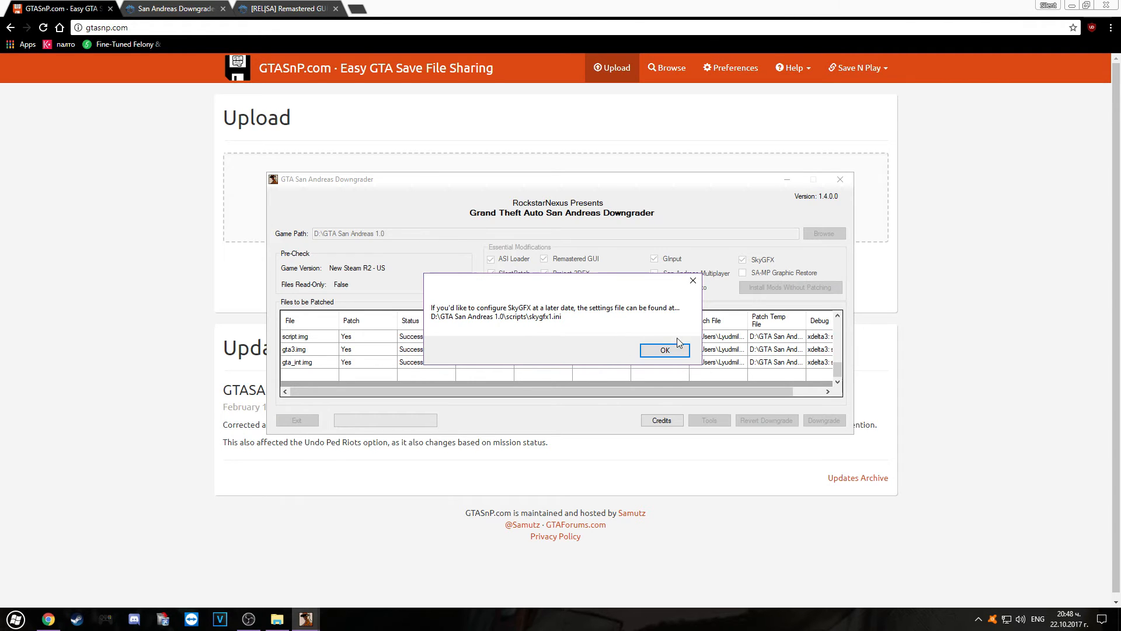
pyautogui.moveTo(540, 315)
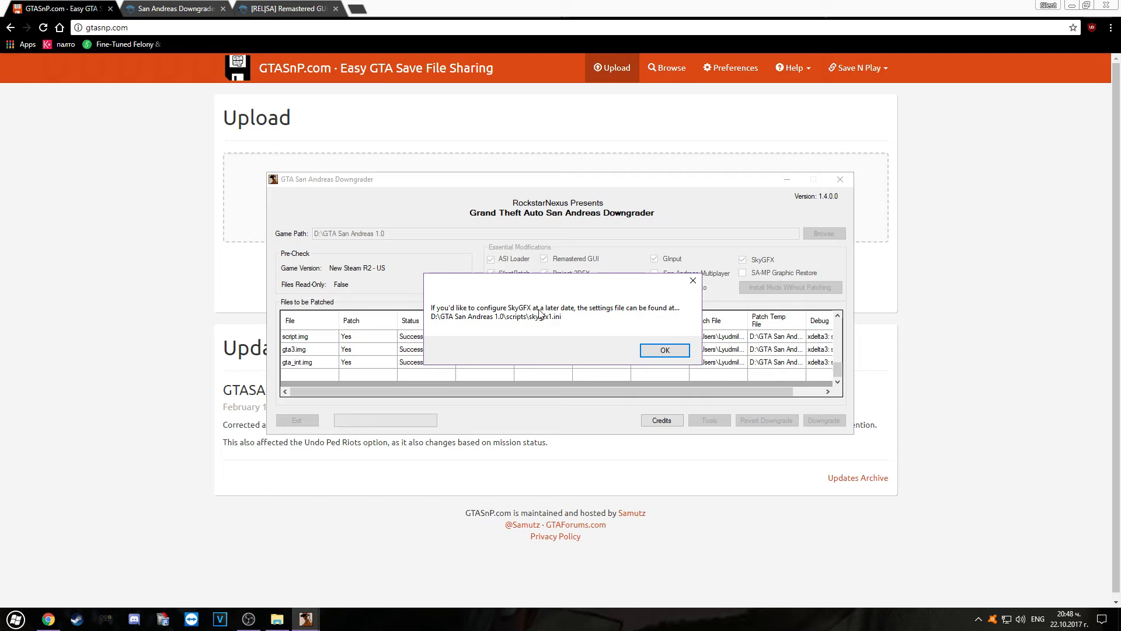
pyautogui.moveTo(493, 319)
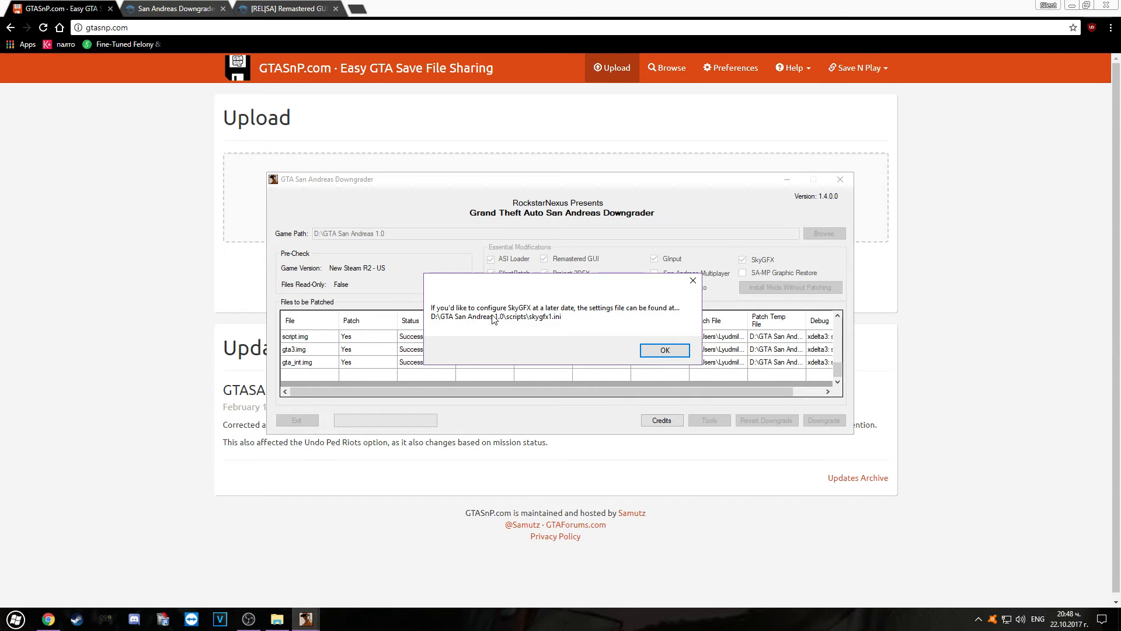
pyautogui.moveTo(492, 330)
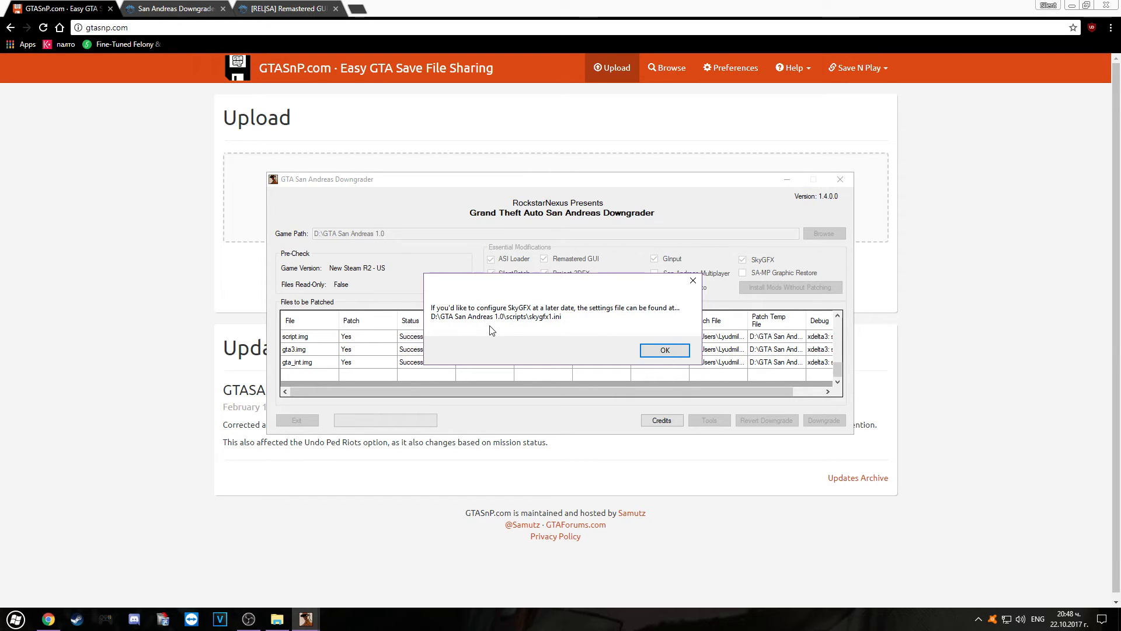
pyautogui.moveTo(595, 342)
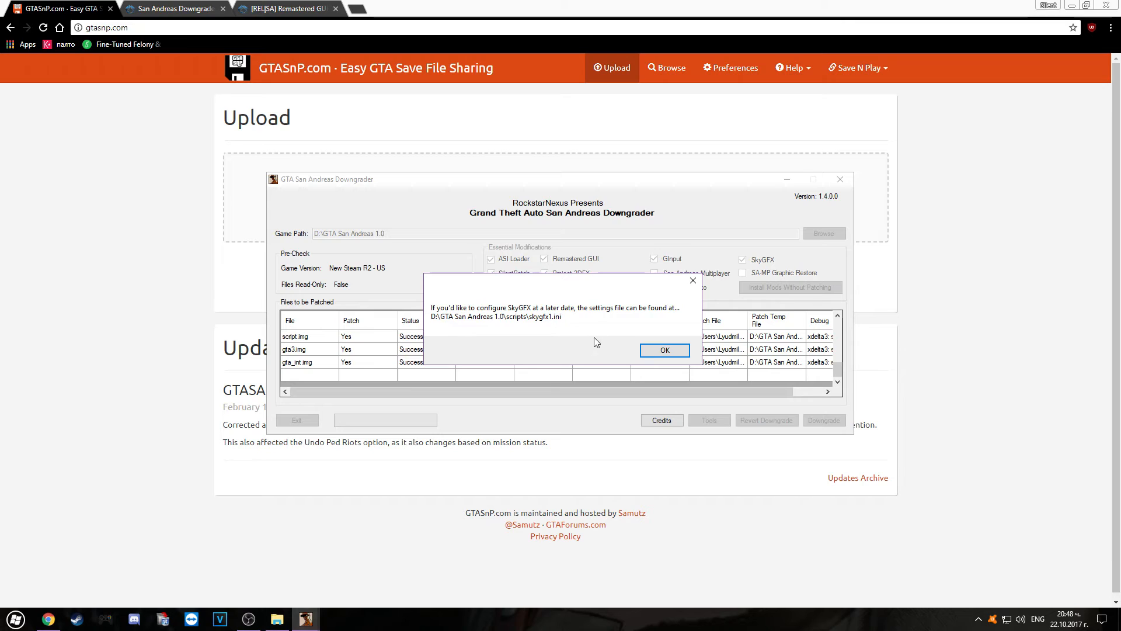
pyautogui.moveTo(597, 342)
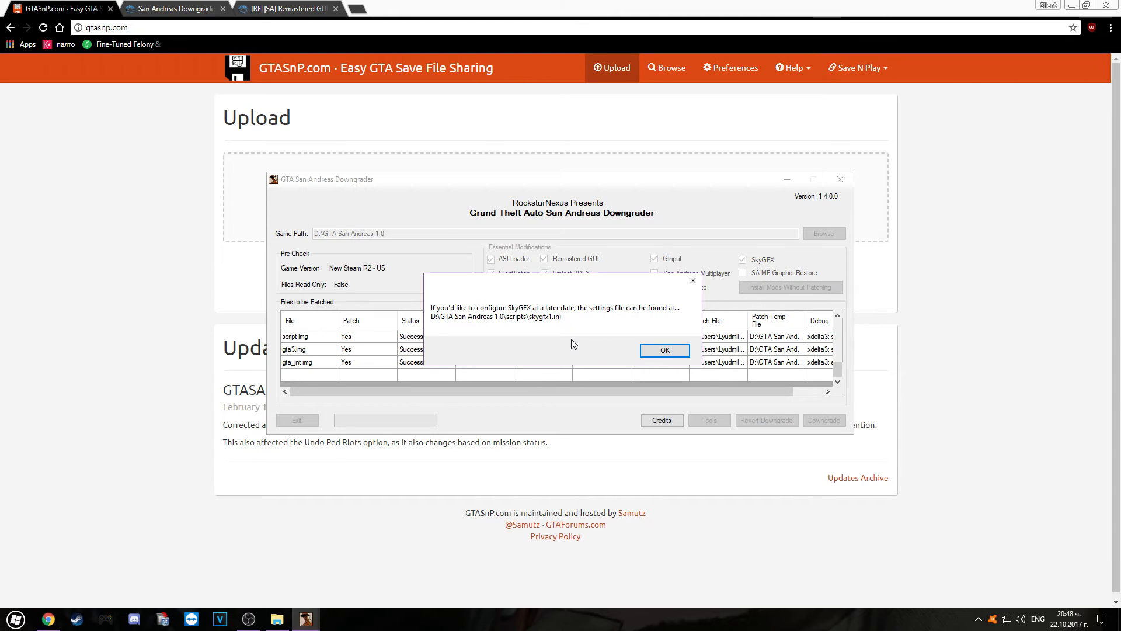
pyautogui.click(663, 349)
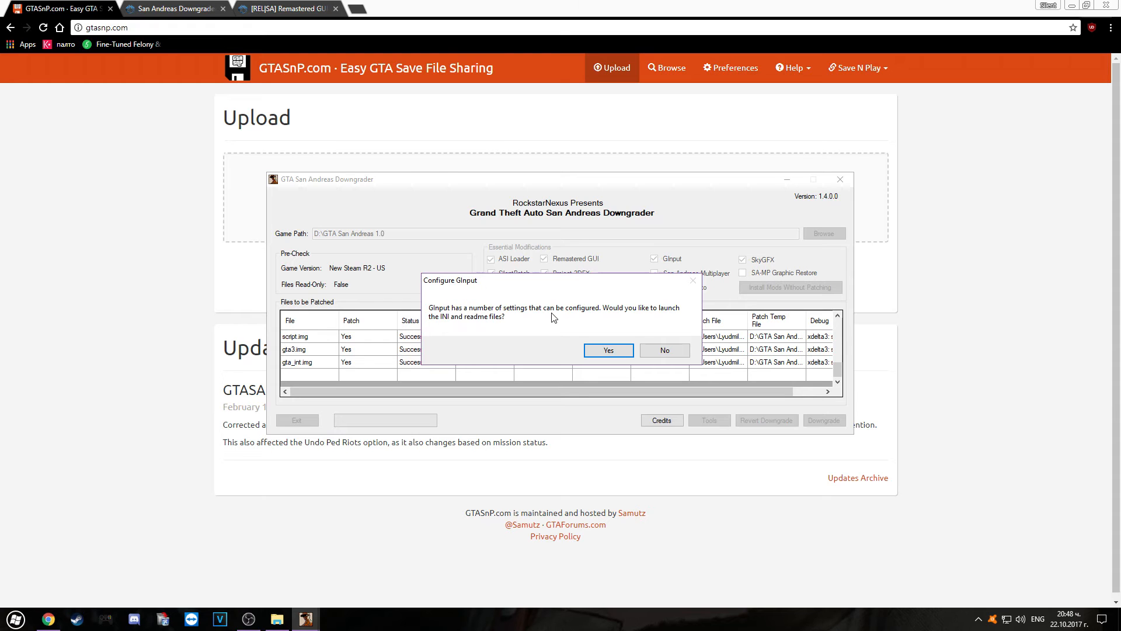
pyautogui.moveTo(663, 349)
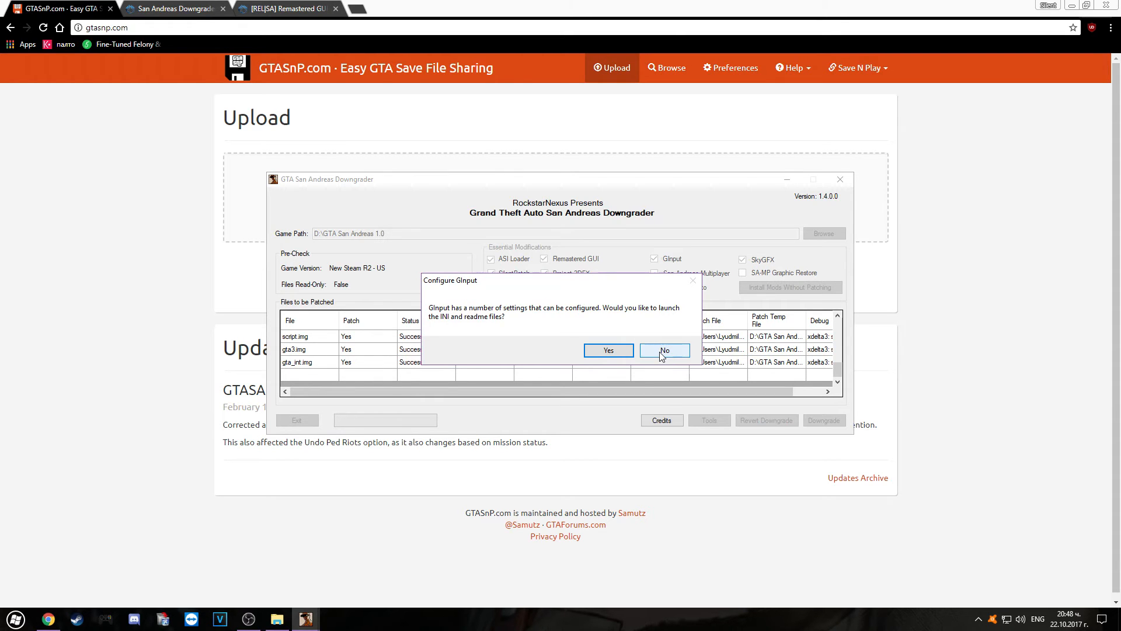
# Step: Answer the Configure GInput prompt so GInputSA.ini opens in Notepad
pyautogui.click(607, 349)
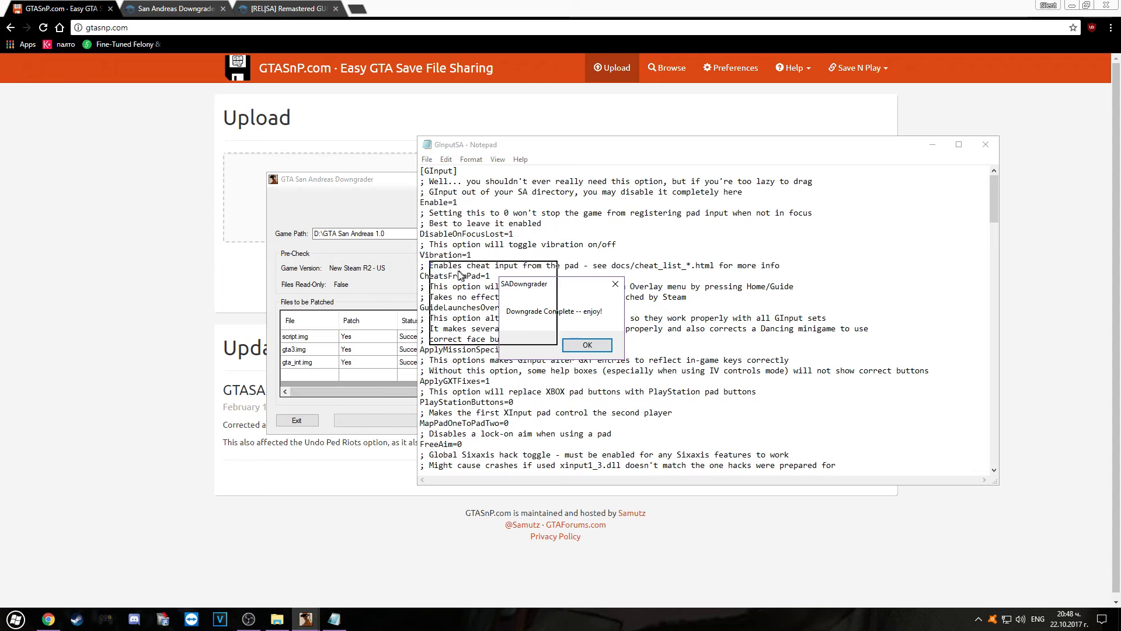
# Step: Dismiss the Downgrade Complete message and set PlayStationButtons=1 in the GInputSA settings
pyautogui.click(585, 345)
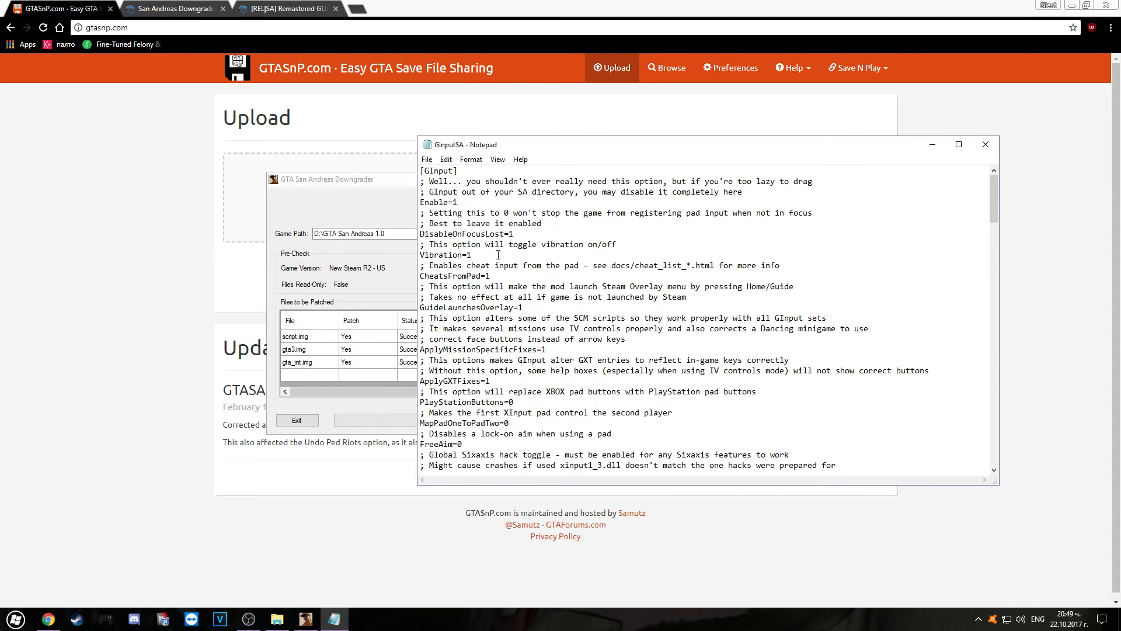
pyautogui.scroll(-3)
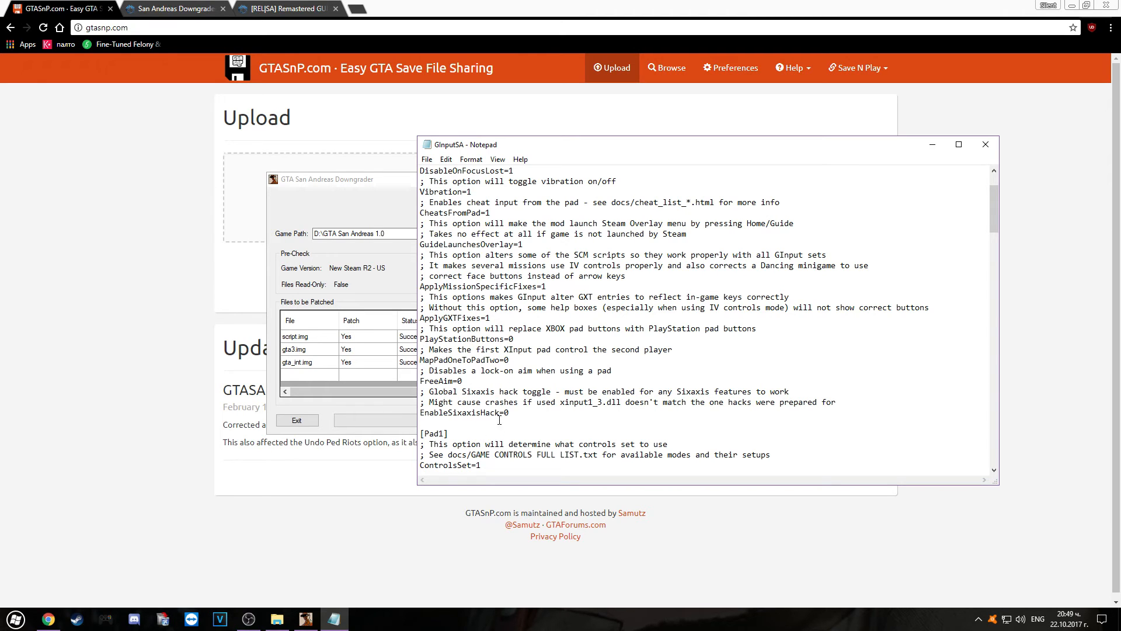
pyautogui.doubleClick(441, 339)
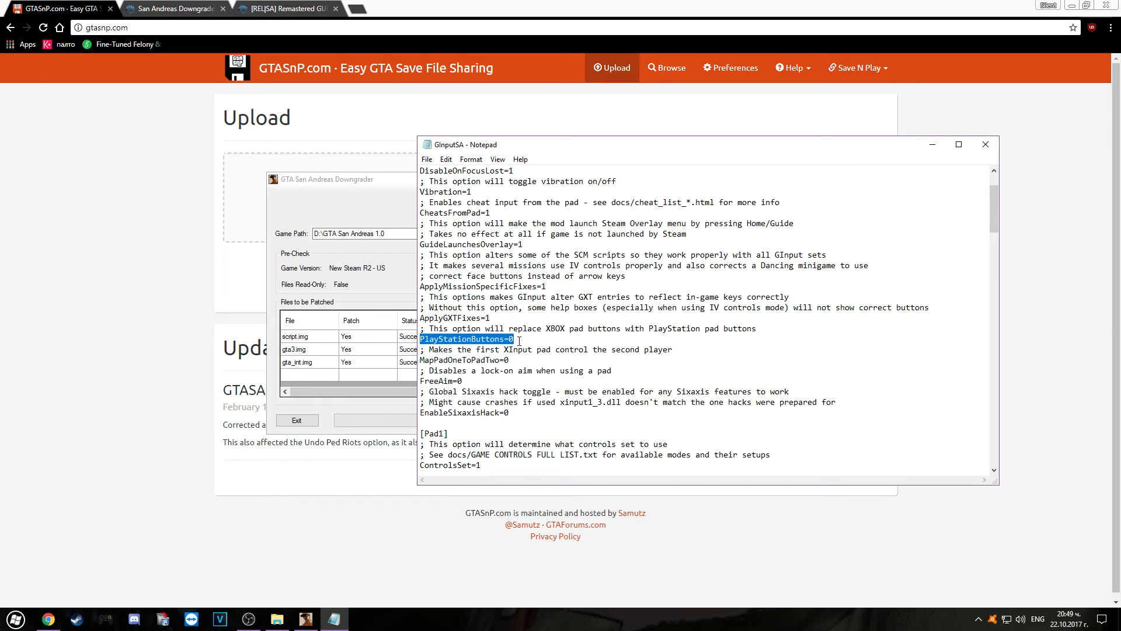
pyautogui.write('1')
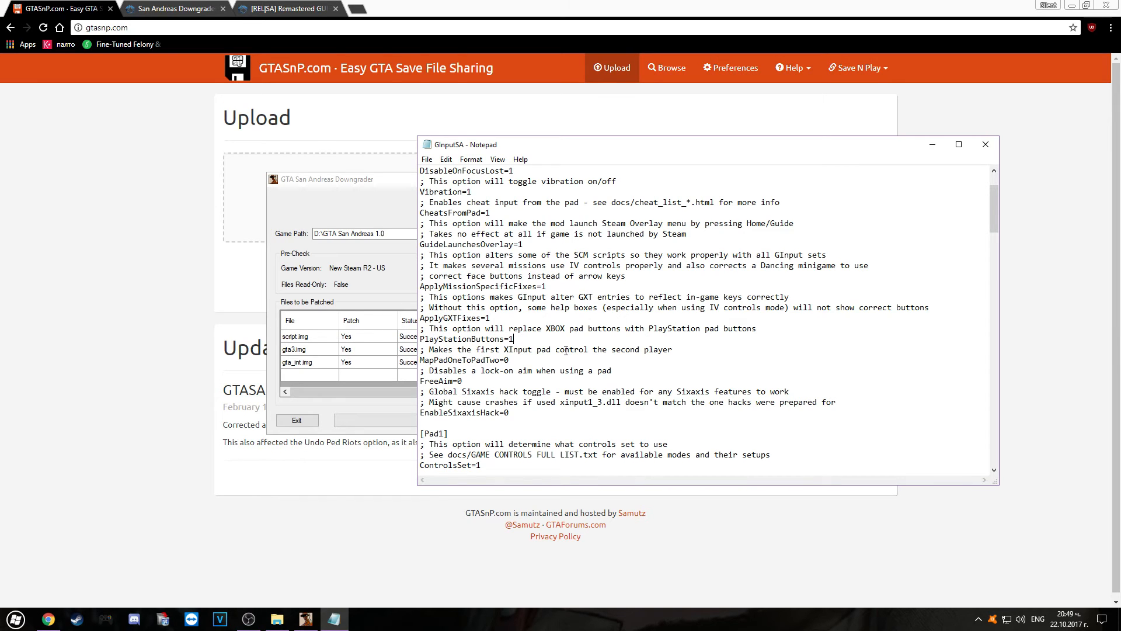
pyautogui.doubleClick(556, 328)
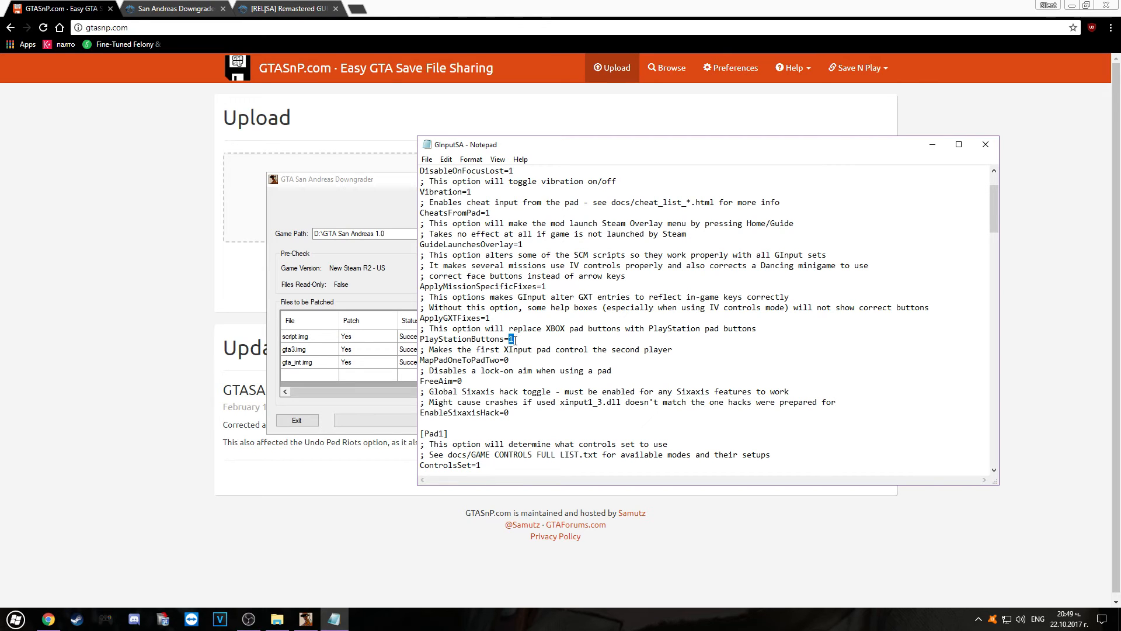
pyautogui.moveTo(539, 317)
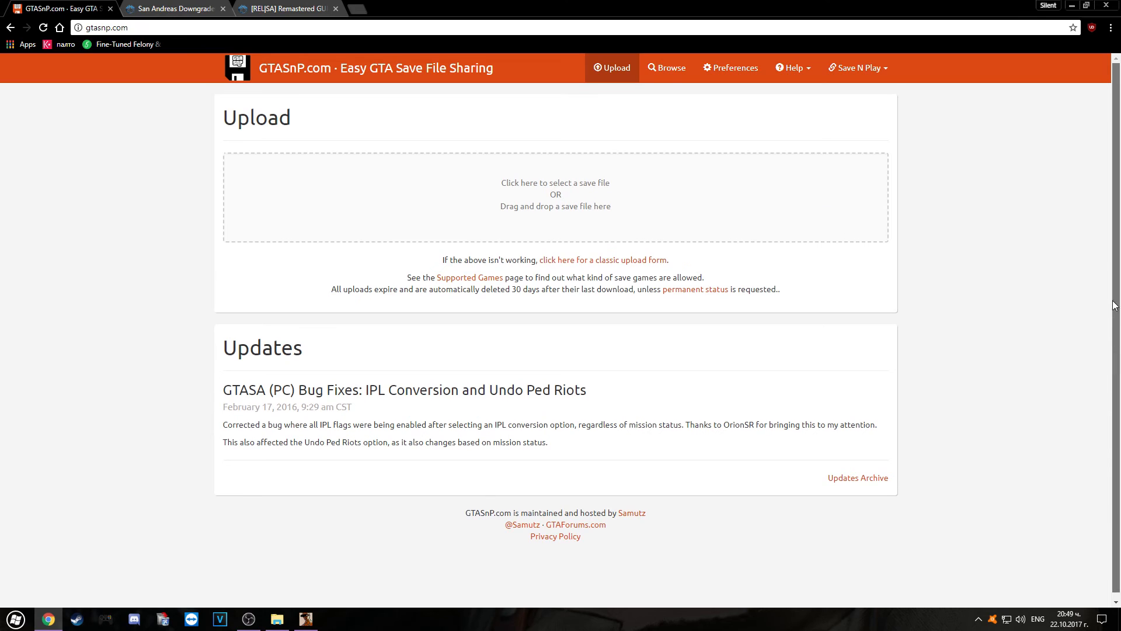
pyautogui.moveTo(1110, 301)
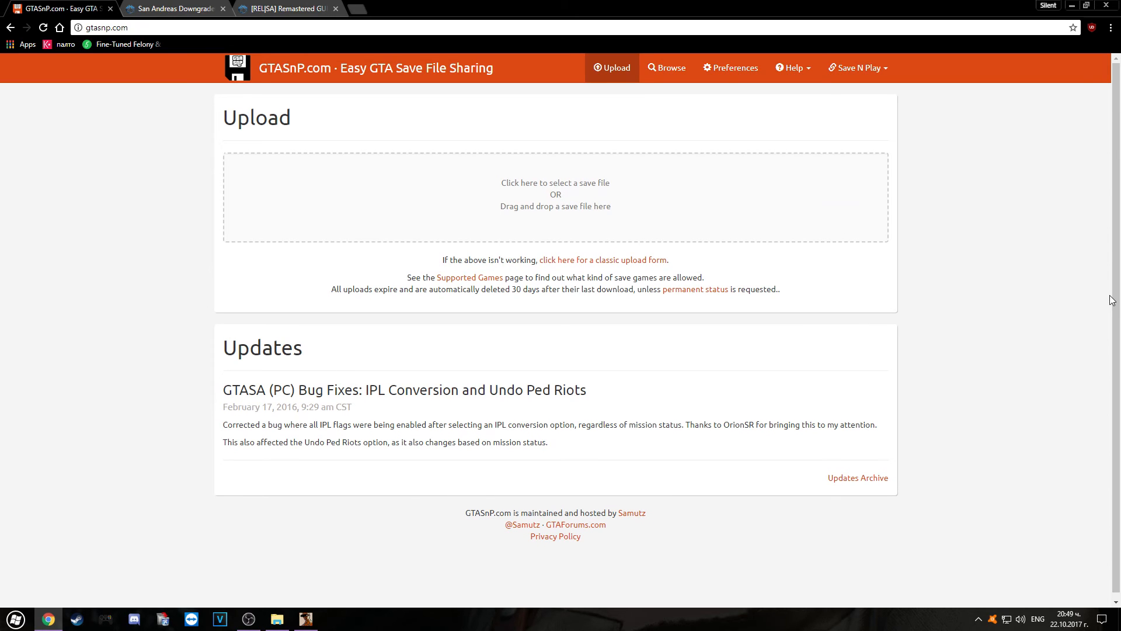
pyautogui.moveTo(136, 23)
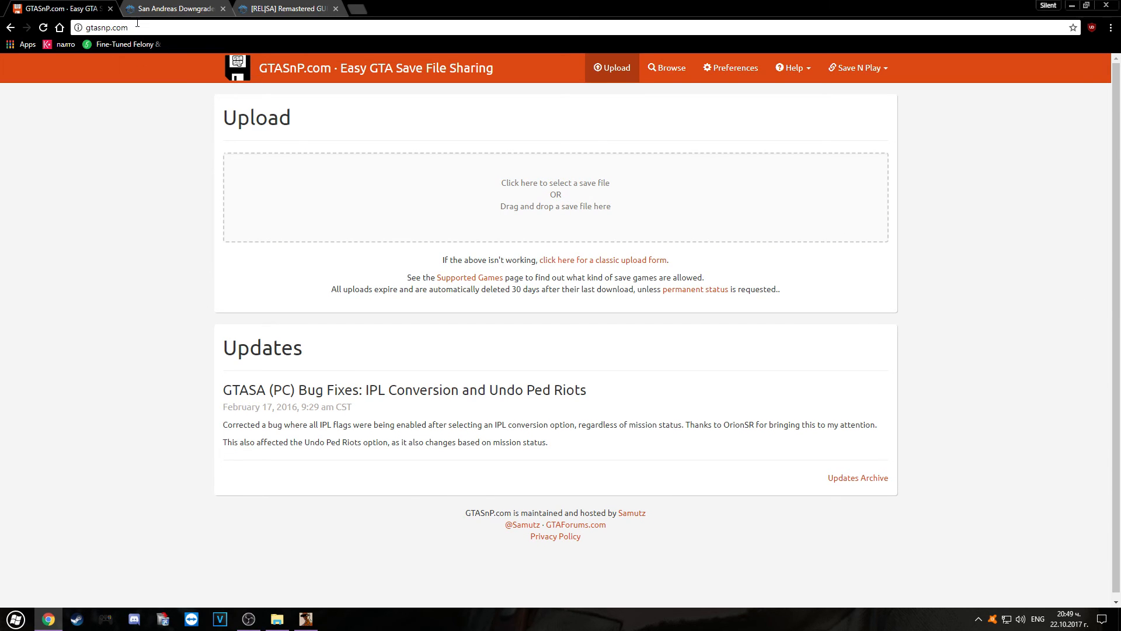
# Step: Upload the save file GTASAsf1.b from GTA San Andreas User Files to GTASnP.com
pyautogui.click(104, 27)
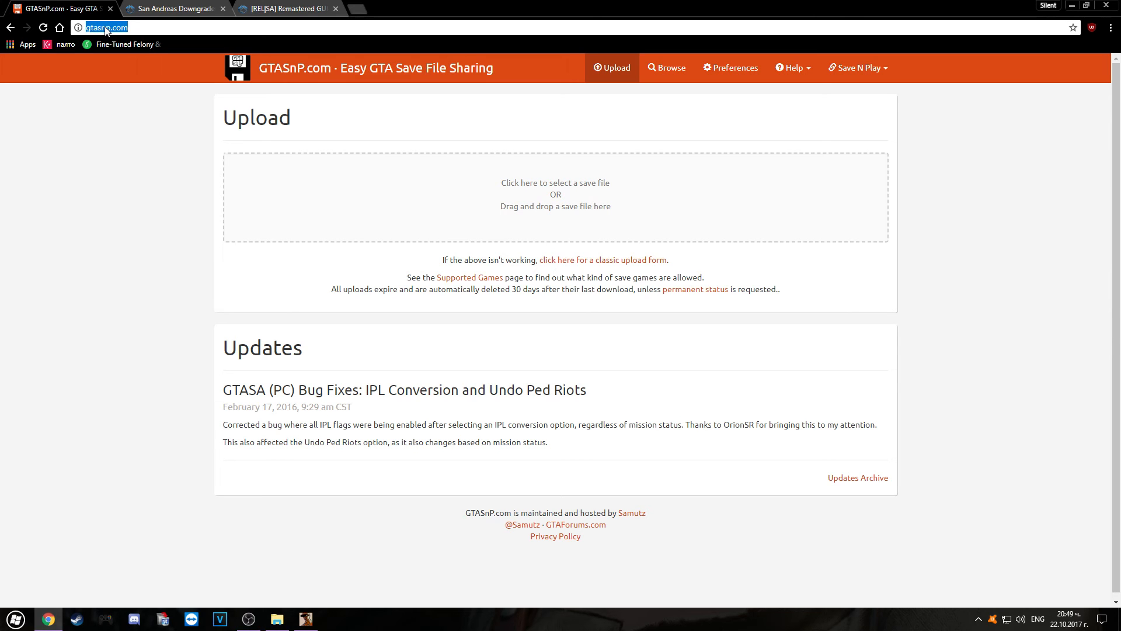
pyautogui.click(556, 196)
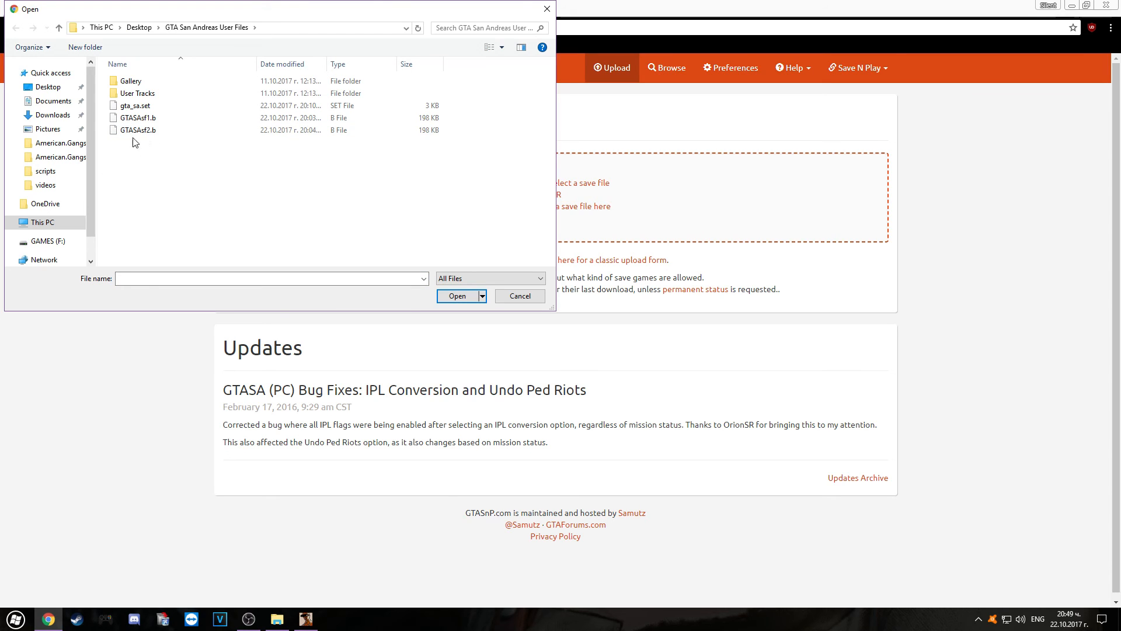
pyautogui.click(138, 117)
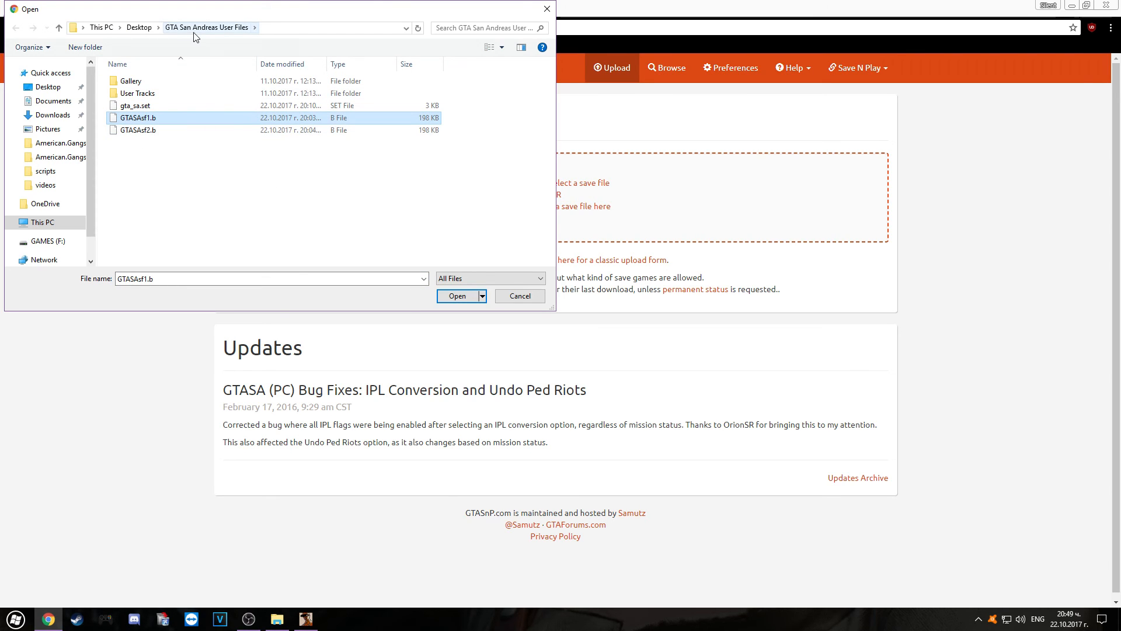
pyautogui.click(456, 296)
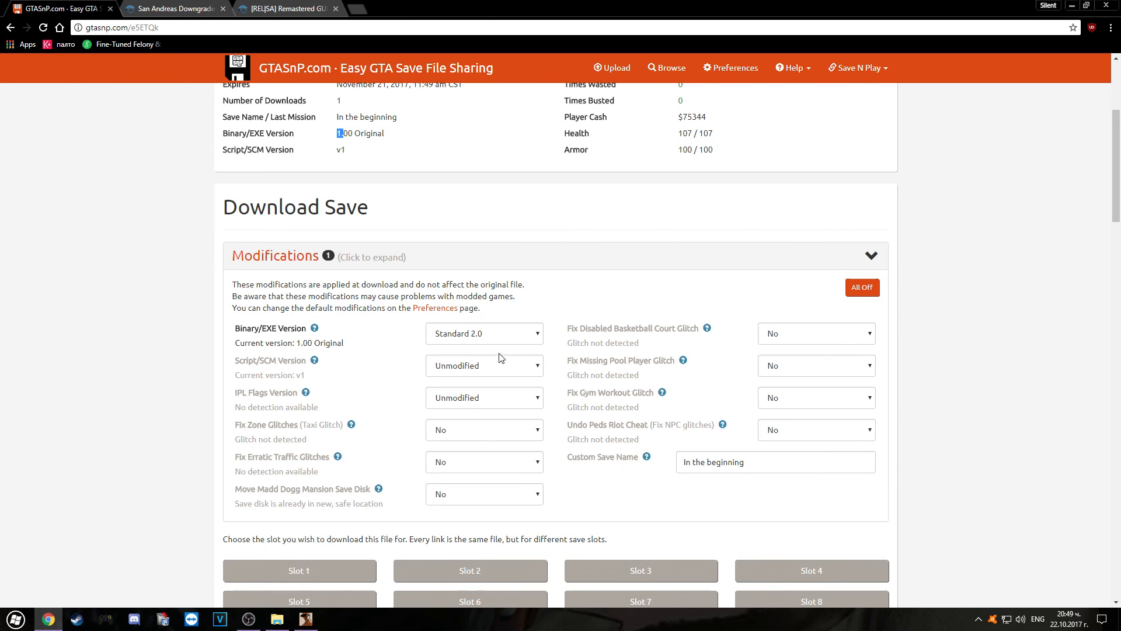
pyautogui.moveTo(403, 367)
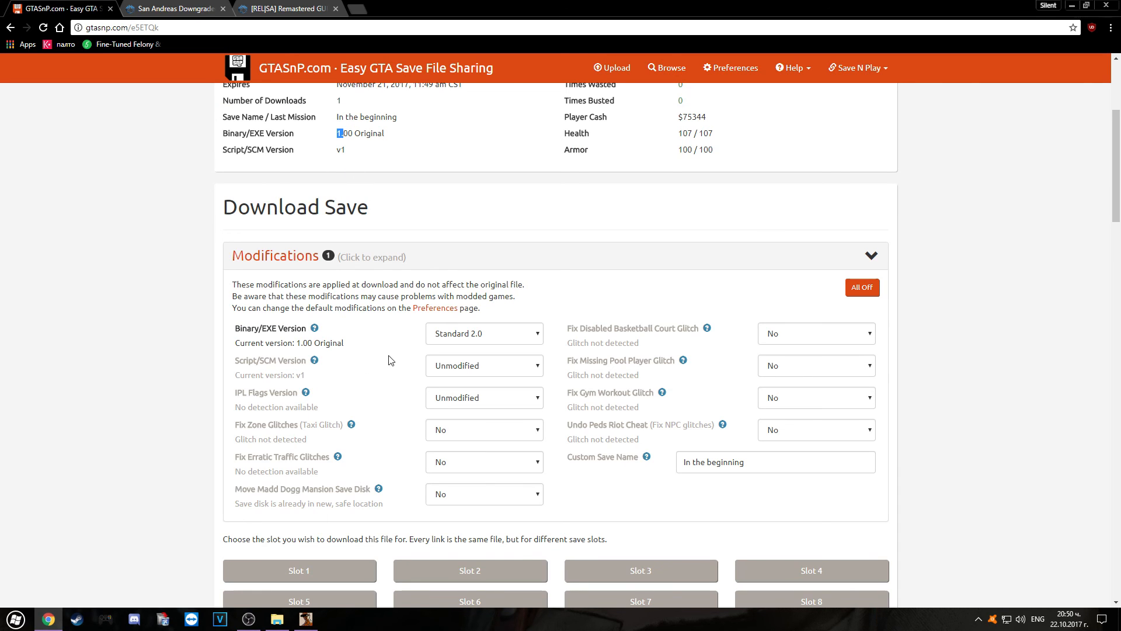
# Step: Set Binary/EXE Version to Unmodified, download the save as GTASAsf4.b for slot 4, and restore the Downgrader
pyautogui.click(484, 333)
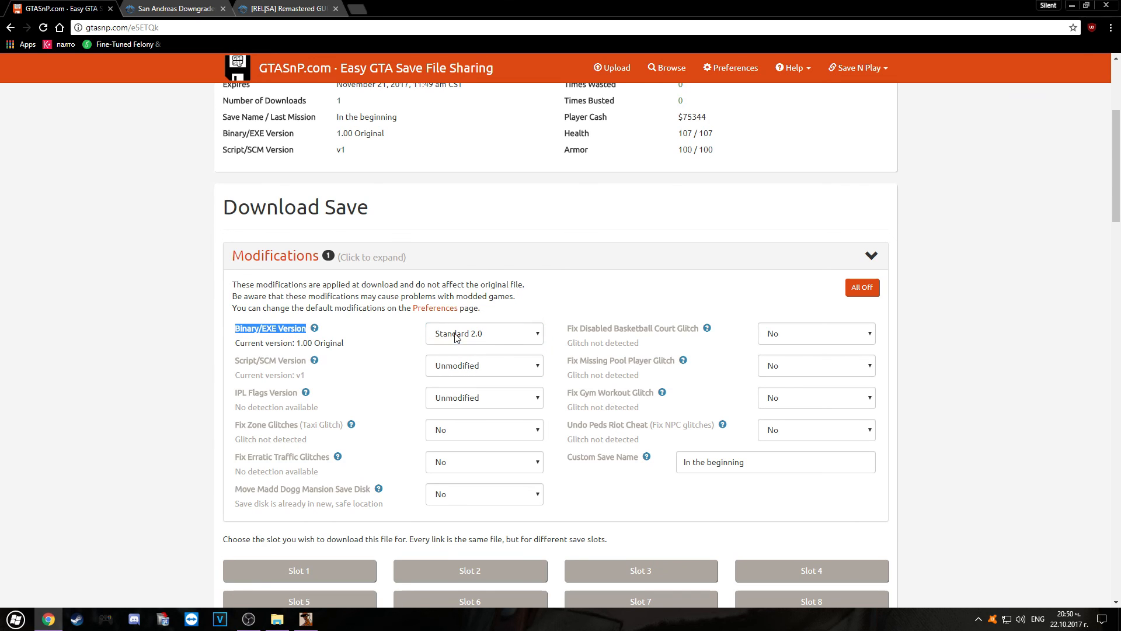
pyautogui.click(484, 333)
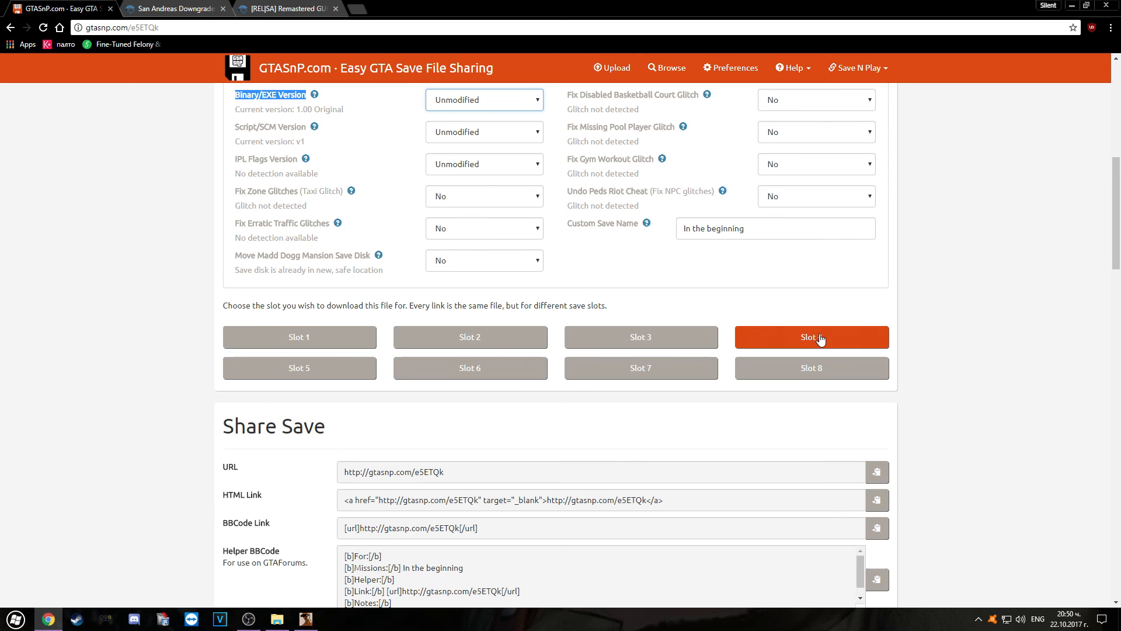
pyautogui.click(810, 336)
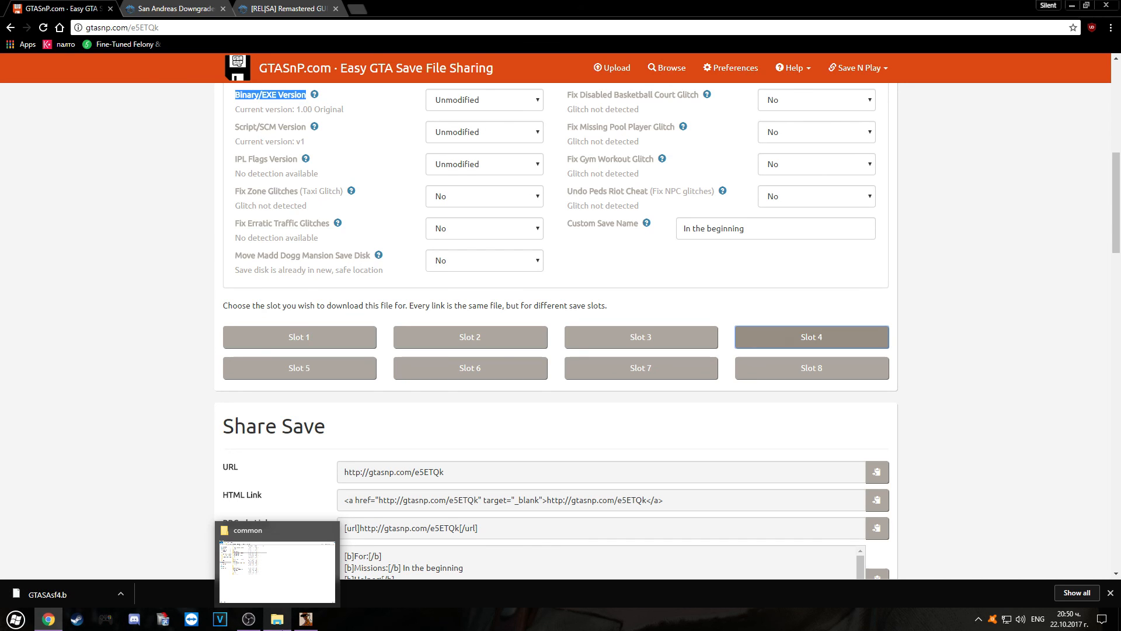
pyautogui.click(305, 619)
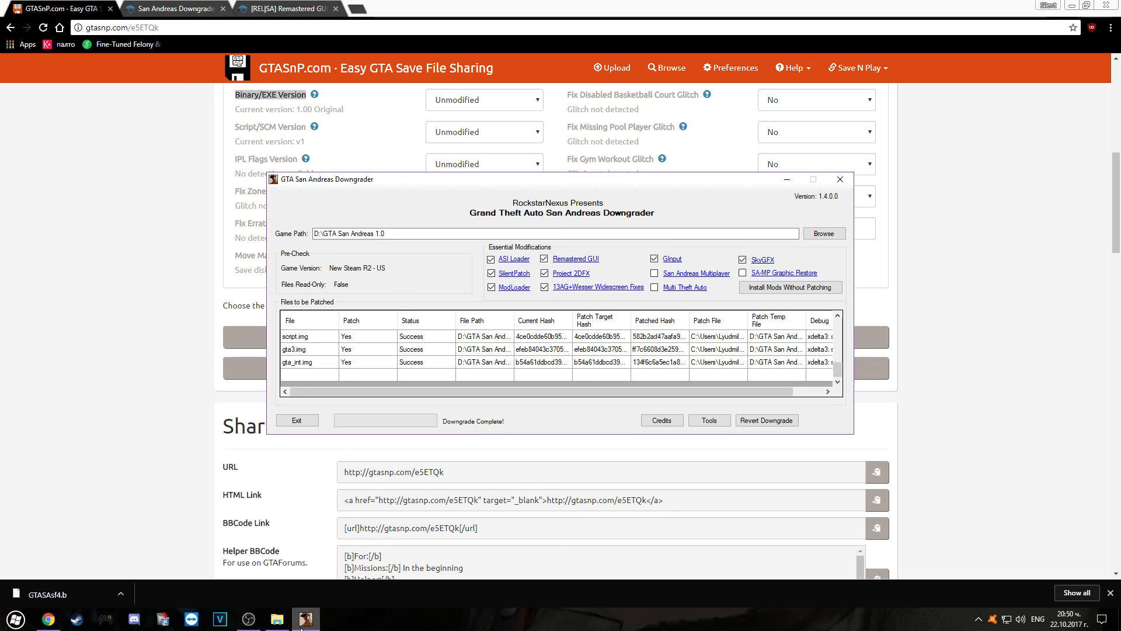
pyautogui.moveTo(565, 314)
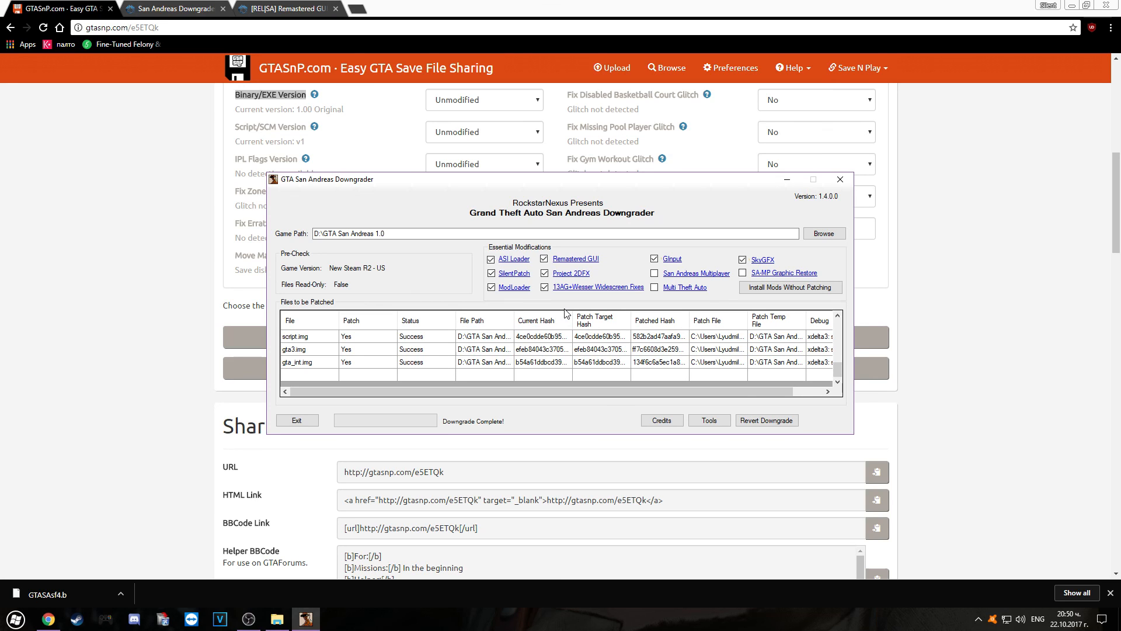
pyautogui.moveTo(403, 316)
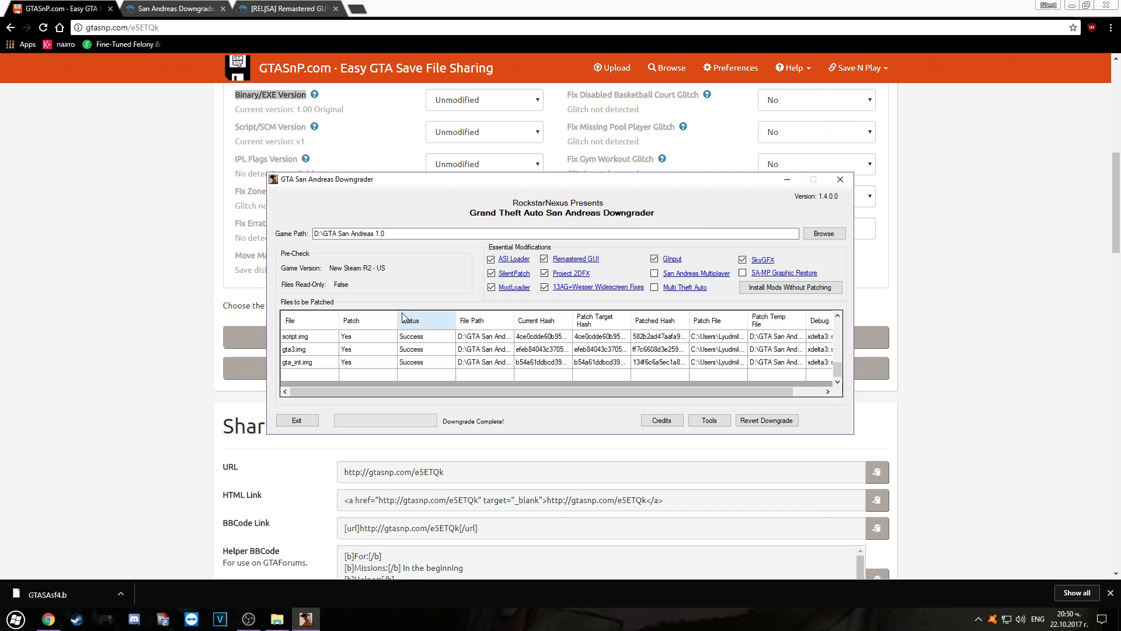